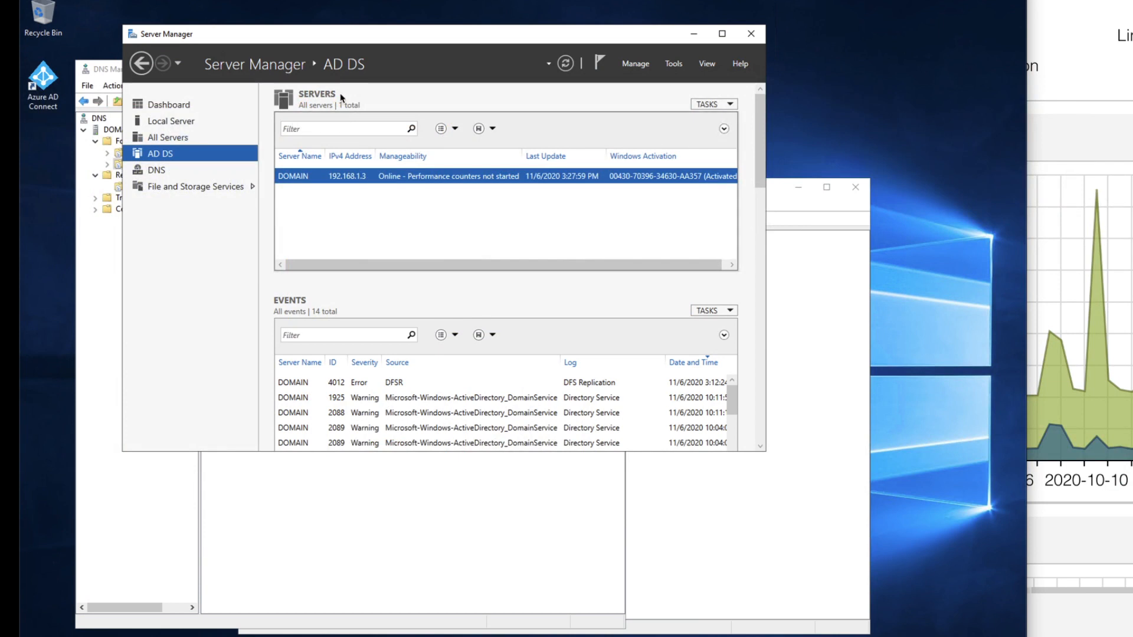
{"action": "mouse_move", "coordinate": [461, 18]}
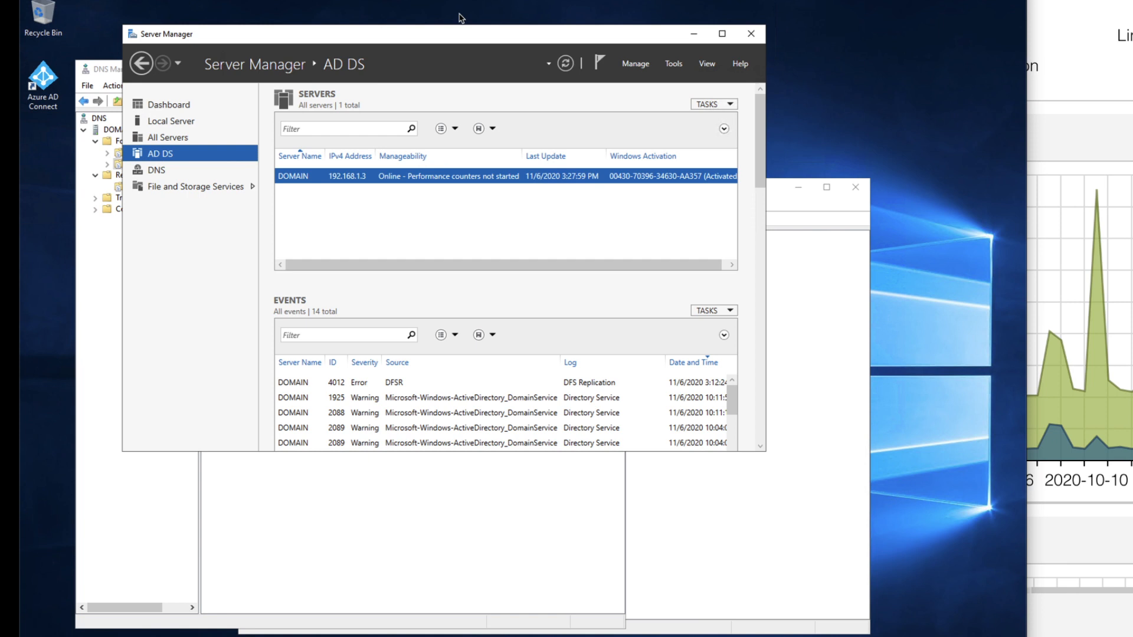
{"action": "mouse_move", "coordinate": [379, 22]}
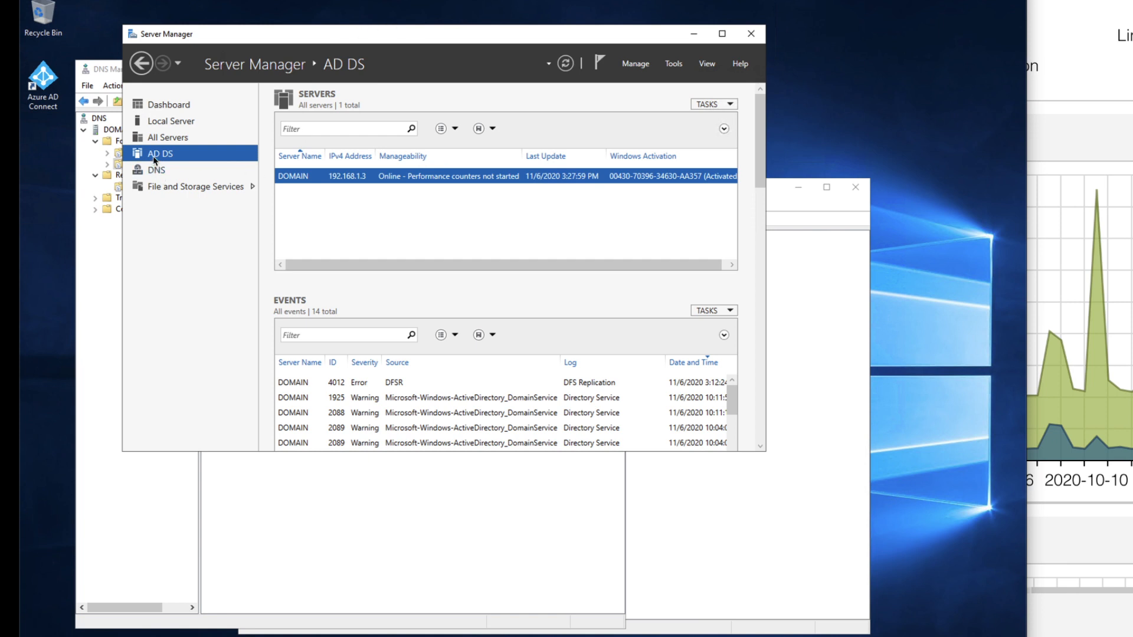
{"action": "mouse_move", "coordinate": [430, 60]}
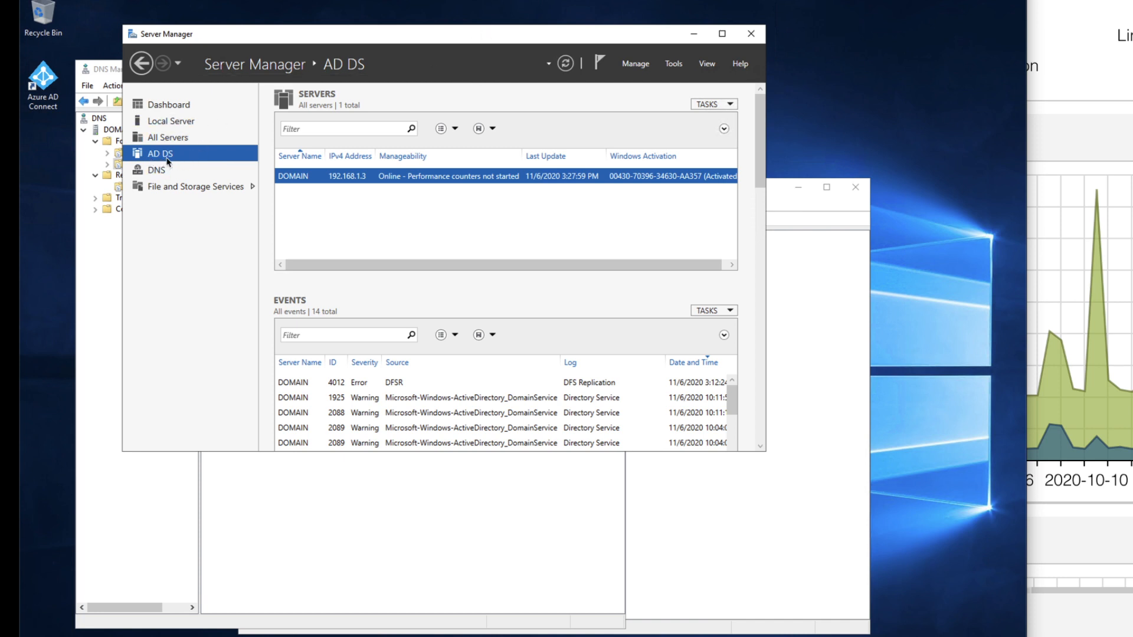
{"action": "mouse_move", "coordinate": [166, 161]}
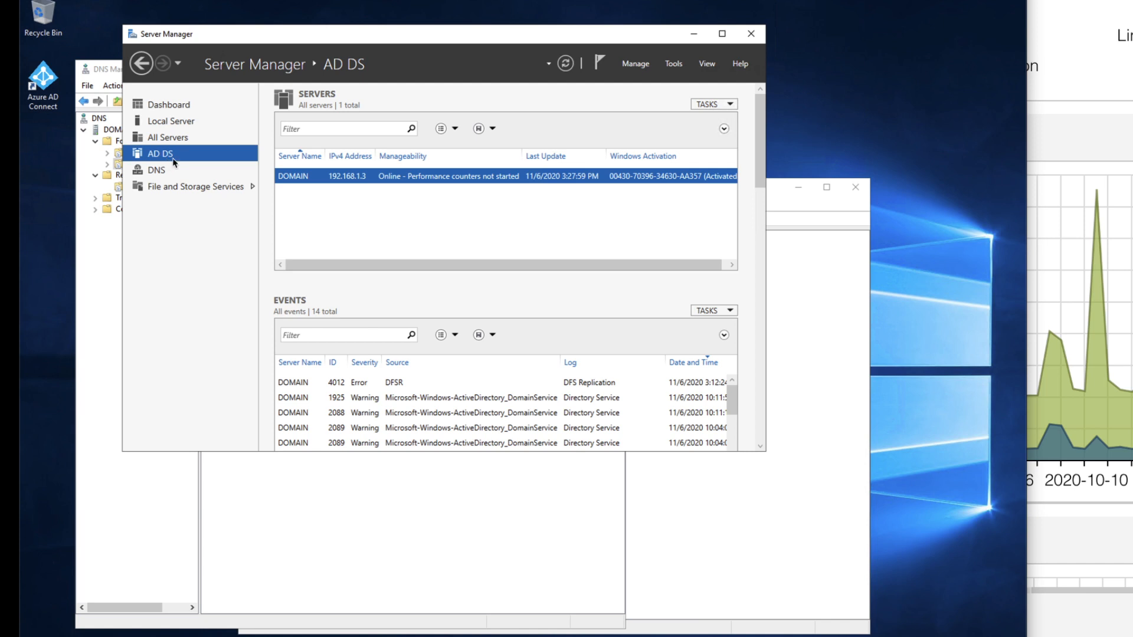
{"action": "mouse_move", "coordinate": [167, 182]}
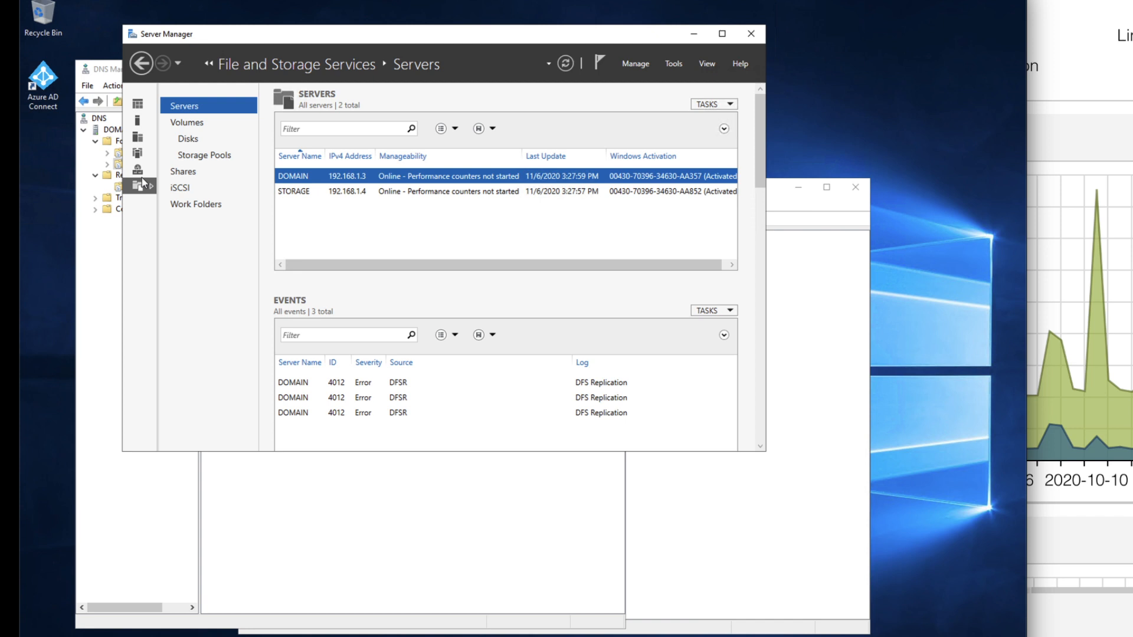
Bring Active Directory Users and Computers forward to view the LabServers computer accounts.
{"action": "left_click", "coordinate": [156, 169]}
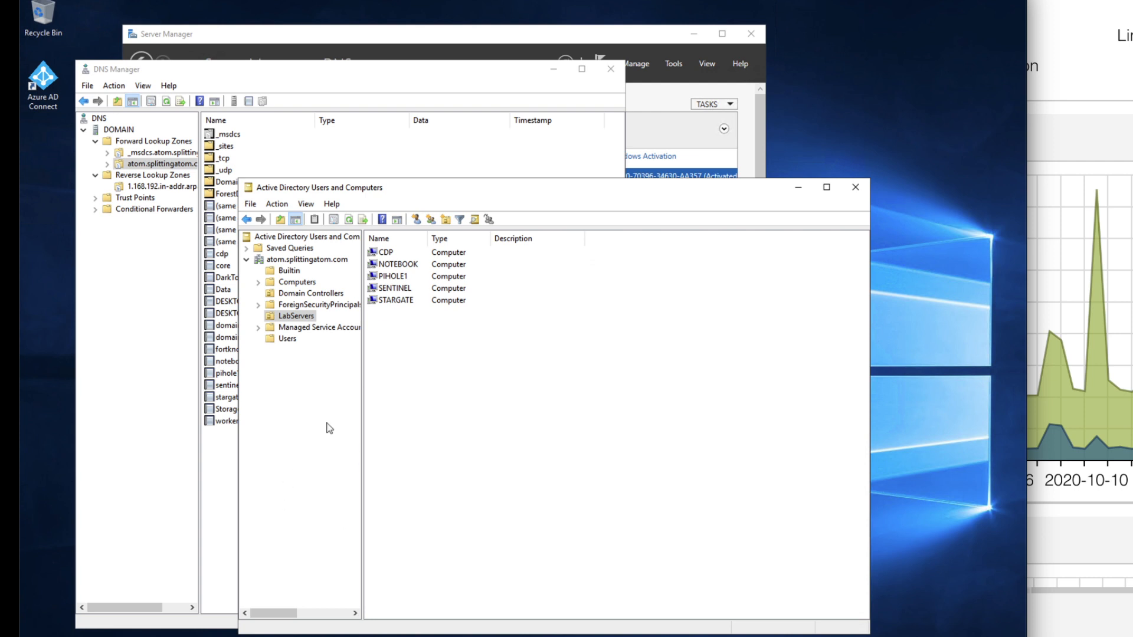
{"action": "mouse_move", "coordinate": [105, 411]}
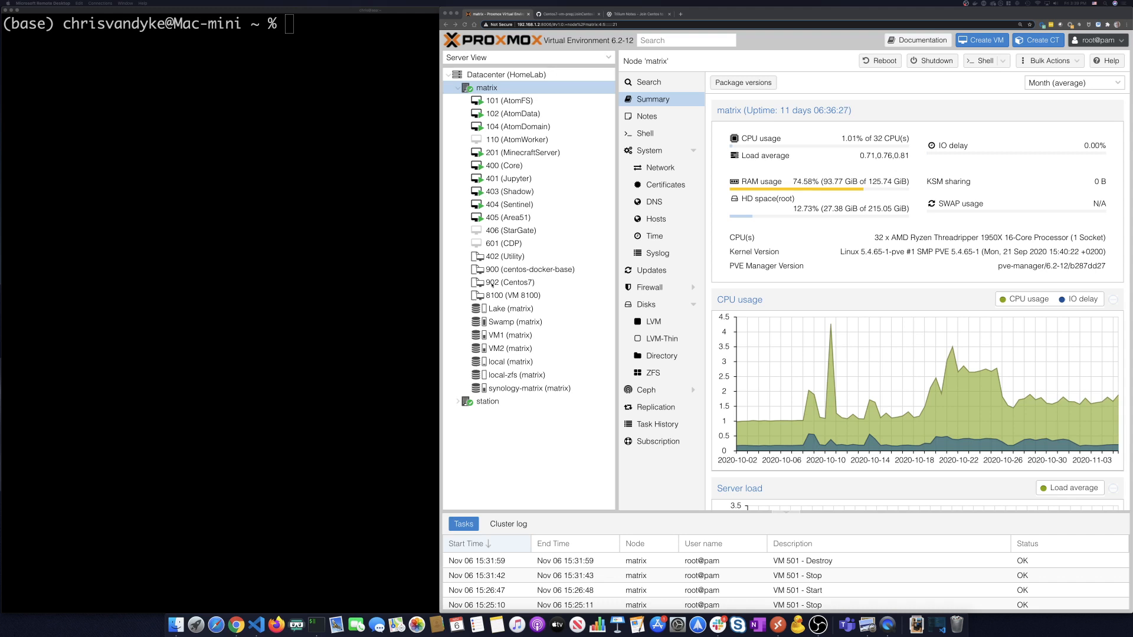
{"action": "mouse_move", "coordinate": [508, 282]}
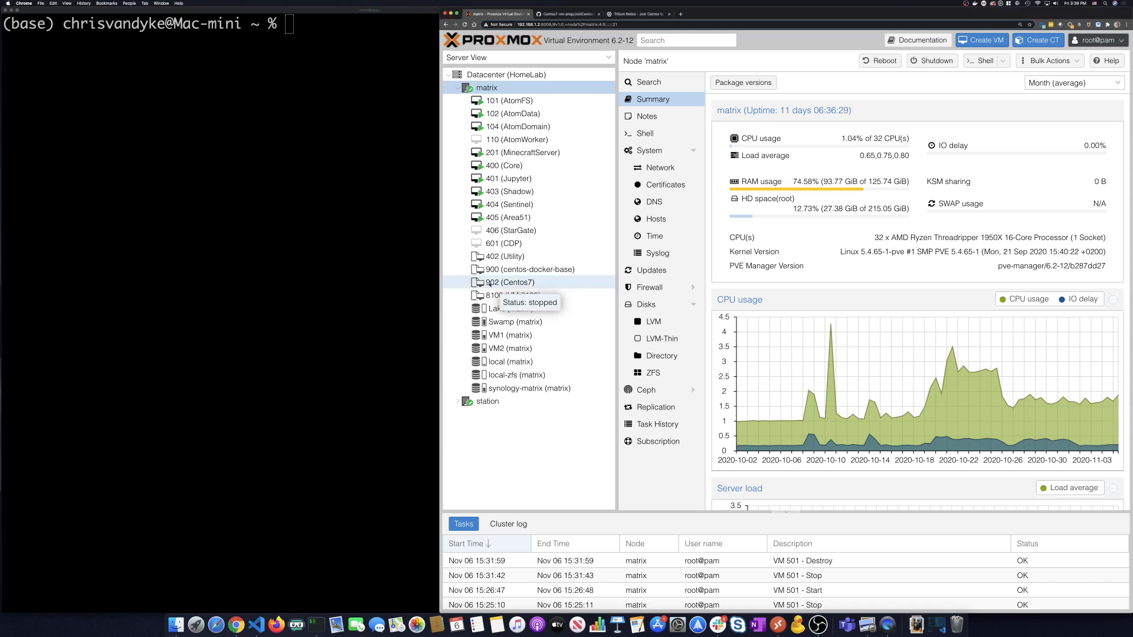
Clone the Centos7 template 902 into a new VM with ID 501 and name myserver.
{"action": "right_click", "coordinate": [509, 282]}
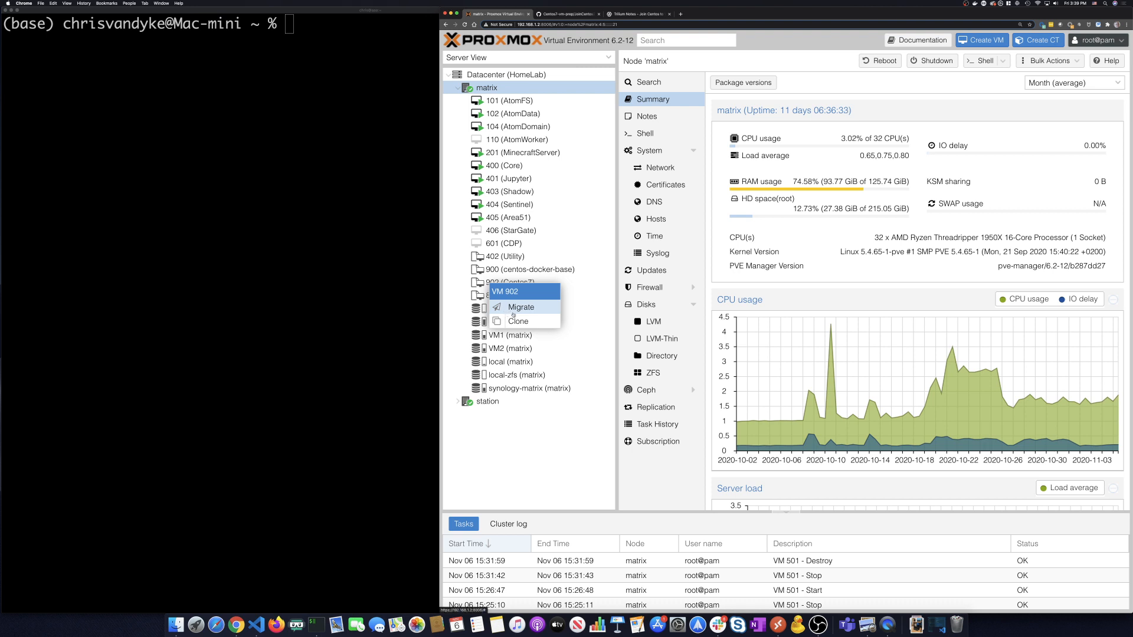
{"action": "left_click", "coordinate": [518, 321]}
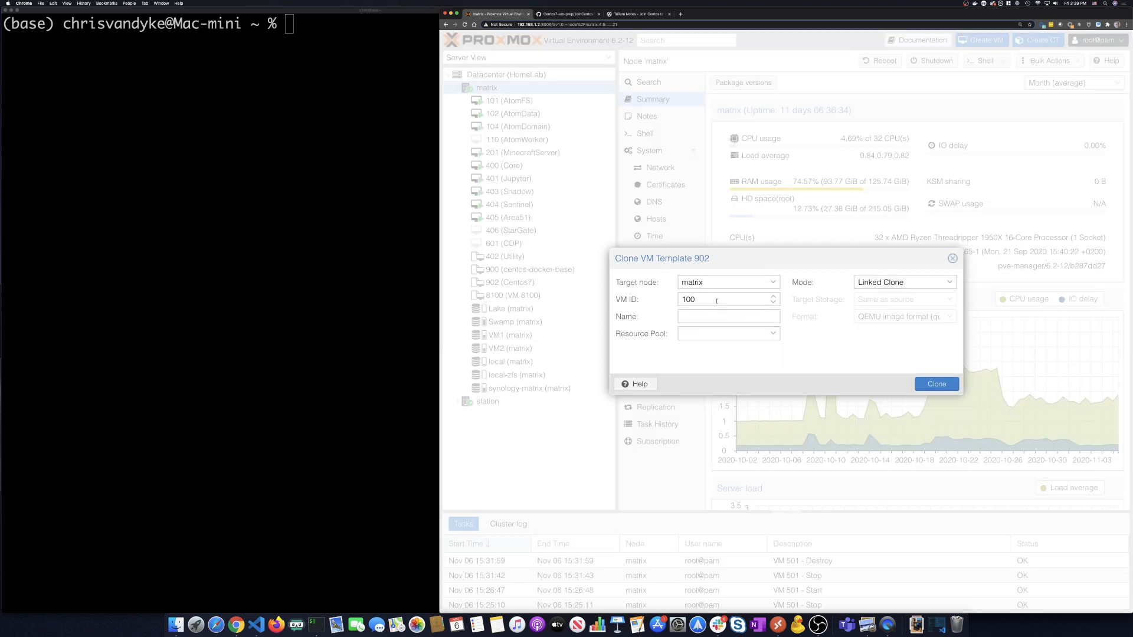
{"action": "type", "text": "501"}
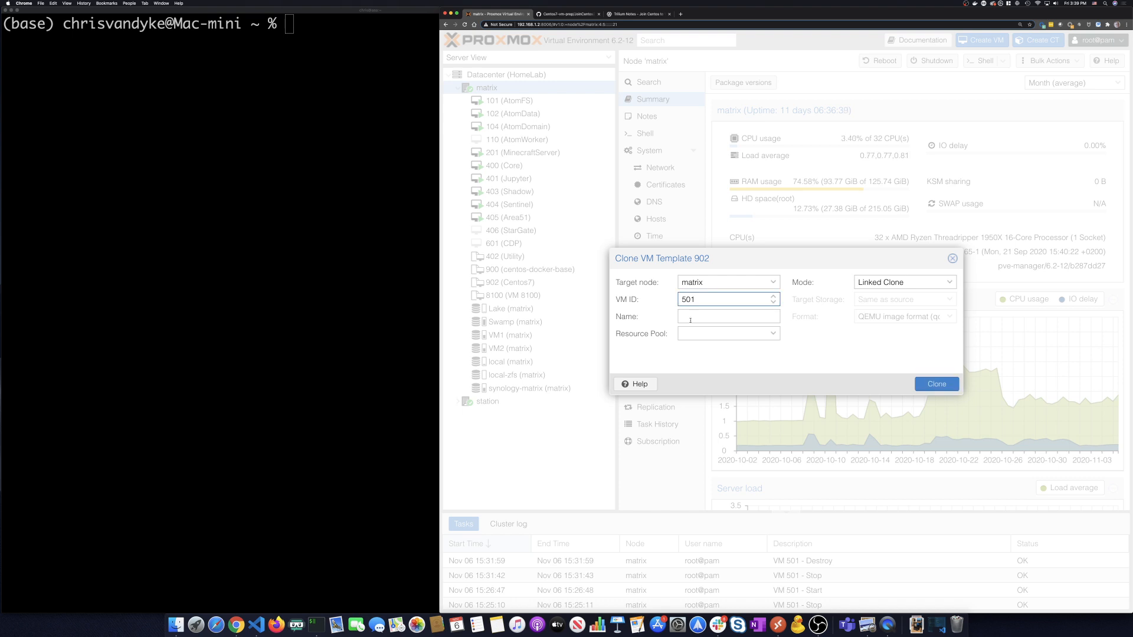
{"action": "left_click", "coordinate": [728, 316]}
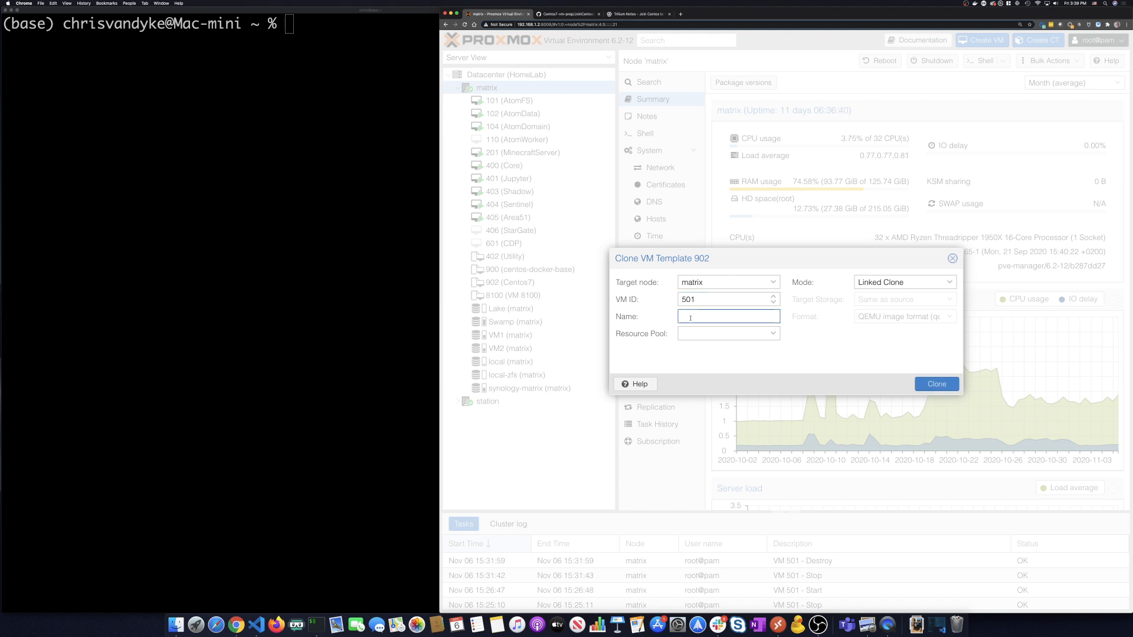
{"action": "type", "text": "m"}
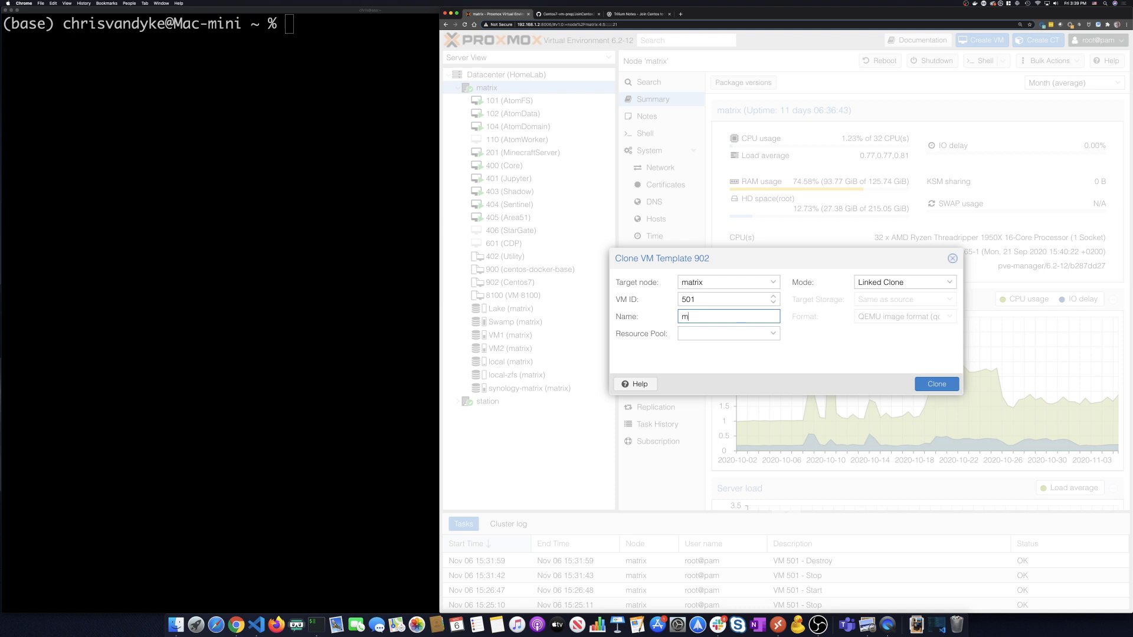
{"action": "type", "text": "yserver"}
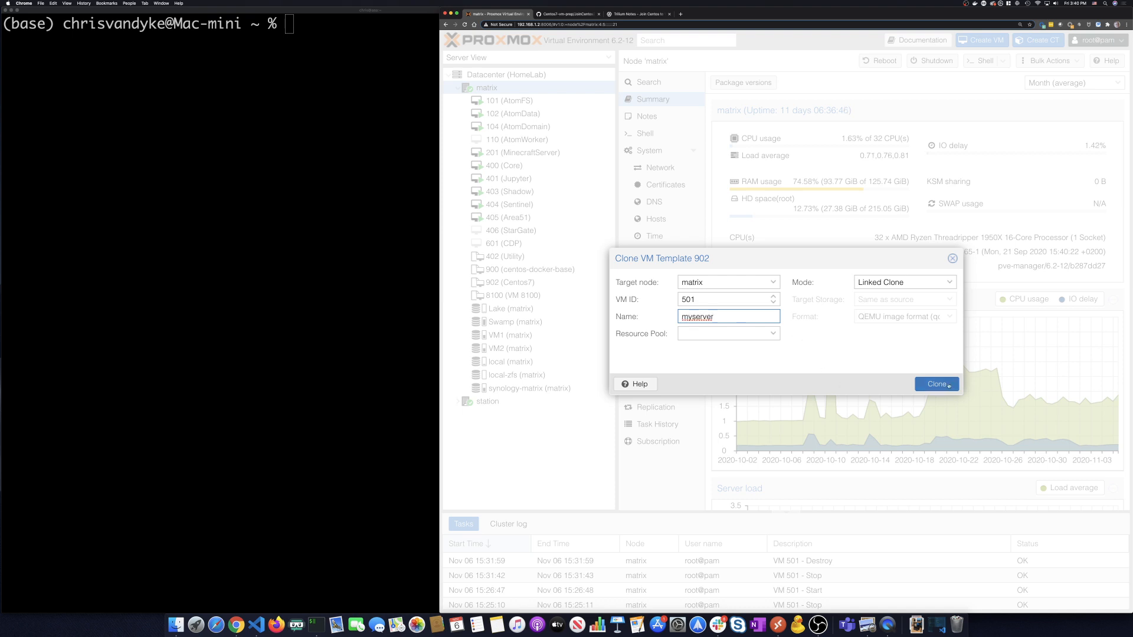
{"action": "left_click", "coordinate": [934, 384]}
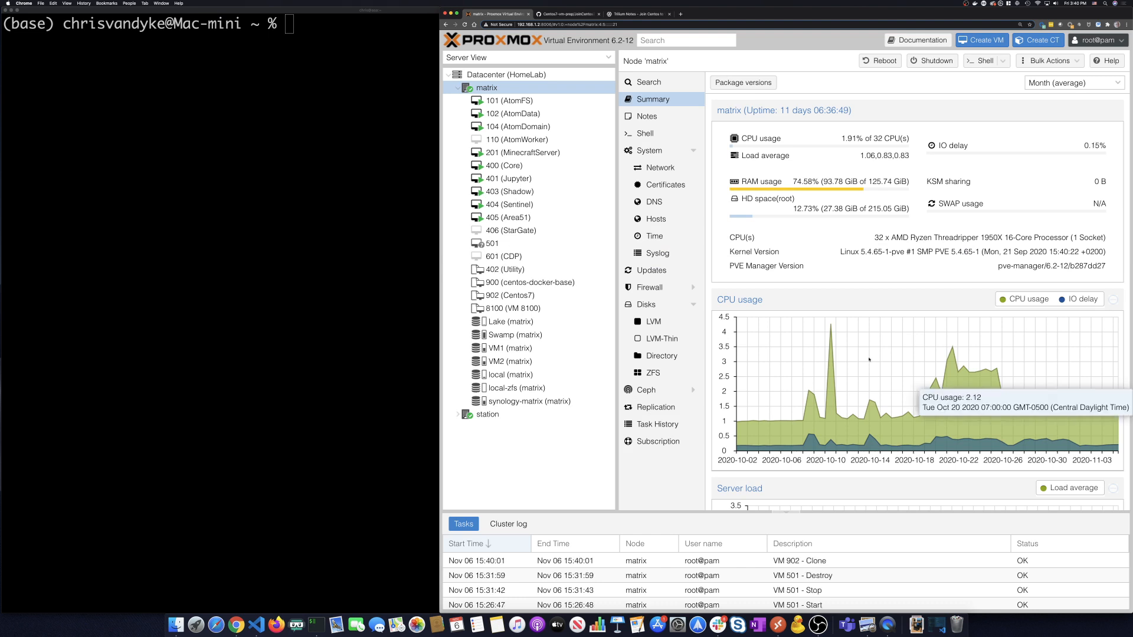
{"action": "mouse_move", "coordinate": [493, 243]}
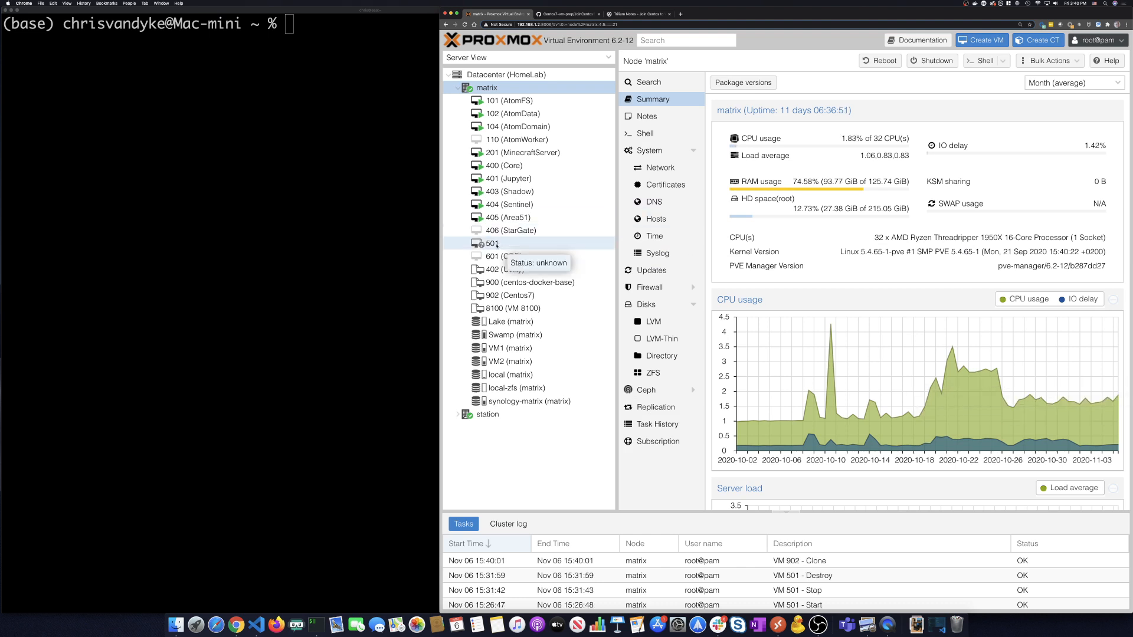
Start VM 501 myserver and copy its IP address 192.168.1.211 from the Summary.
{"action": "left_click", "coordinate": [493, 243]}
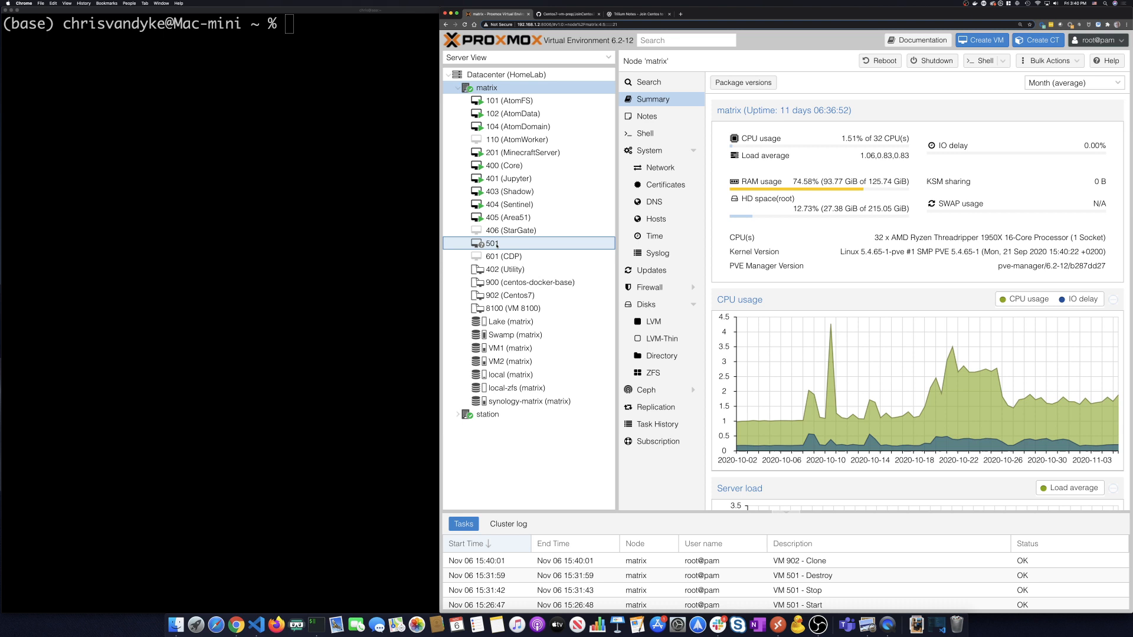
{"action": "left_click", "coordinate": [494, 243]}
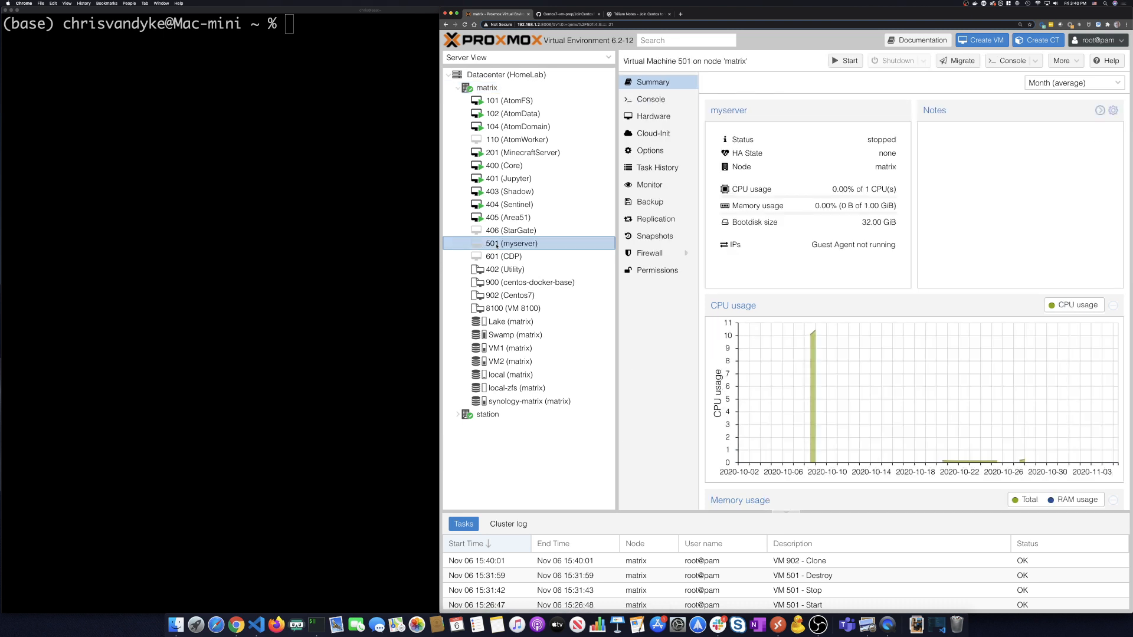
{"action": "mouse_move", "coordinate": [511, 243]}
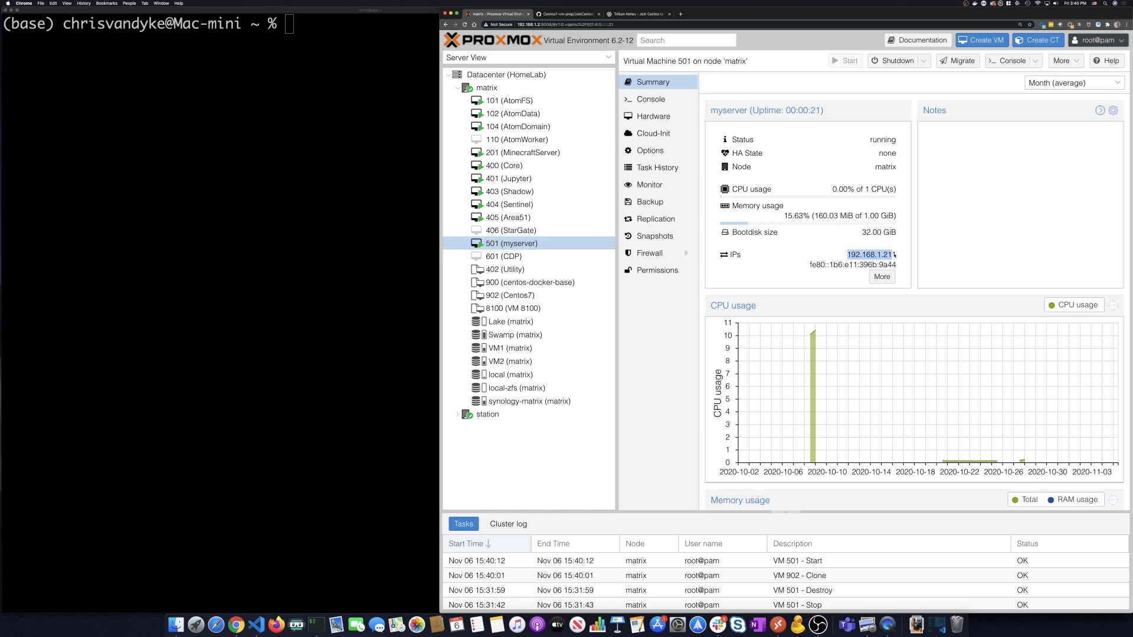
{"action": "right_click", "coordinate": [871, 255]}
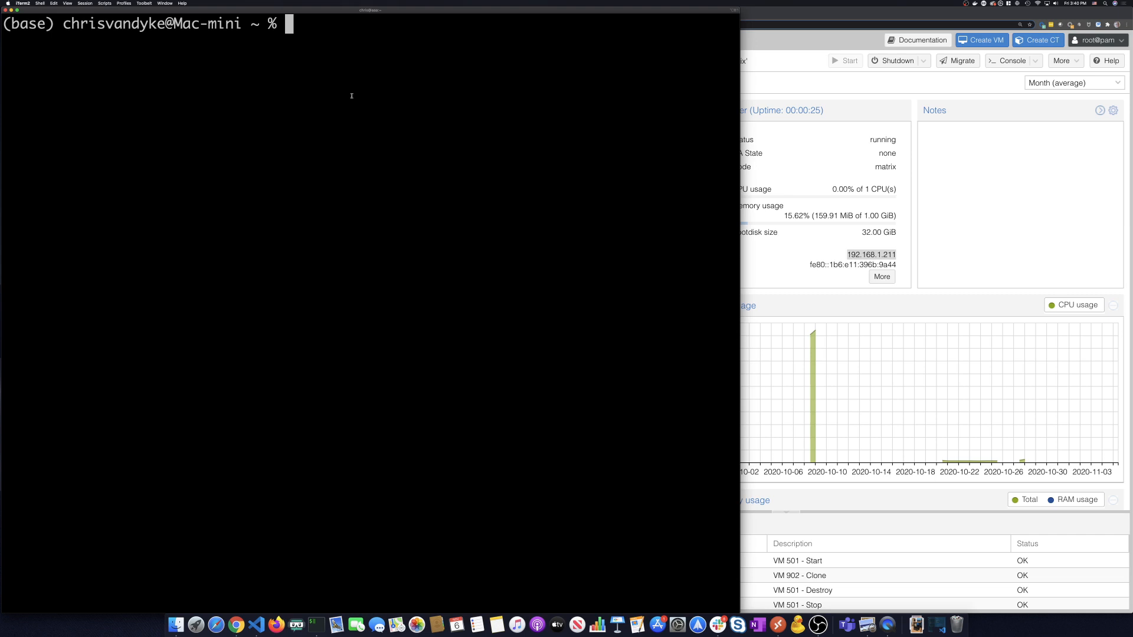
SSH as root to 192.168.1.211, accept the host key, and check the hostname.
{"action": "type", "text": "s"}
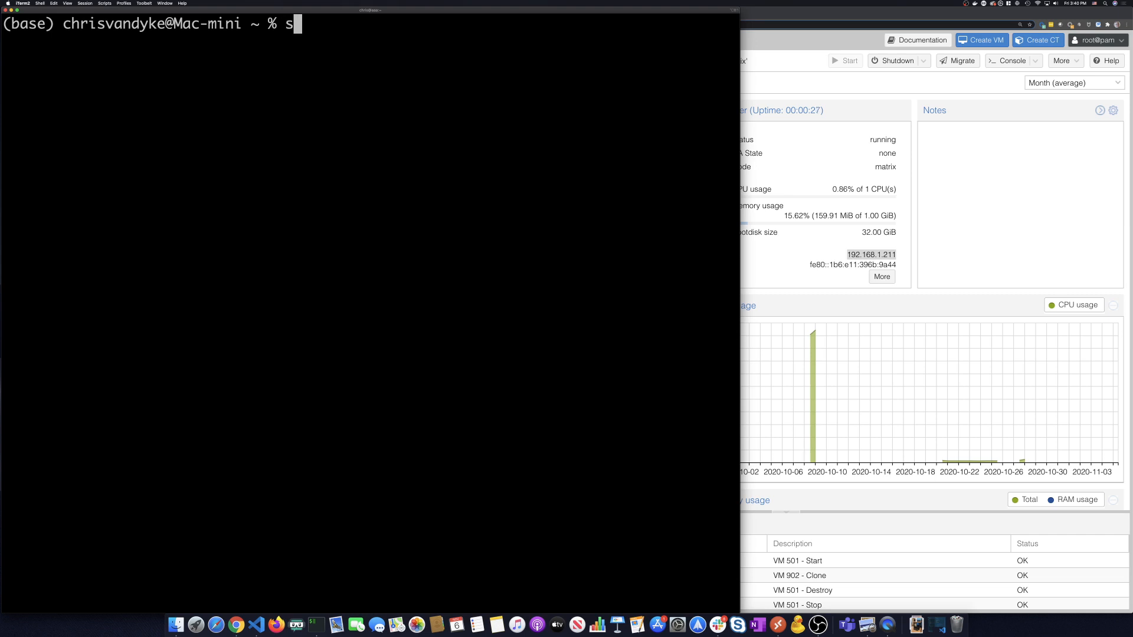
{"action": "type", "text": "sh root"}
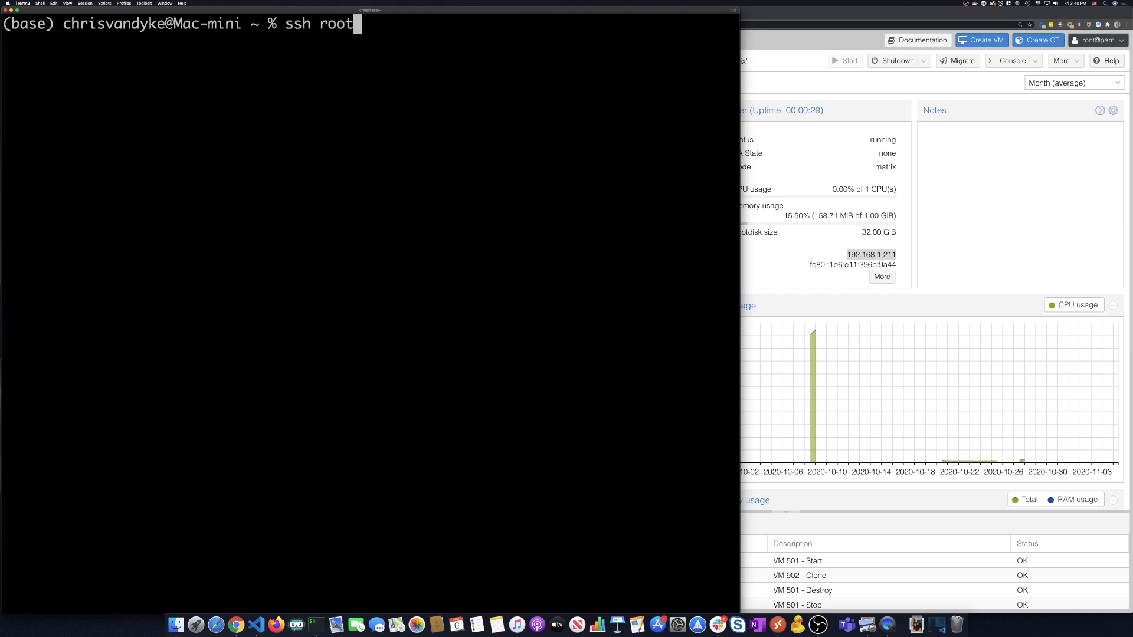
{"action": "type", "text": "@192.168.1.211"}
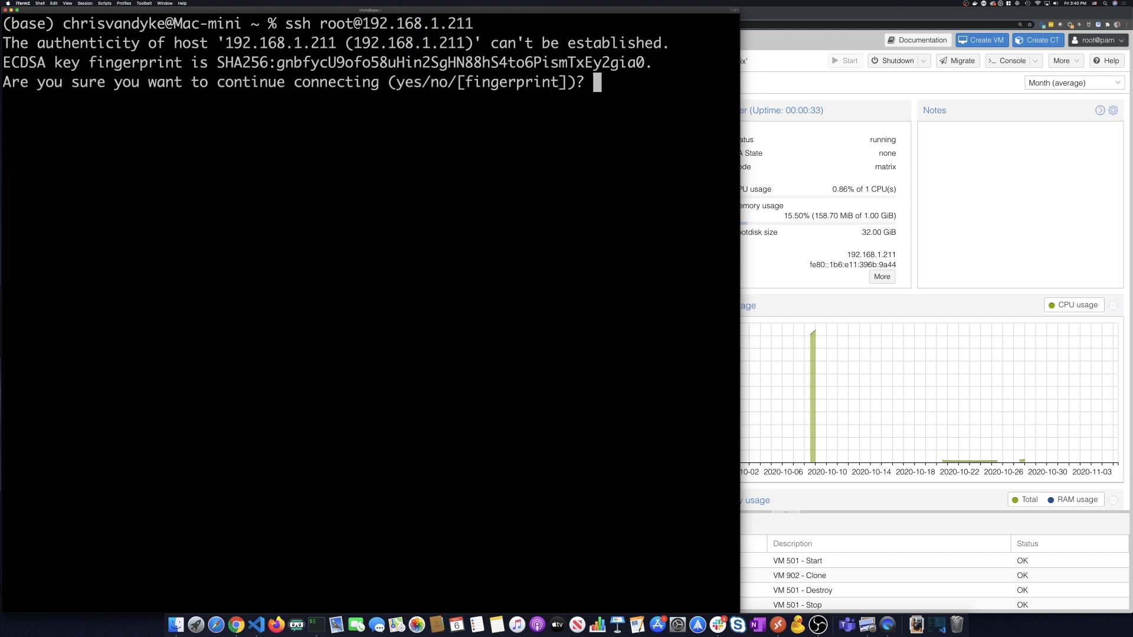
{"action": "type", "text": "yes"}
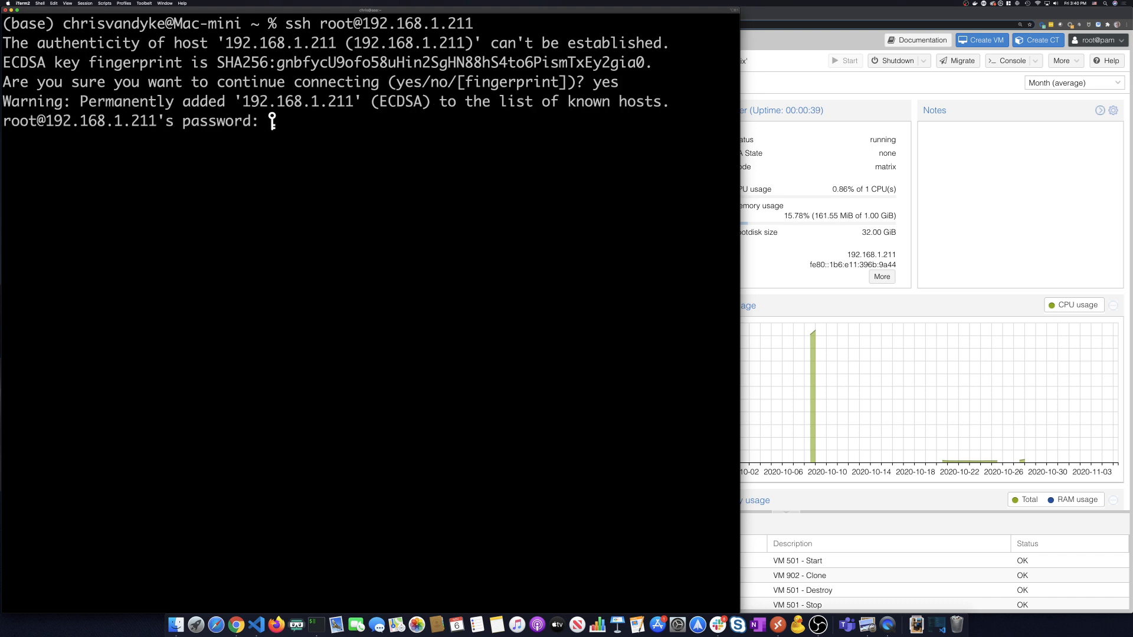
{"action": "key", "text": "enter"}
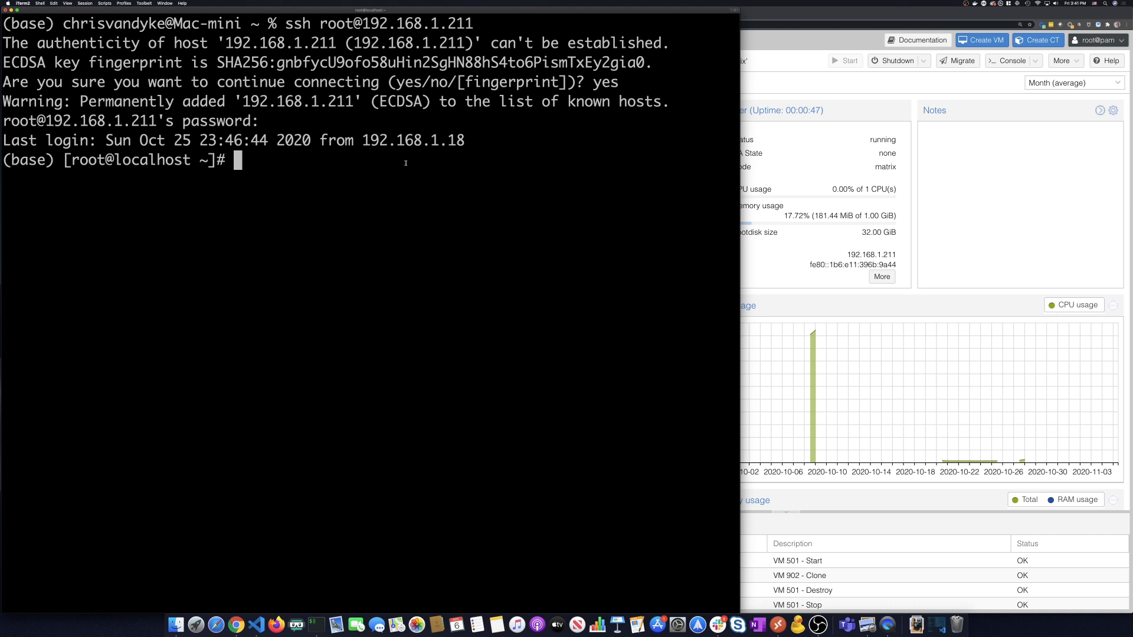
{"action": "type", "text": "hostname"}
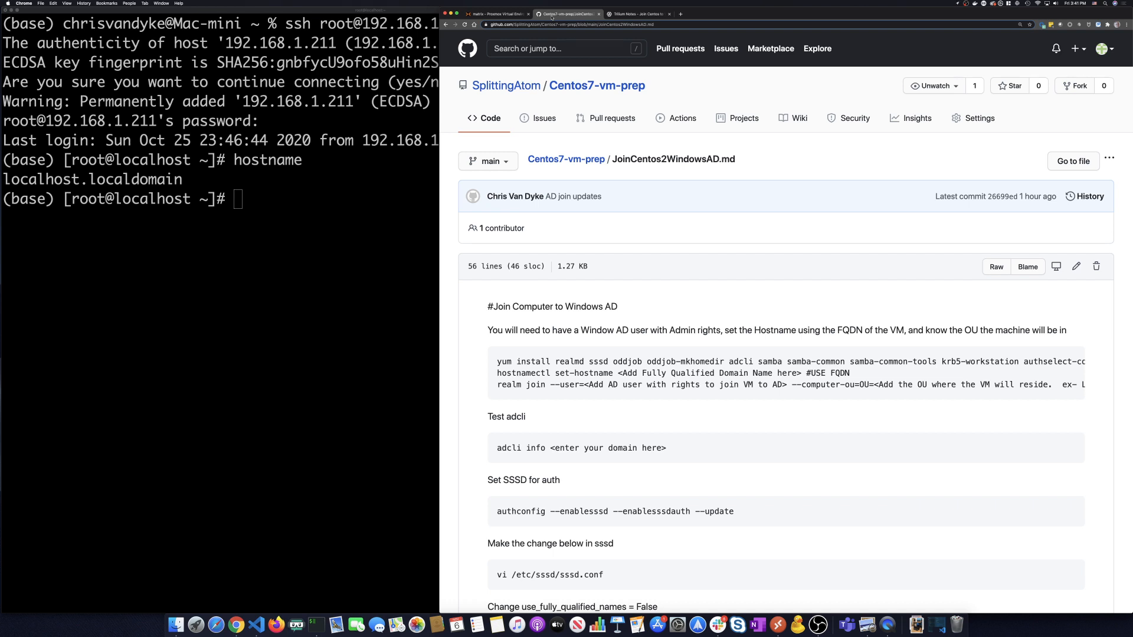
{"action": "mouse_move", "coordinate": [665, 170]}
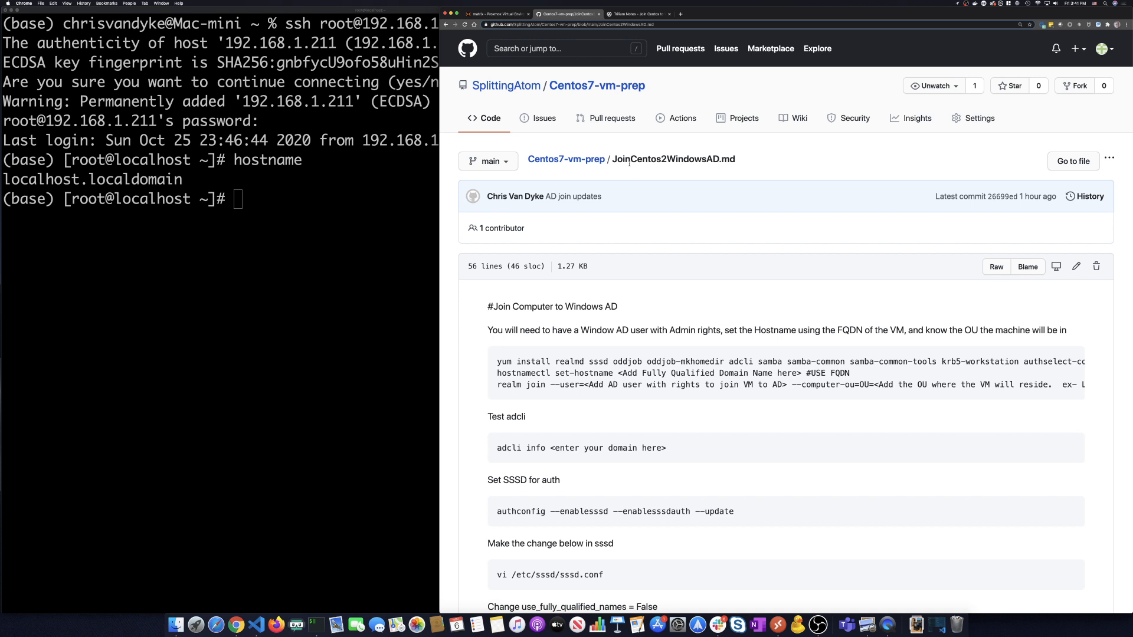
{"action": "mouse_move", "coordinate": [690, 356]}
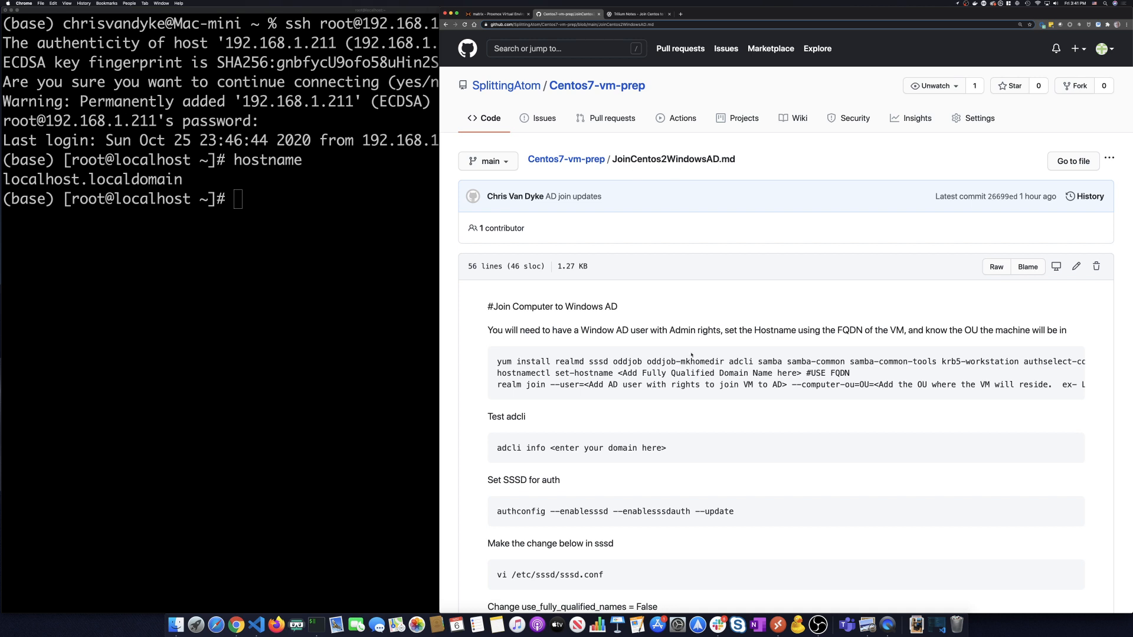
Read the JoinCentos2WindowsAD.md guide, then switch to the Trilium 'Join CentOS to Window AD' note.
{"action": "scroll", "scroll_direction": "down", "scroll_amount": 3}
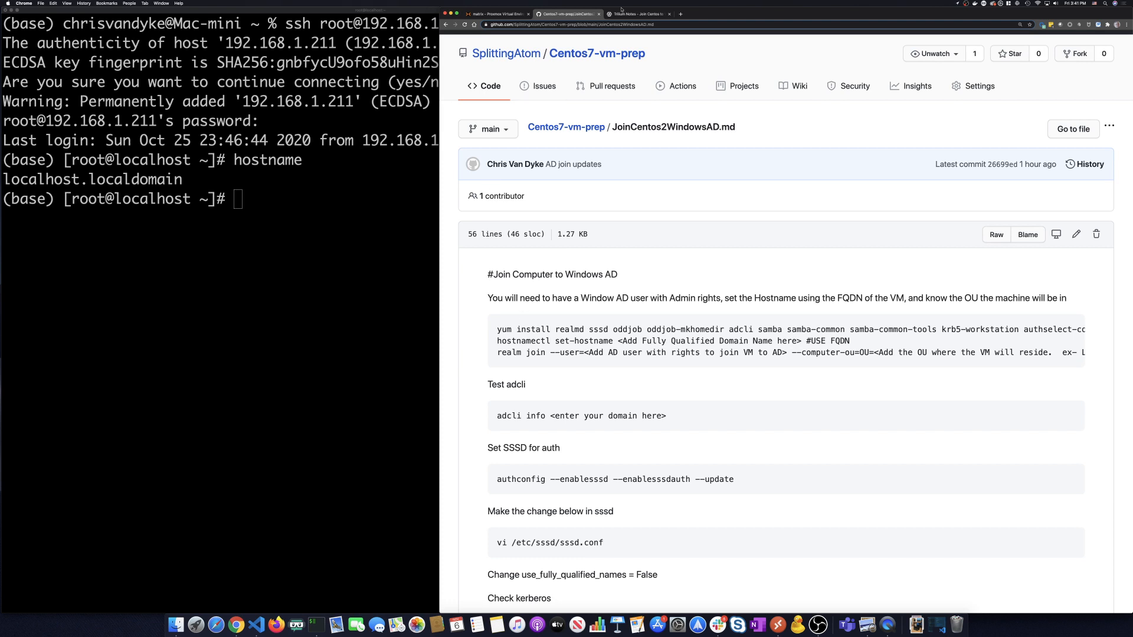
{"action": "left_click", "coordinate": [636, 15]}
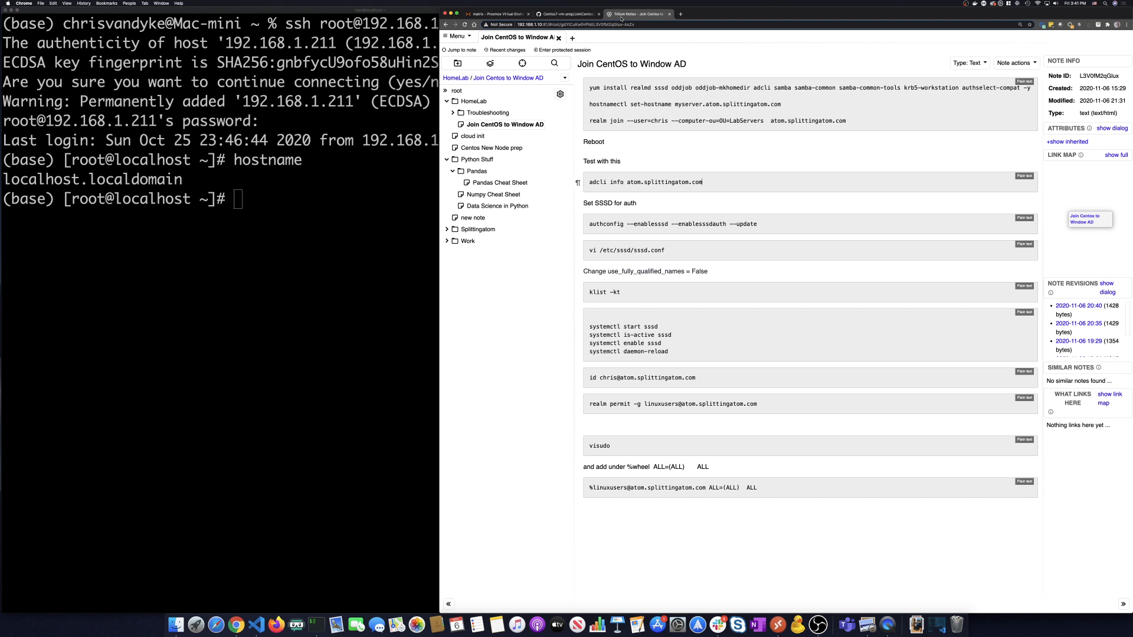
{"action": "mouse_move", "coordinate": [289, 223]}
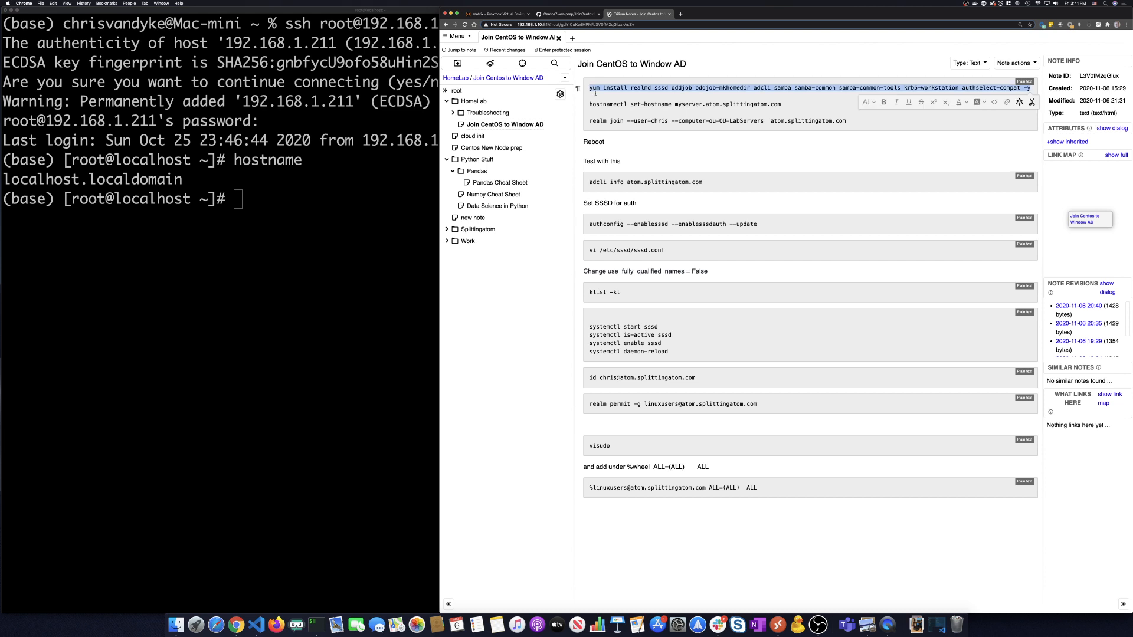
Copy the yum install command and the hostnamectl set-hostname command from the note.
{"action": "right_click", "coordinate": [665, 89]}
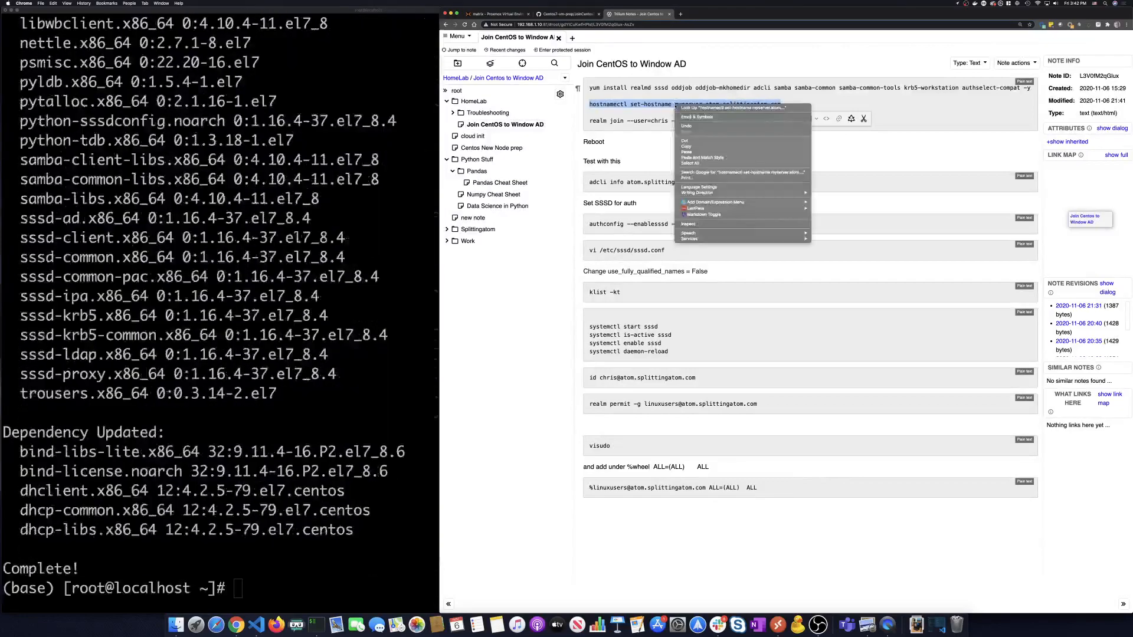
{"action": "mouse_move", "coordinate": [687, 146]}
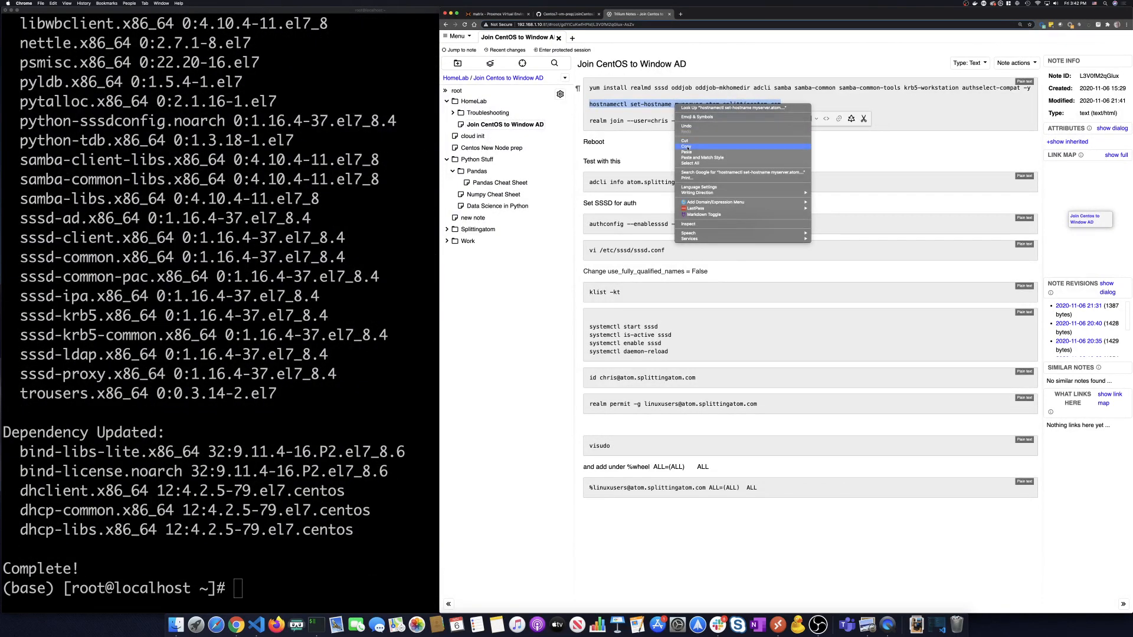
{"action": "left_click", "coordinate": [685, 146]}
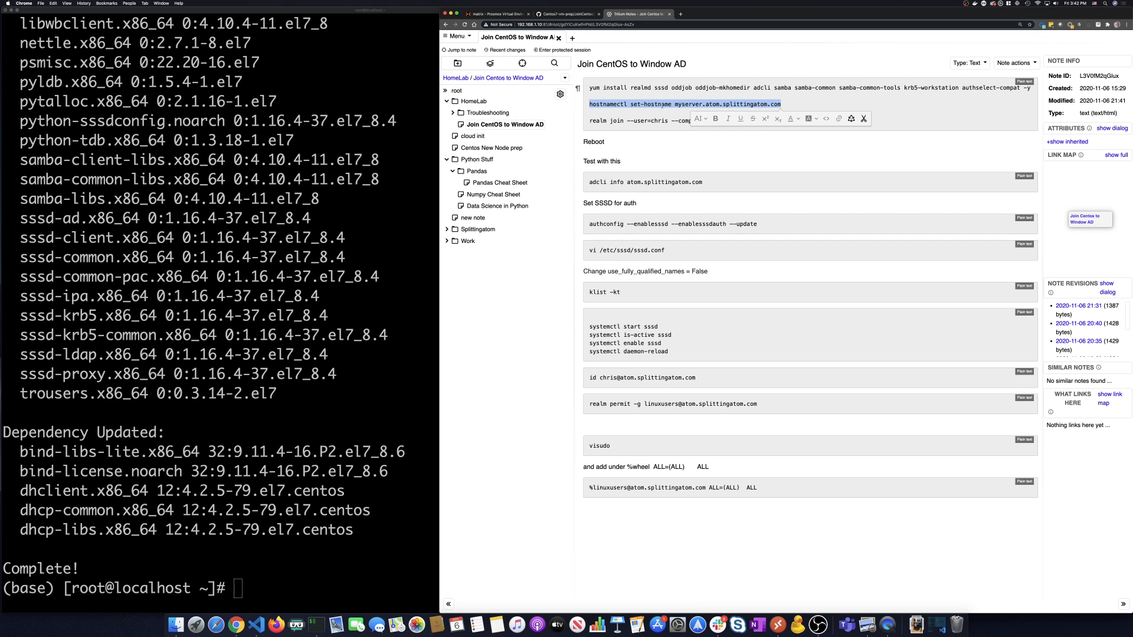
{"action": "right_click", "coordinate": [684, 104]}
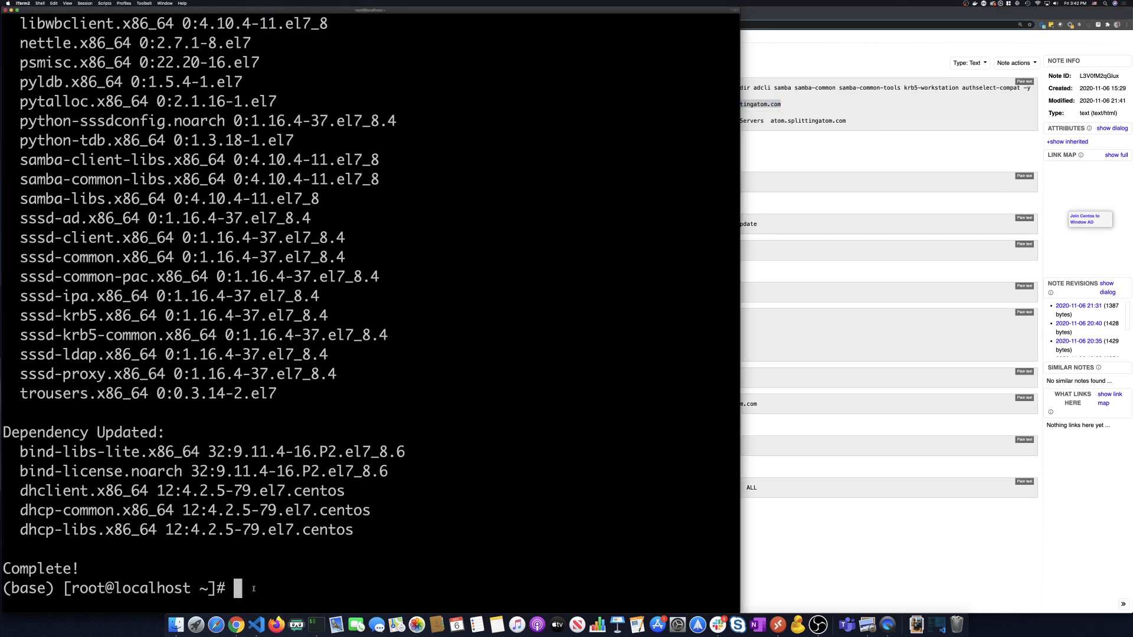
Set the hostname to myserver.atom.splittingatom.com and verify it with hostname.
{"action": "type", "text": "hostnamectl set-hostname myserver.atom.splittingatom.com"}
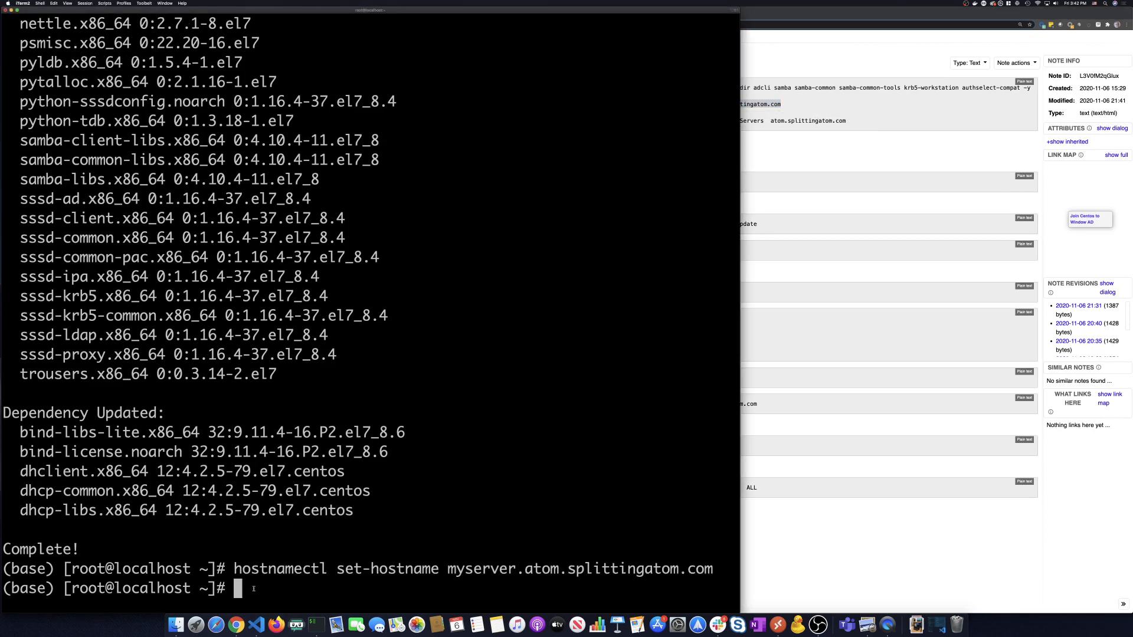
{"action": "type", "text": "hostname"}
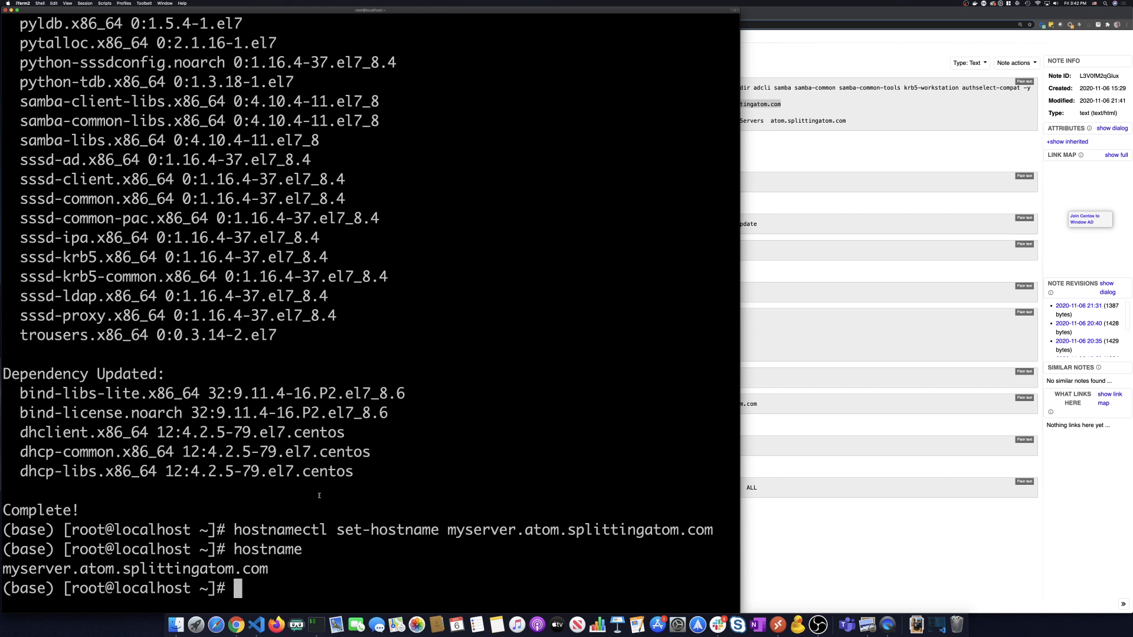
{"action": "mouse_move", "coordinate": [482, 426]}
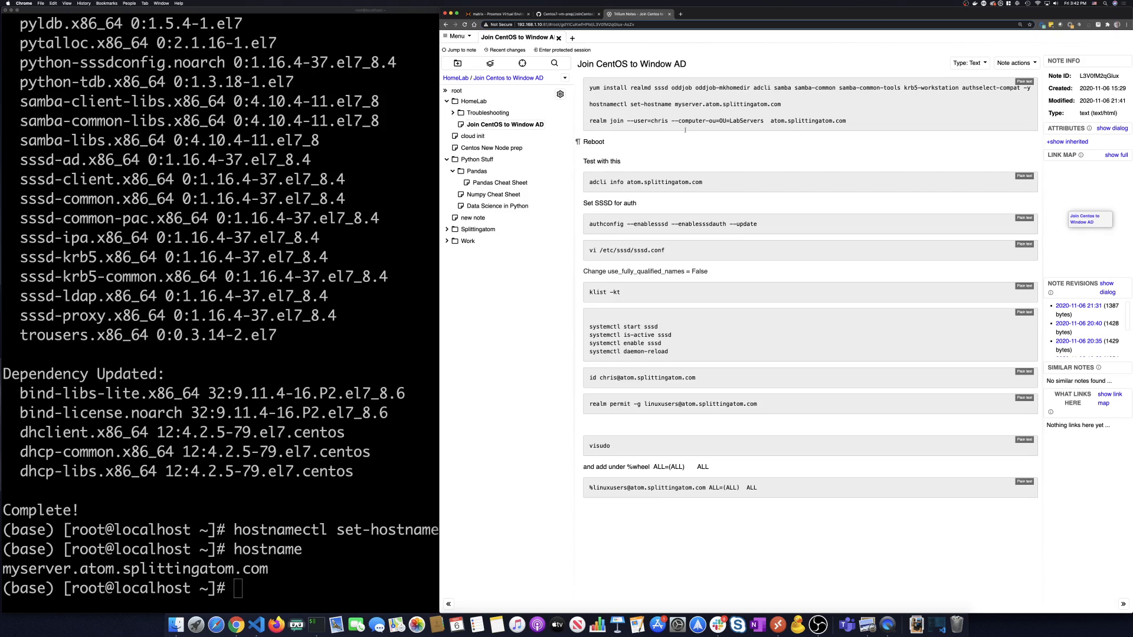
Copy the realm join command for the LabServers OU from the note.
{"action": "double_click", "coordinate": [602, 121]}
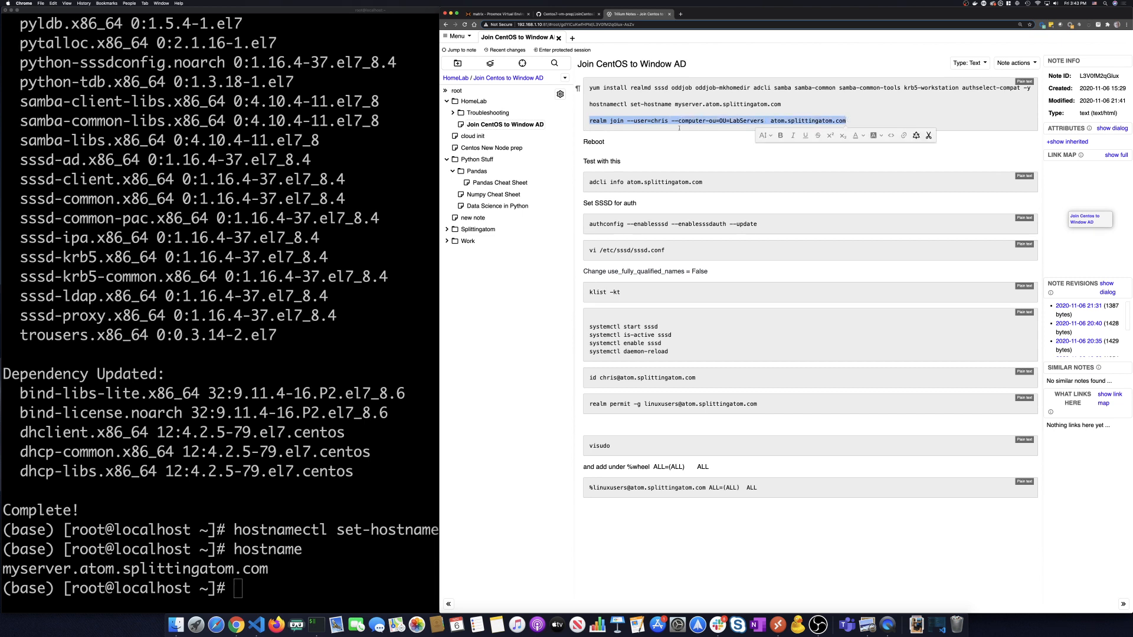
{"action": "right_click", "coordinate": [715, 120]}
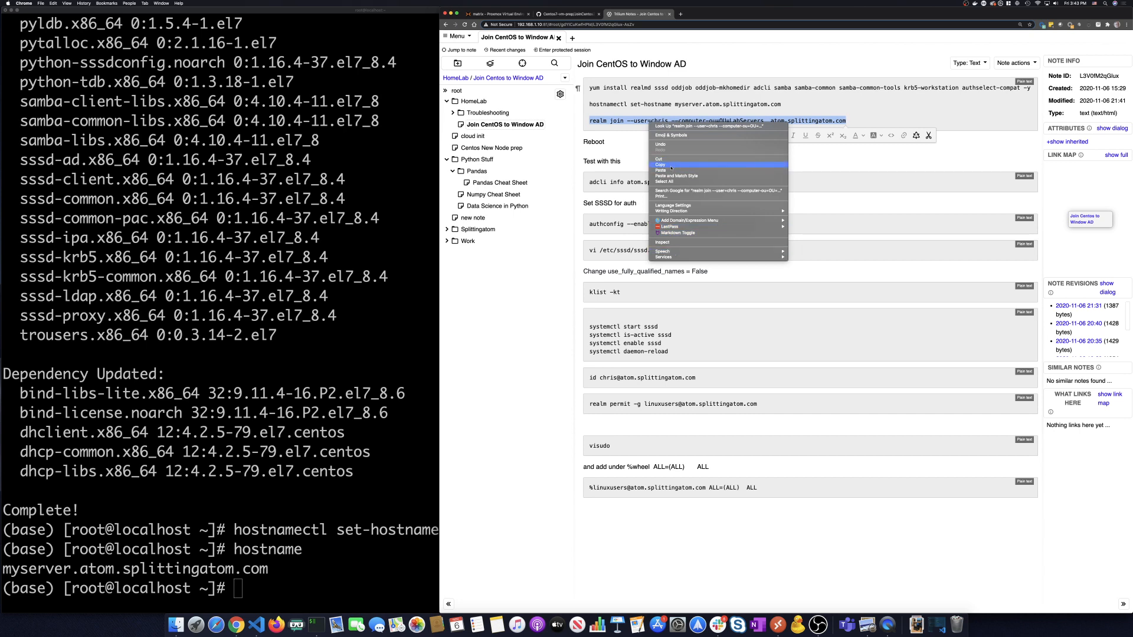
{"action": "left_click", "coordinate": [659, 165]}
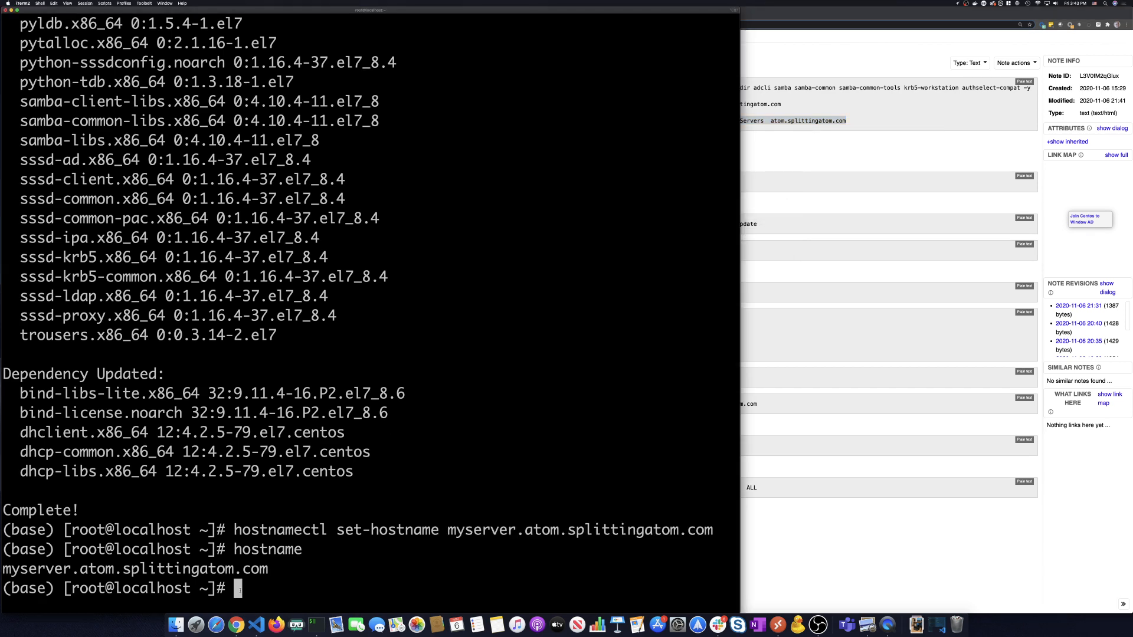
Run realm join as chris into OU=LabServers of atom.splittingatom.com and give the password.
{"action": "type", "text": "realm join --user=chris --computer-ou=OU=LabServers  atom.splittingatom.com"}
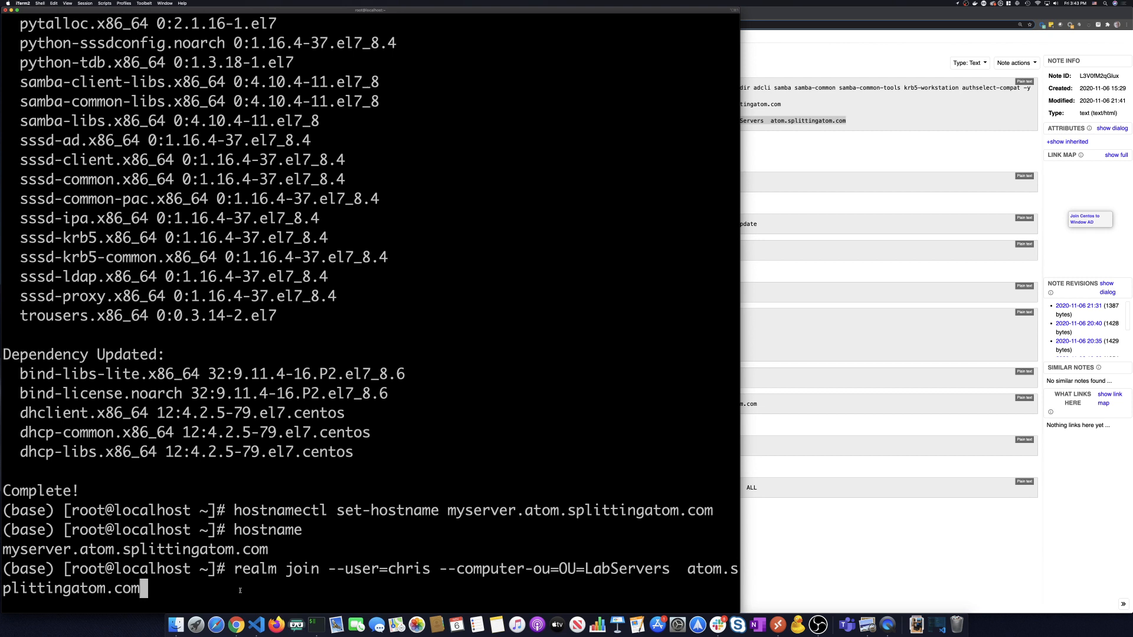
{"action": "key", "text": "Return"}
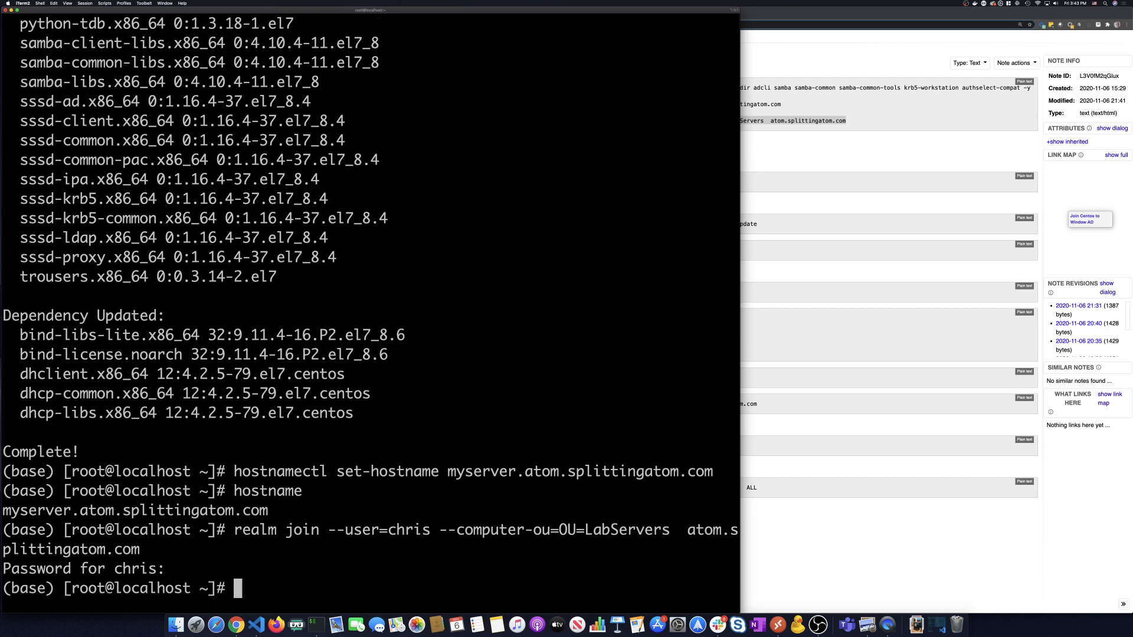
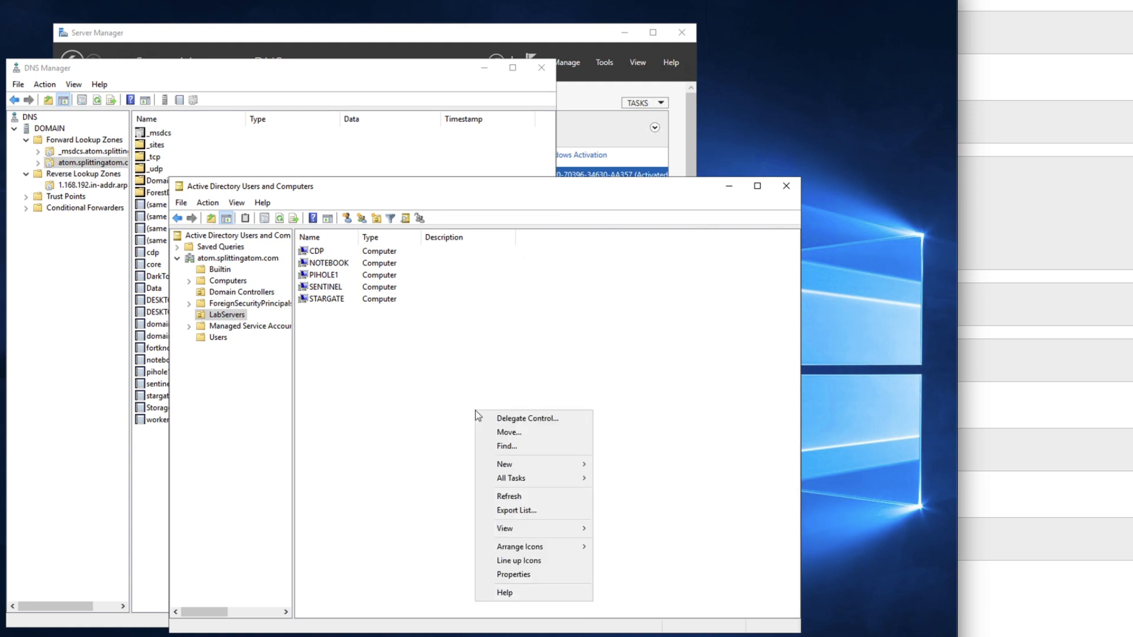
{"action": "mouse_move", "coordinate": [508, 497]}
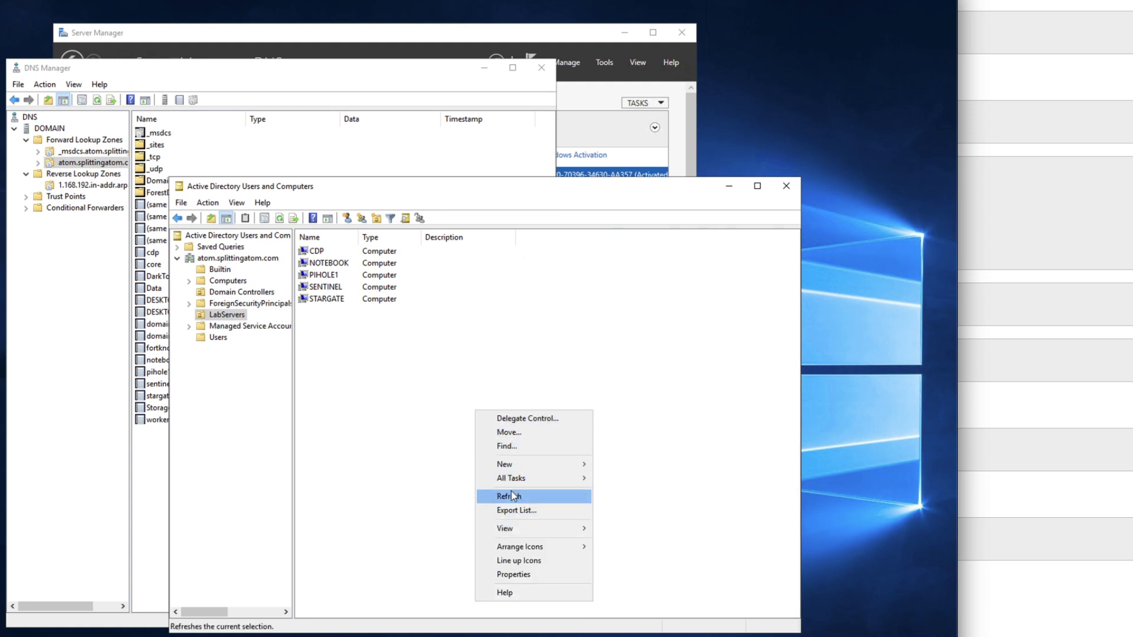
Refresh the LabServers list and the DNS zone, then inspect the myserver A record at 192.168.1.211.
{"action": "left_click", "coordinate": [508, 496]}
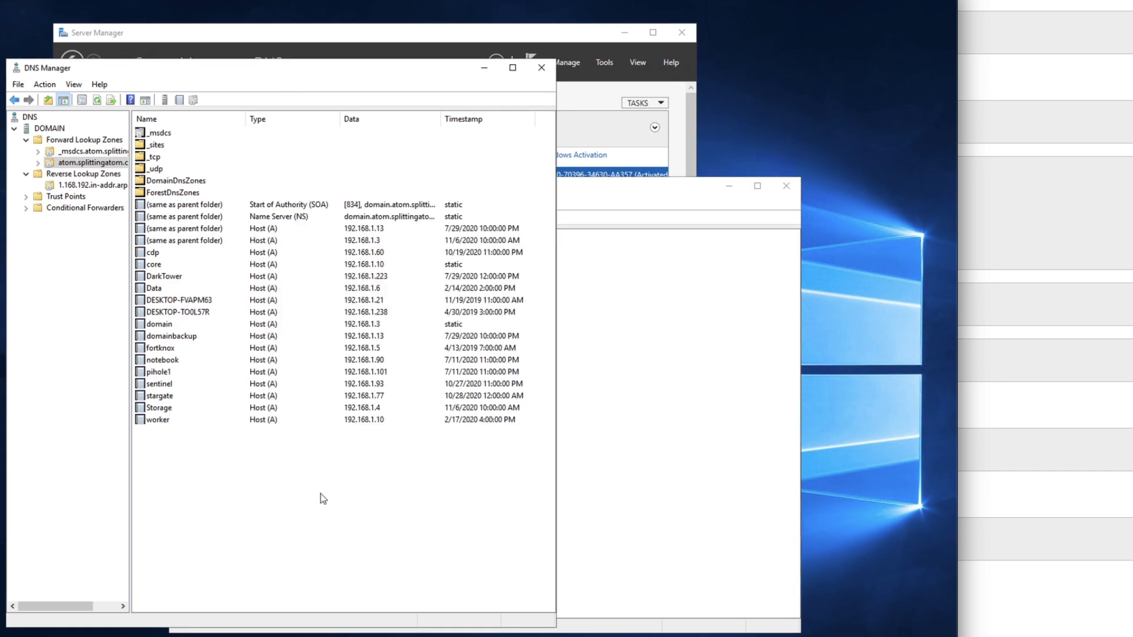
{"action": "right_click", "coordinate": [323, 498]}
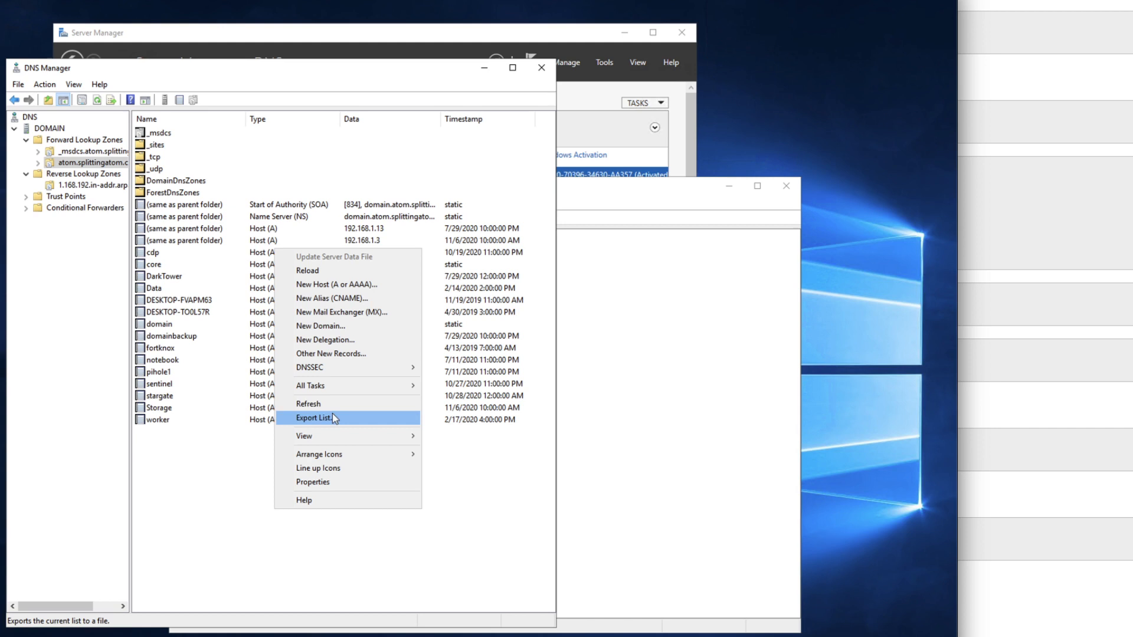
{"action": "left_click", "coordinate": [308, 403]}
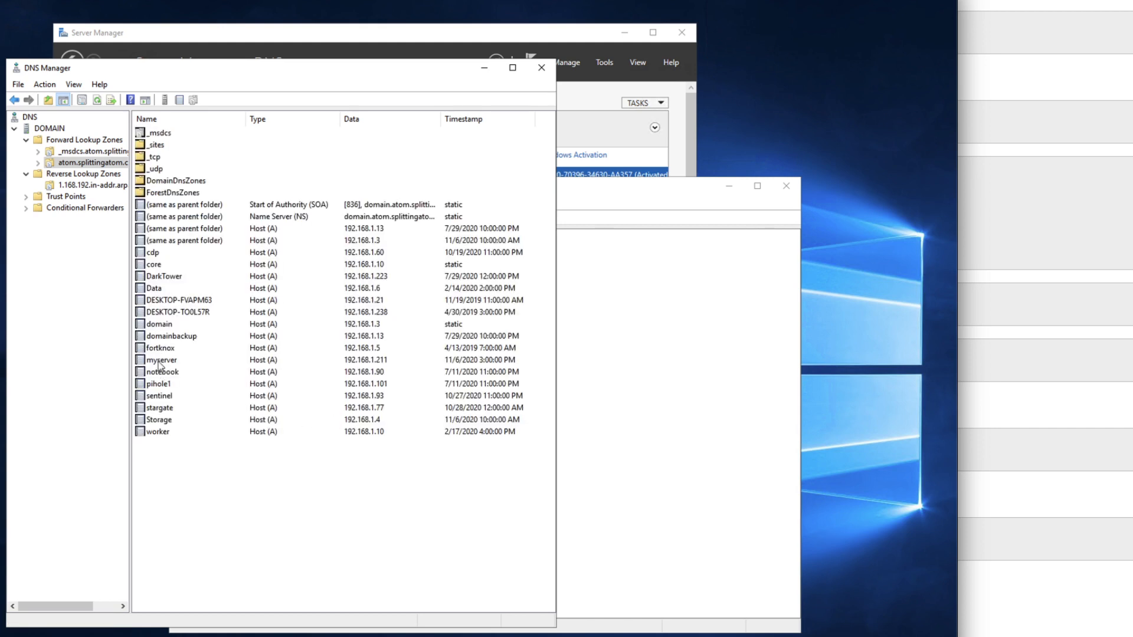
{"action": "left_click", "coordinate": [161, 360]}
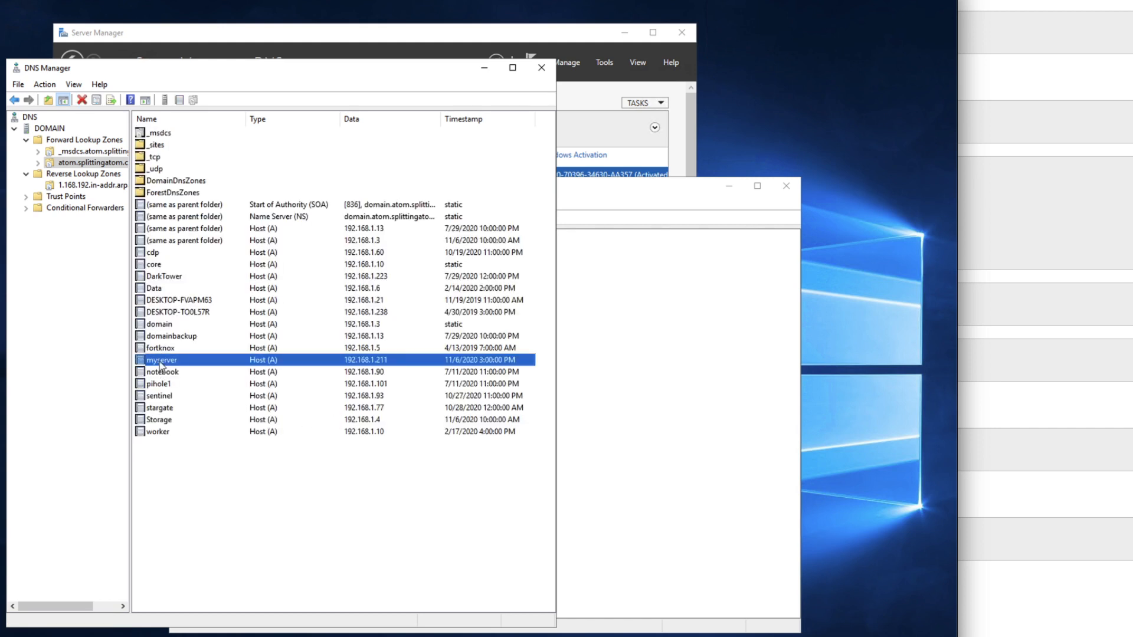
{"action": "mouse_move", "coordinate": [370, 370]}
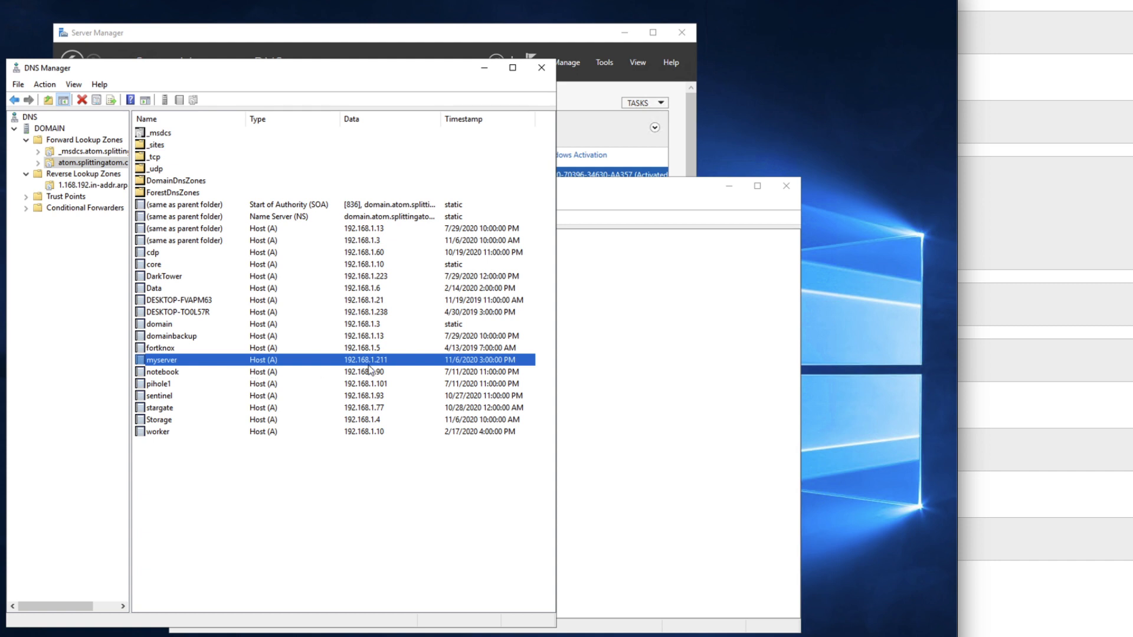
{"action": "mouse_move", "coordinate": [372, 368]}
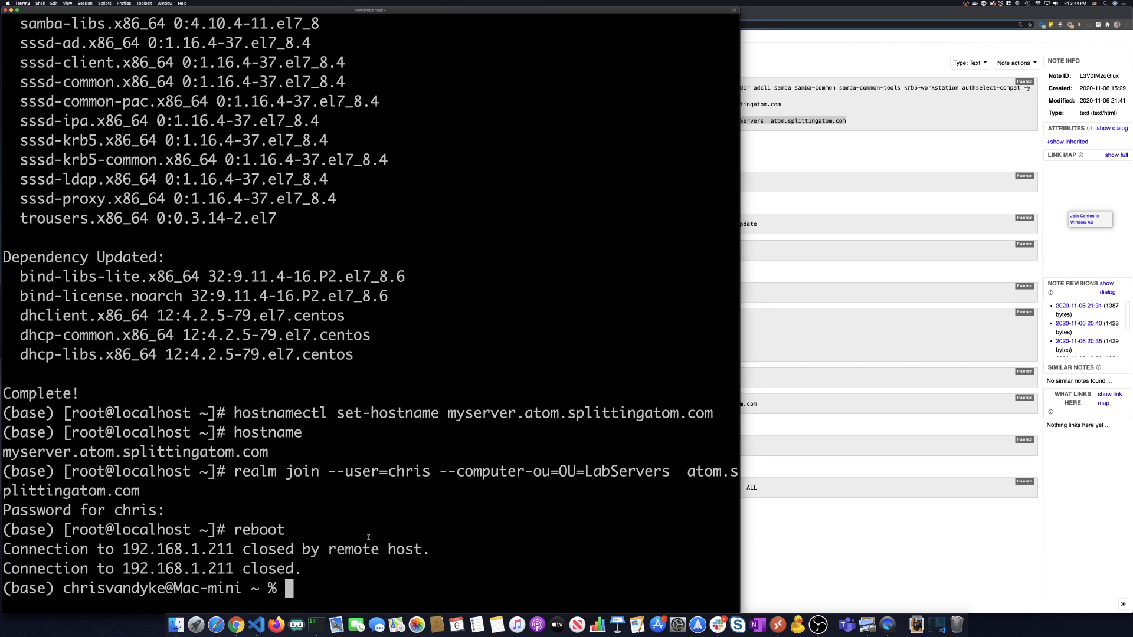
{"action": "type", "text": "ssh root@192.168.1.211"}
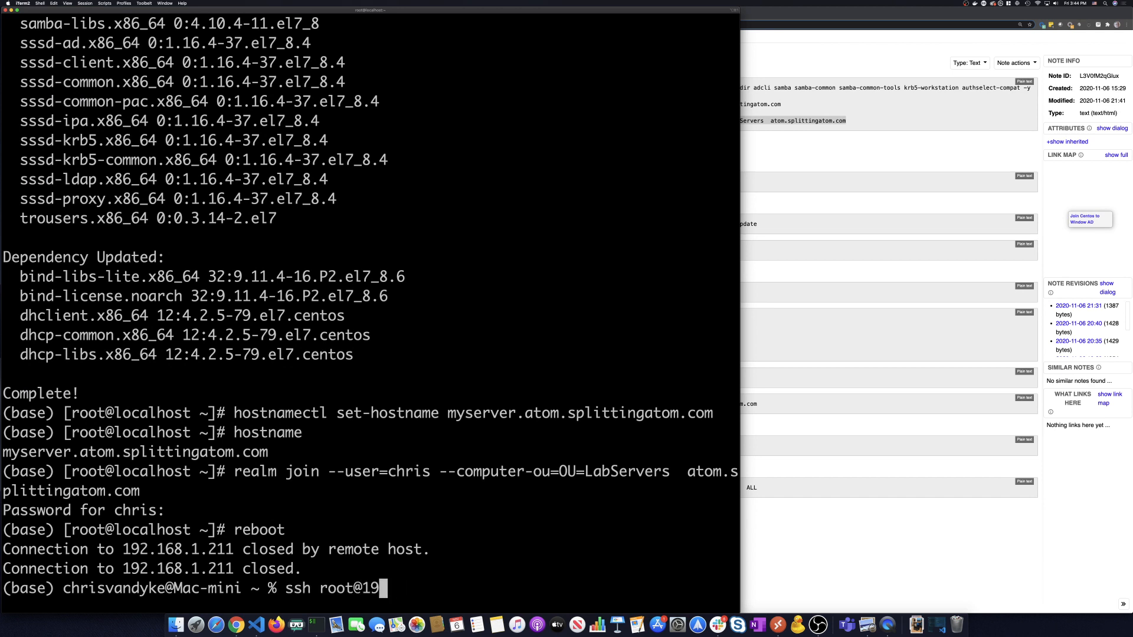
{"action": "key", "text": "Backspace"}
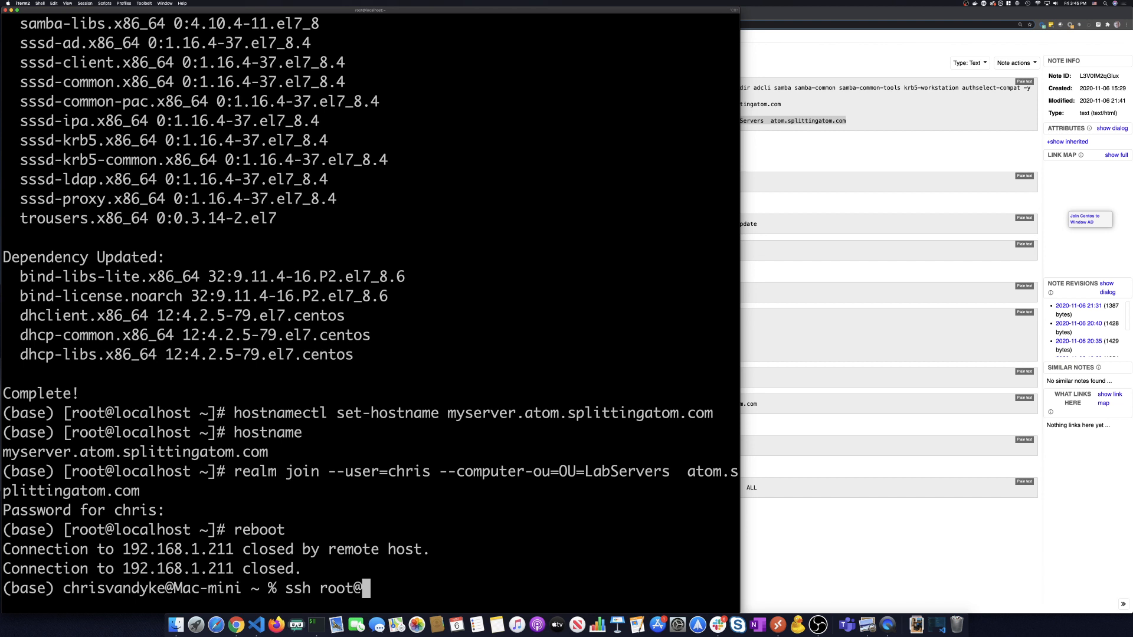
{"action": "type", "text": "m"}
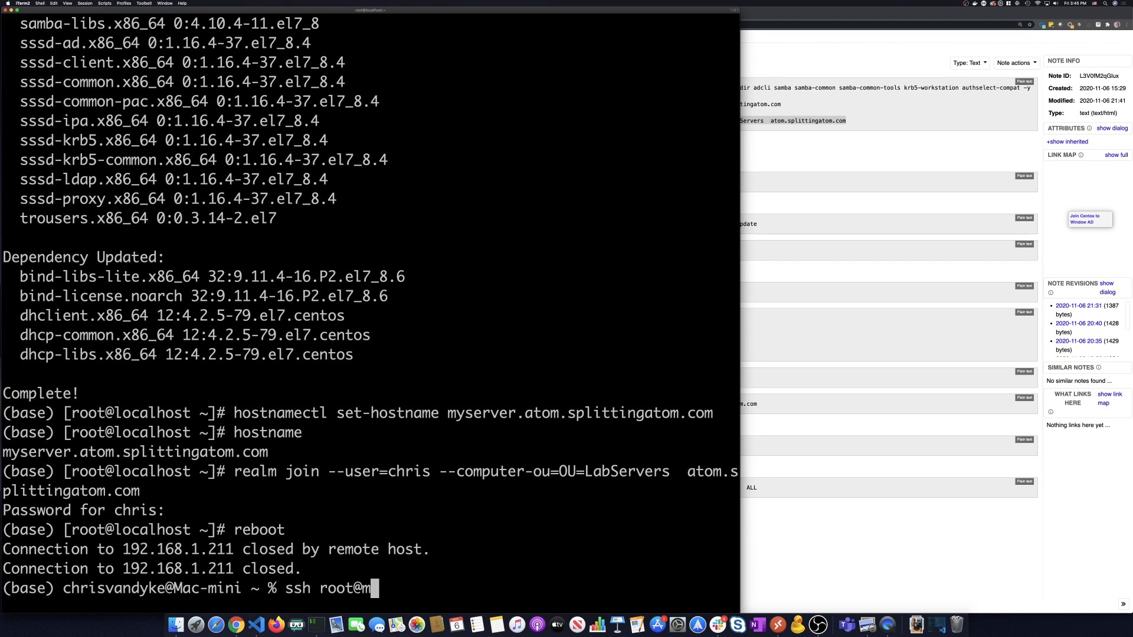
{"action": "type", "text": "yselr"}
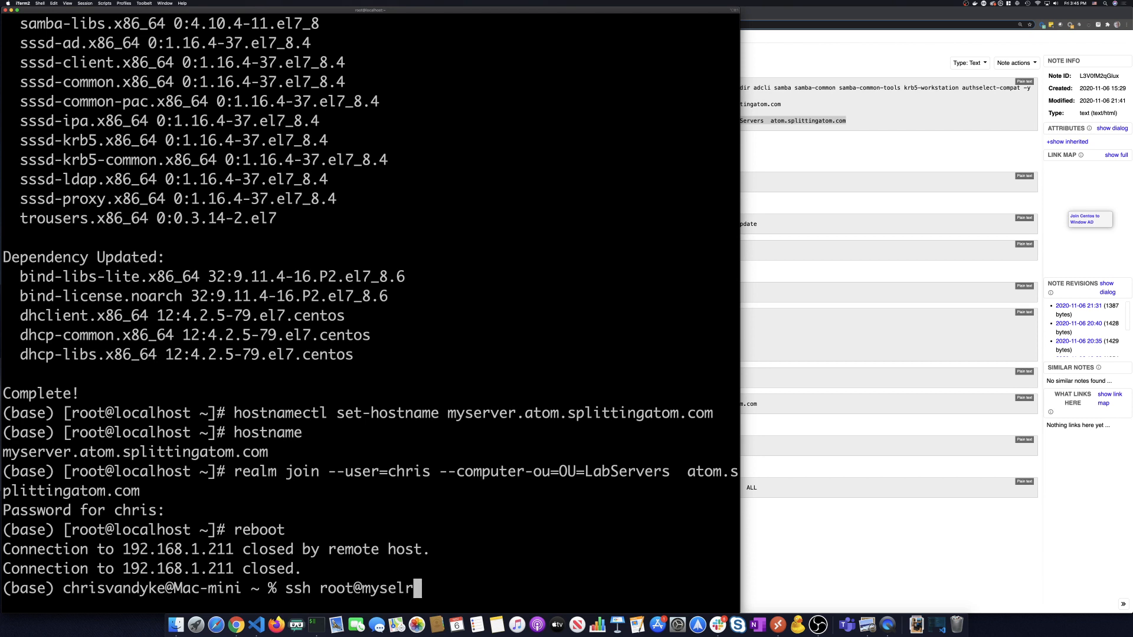
{"action": "type", "text": "ver"}
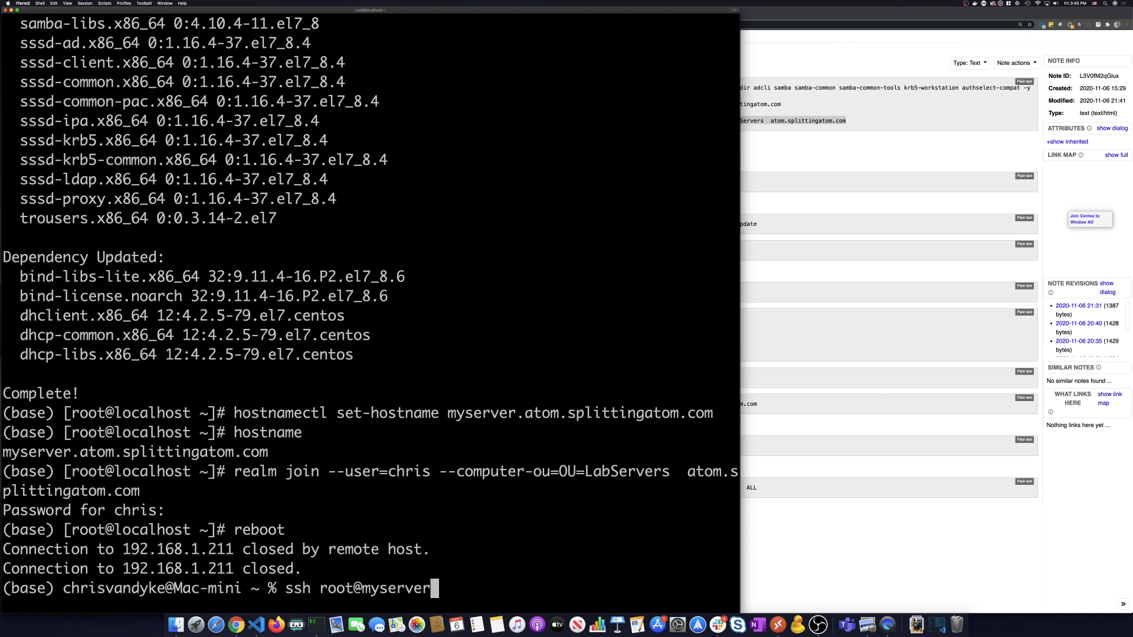
{"action": "type", "text": ".atom.splittingat"}
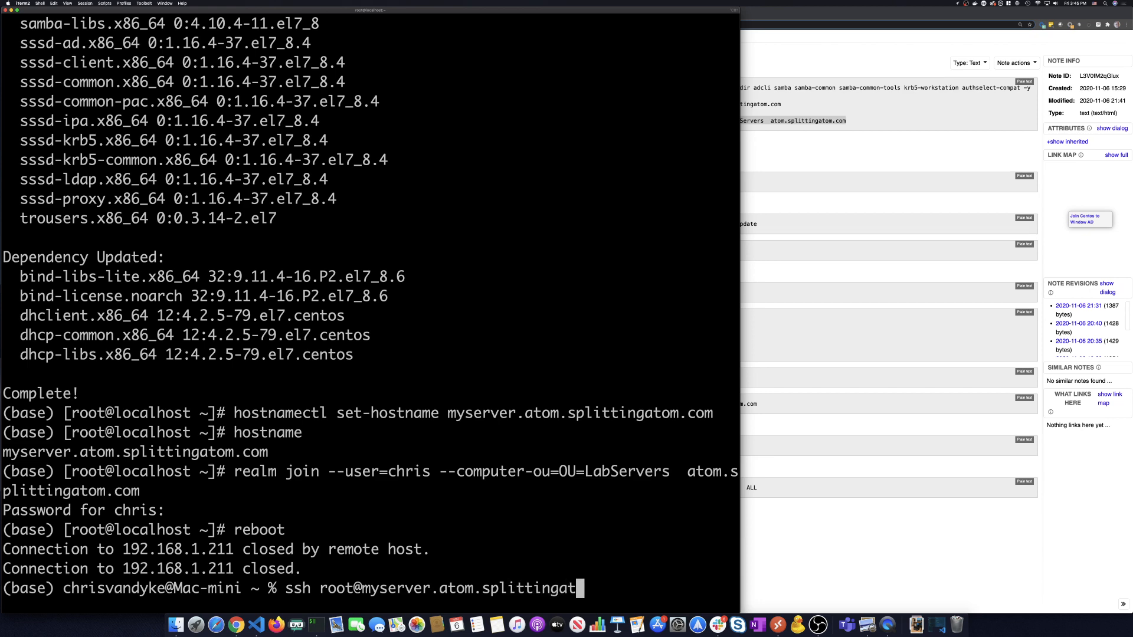
{"action": "key", "text": "enter"}
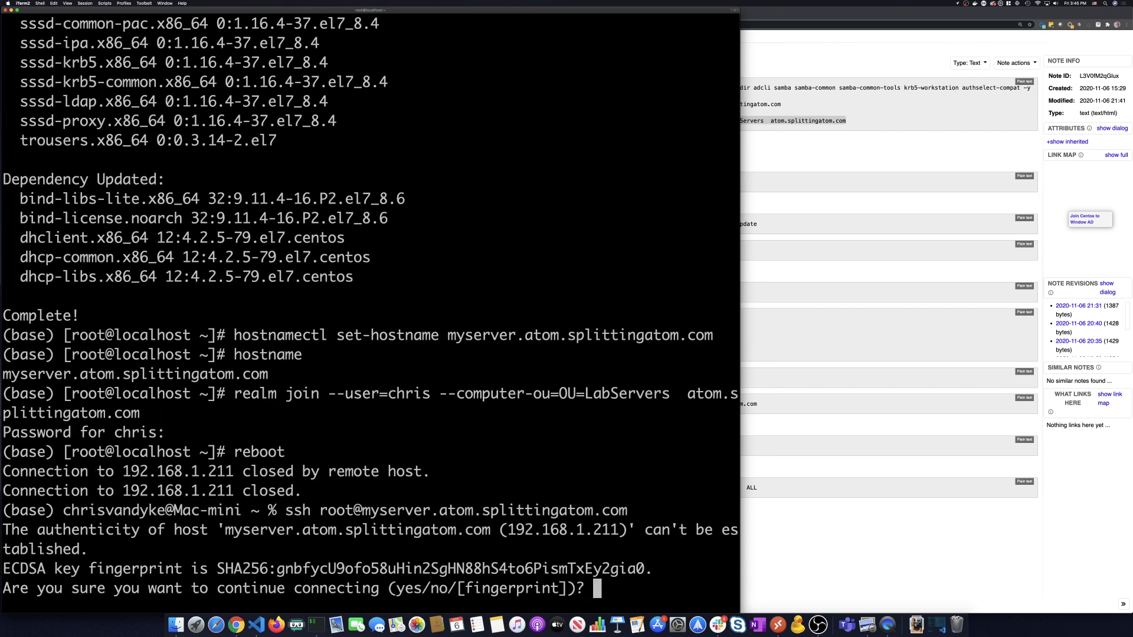
{"action": "type", "text": "yes"}
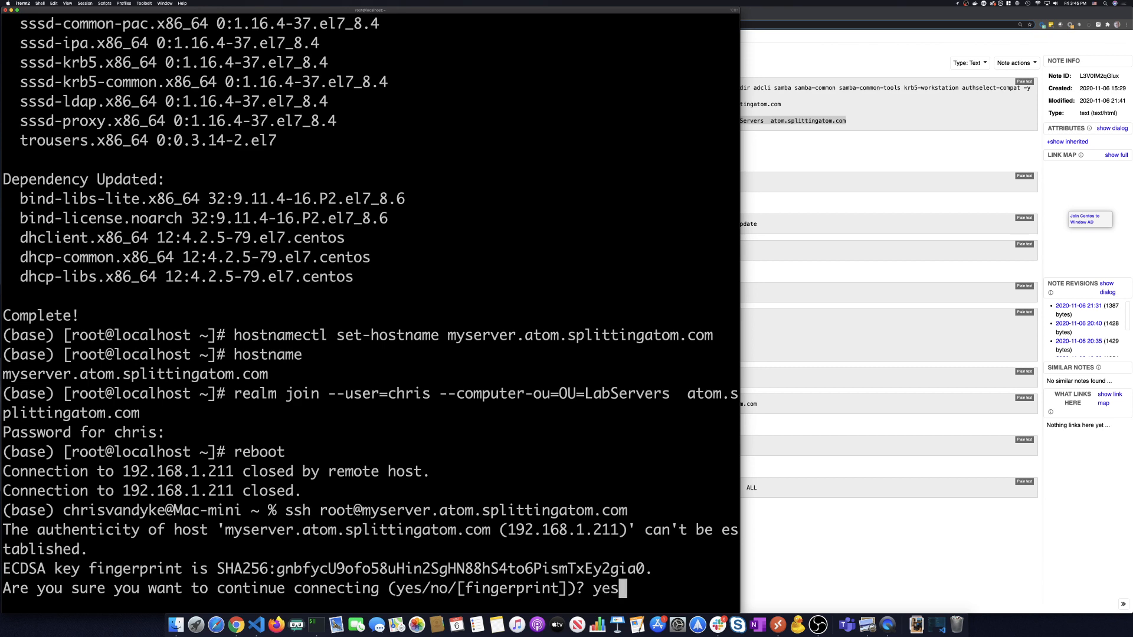
{"action": "key", "text": "Return"}
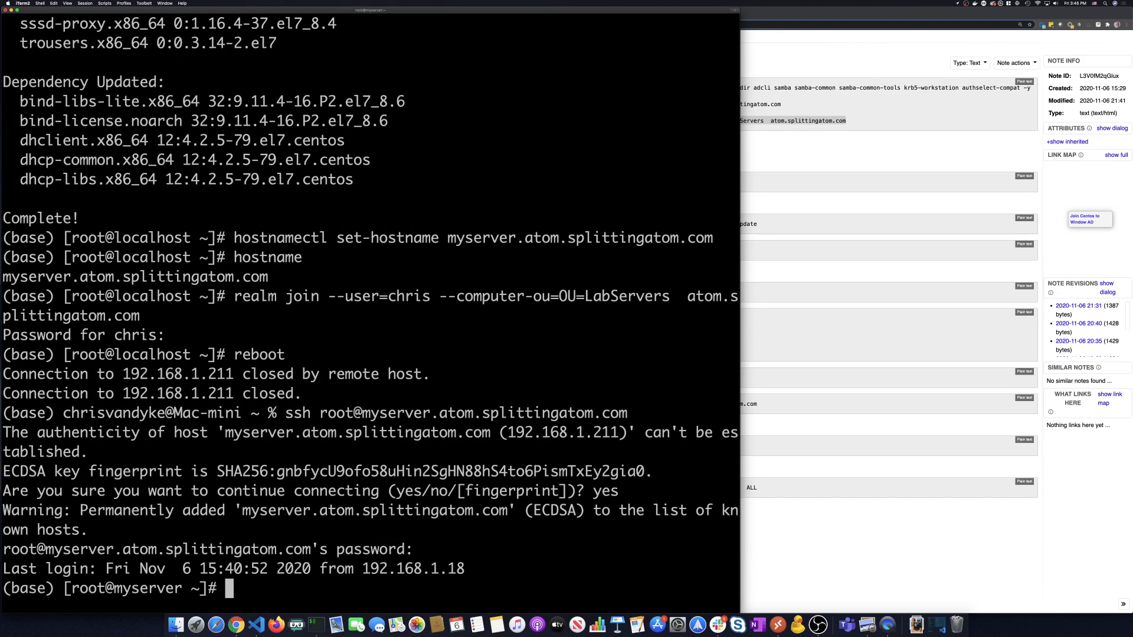
Run hostname to confirm the server reports myserver.atom.splittingatom.com.
{"action": "type", "text": "hostname"}
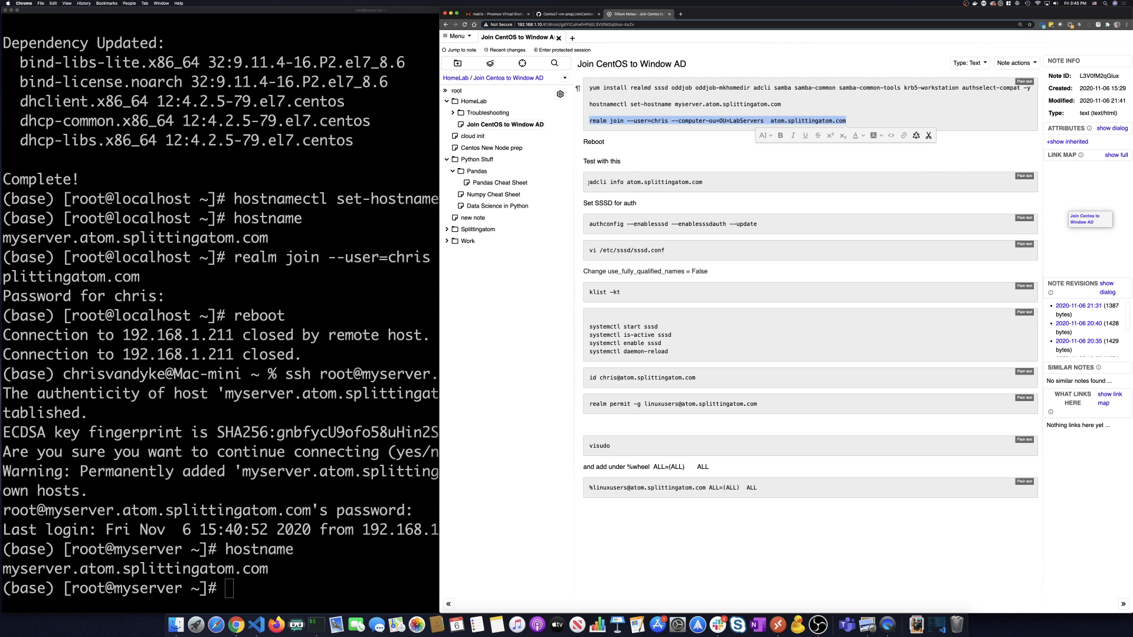
Run 'adcli info atom.splittingatom.com' to show the domain and its usable controllers.
{"action": "right_click", "coordinate": [644, 182]}
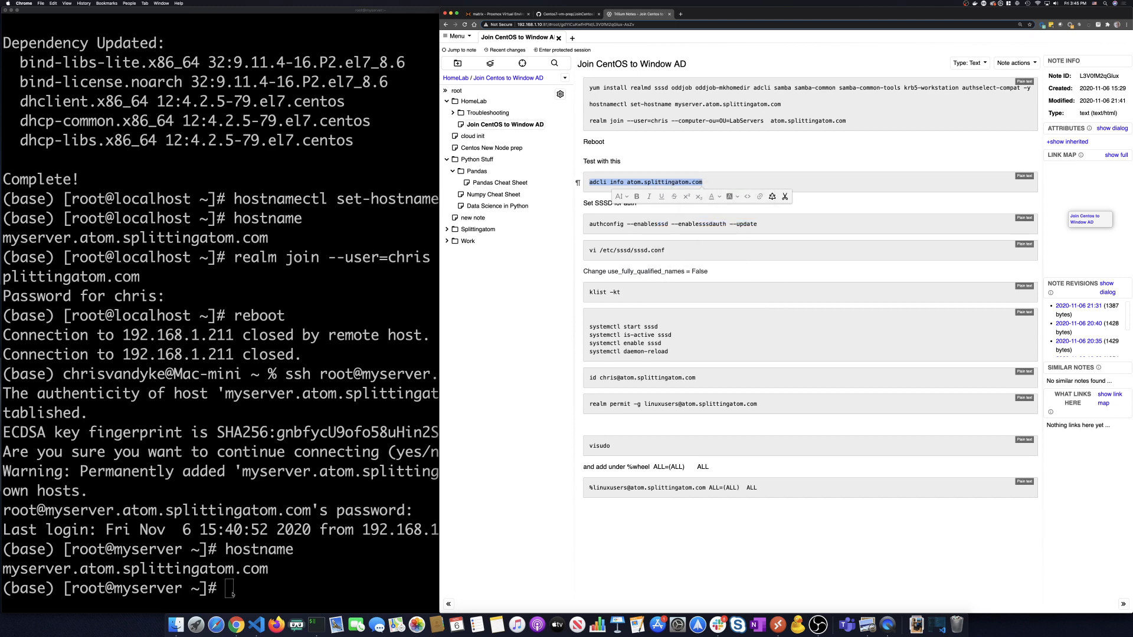
{"action": "left_click", "coordinate": [218, 588]}
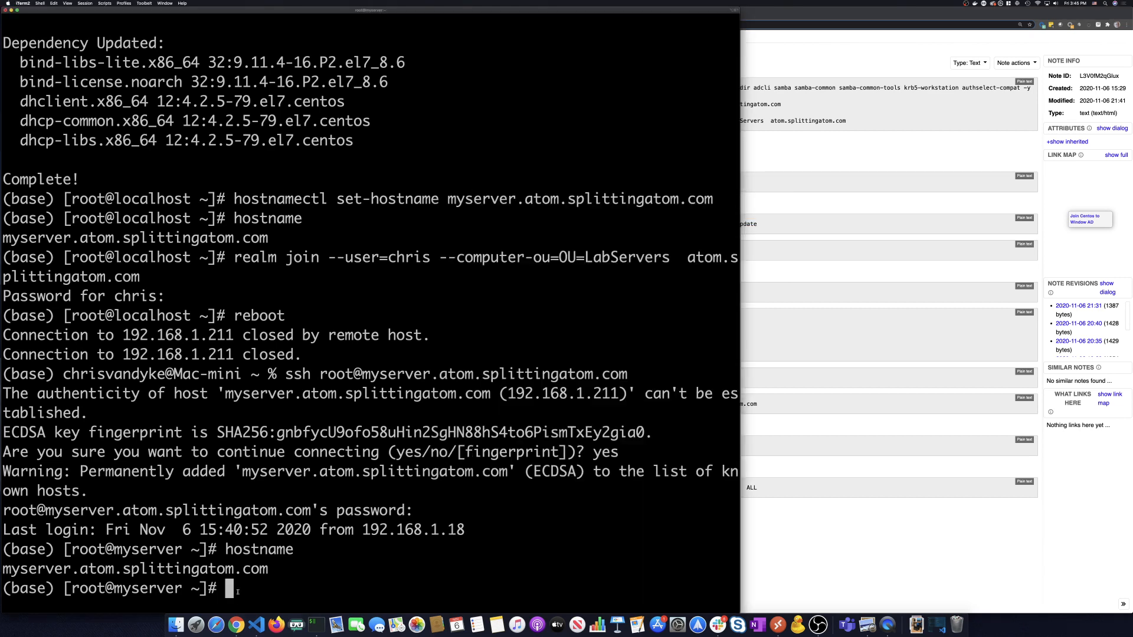
{"action": "type", "text": "adcli info atom.splittingatom.com"}
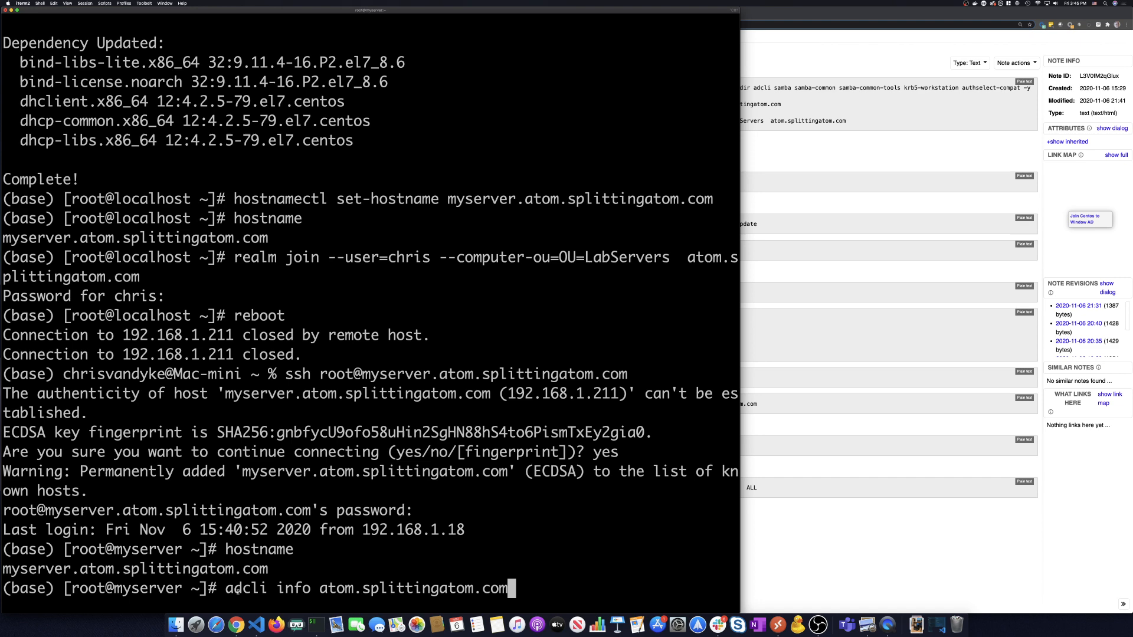
{"action": "key", "text": "enter"}
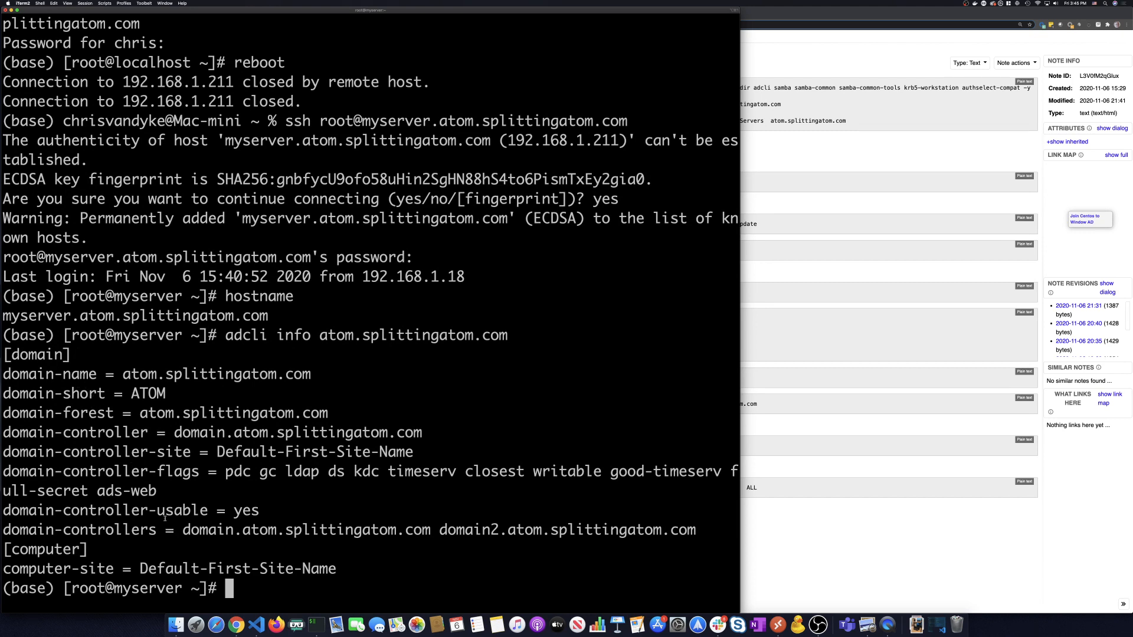
{"action": "mouse_move", "coordinate": [944, 564]}
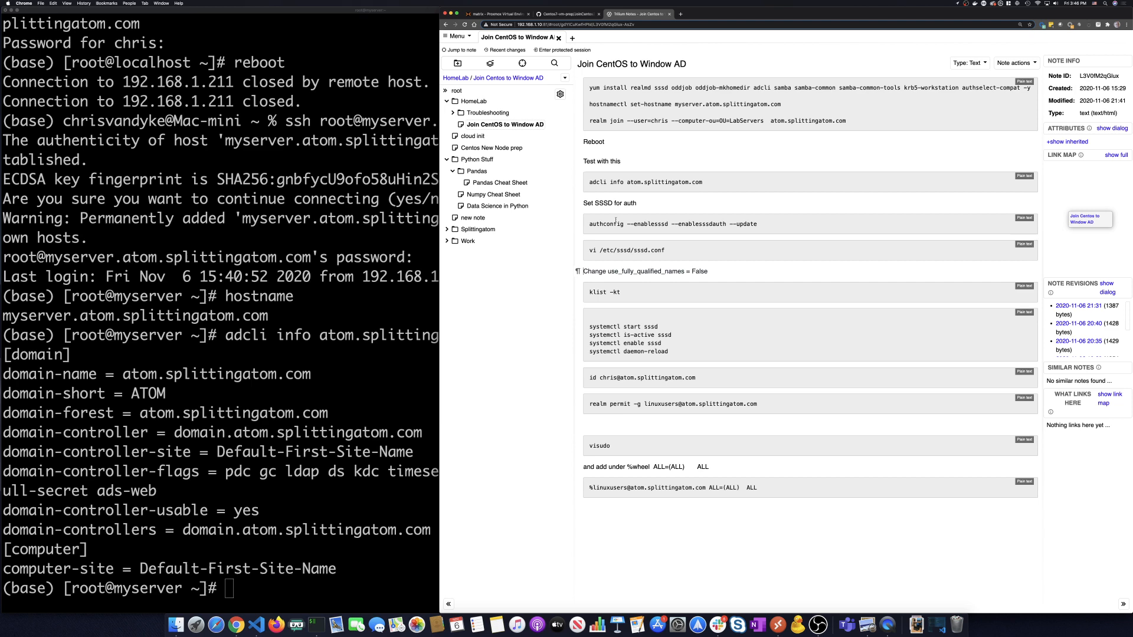
Run 'authconfig --enablesssd --enablesssdauth --update' copied from the notes.
{"action": "double_click", "coordinate": [598, 223]}
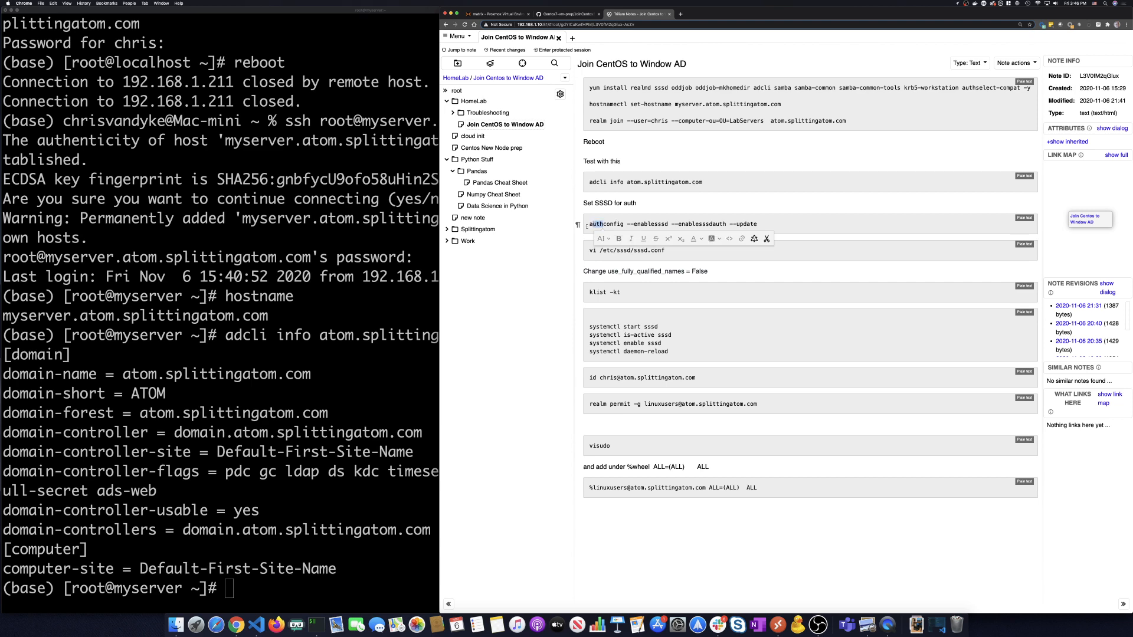
{"action": "left_click_drag", "start_coordinate": [590, 225], "coordinate": [756, 225]}
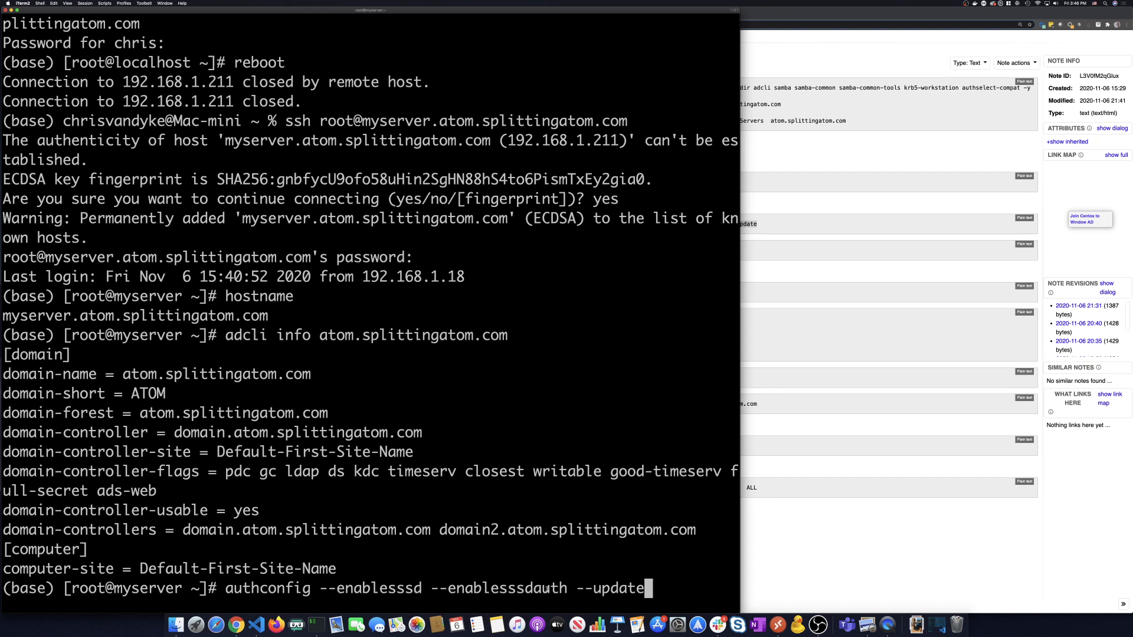
{"action": "key", "text": "Return"}
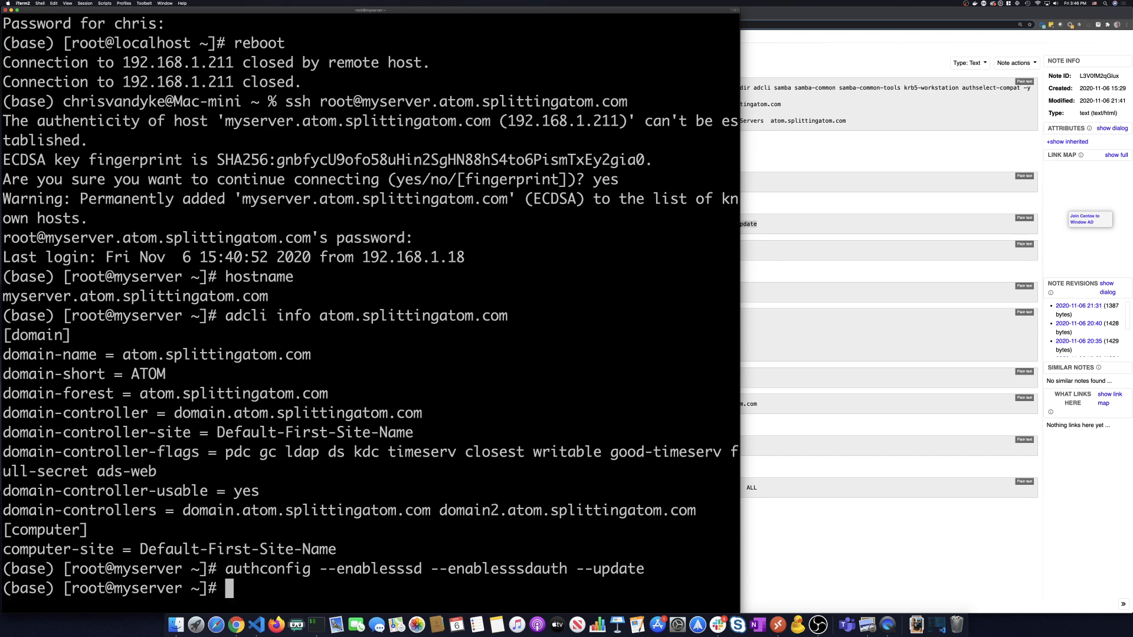
{"action": "mouse_move", "coordinate": [810, 212]}
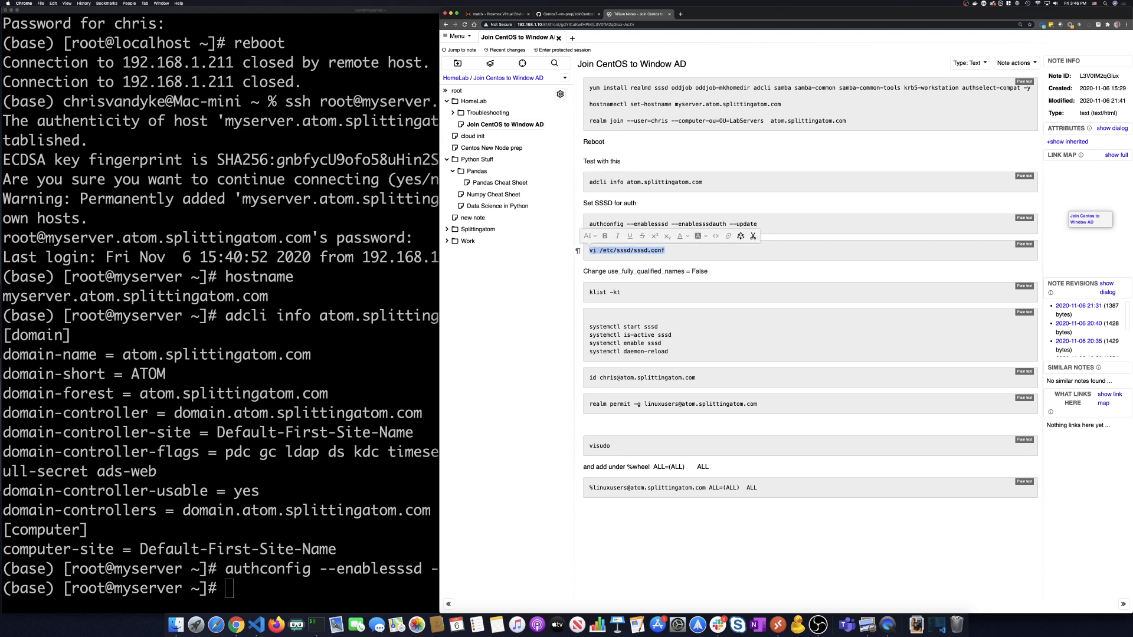
Edit /etc/sssd/sssd.conf in vi, setting use_fully_qualified_names to False, and save.
{"action": "right_click", "coordinate": [625, 250]}
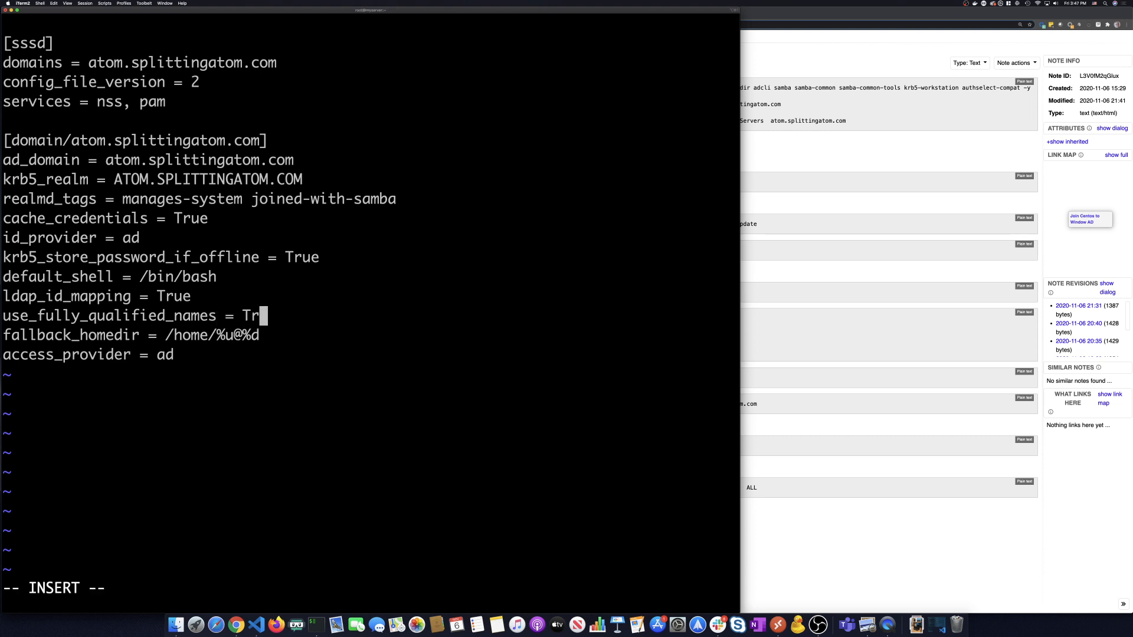
{"action": "type", "text": "False"}
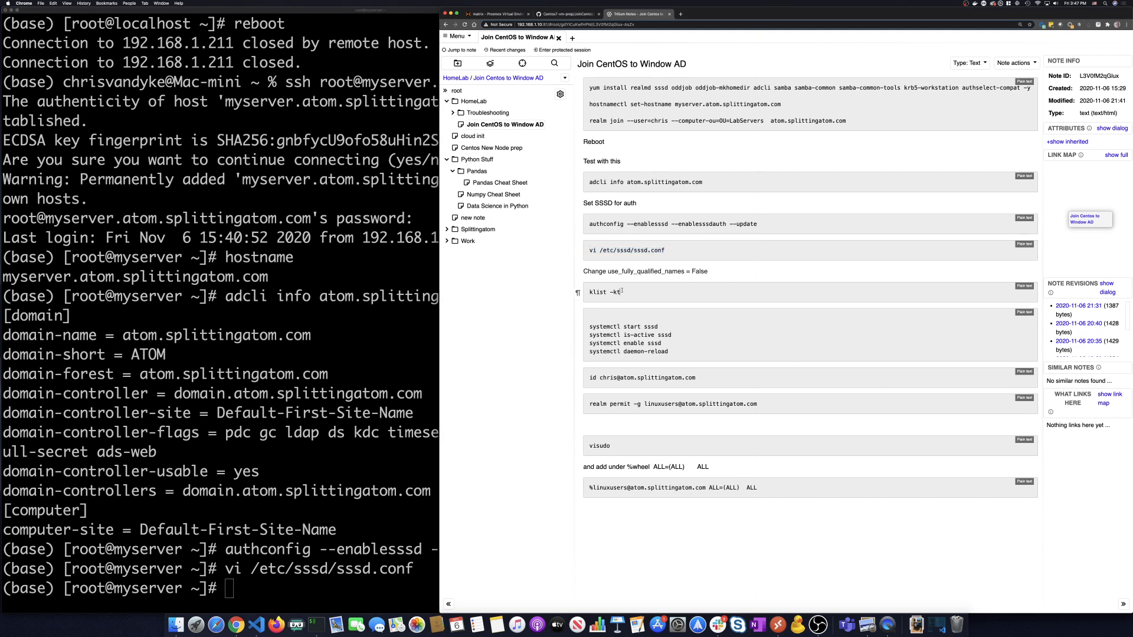
Run klist -kt to list the server's Kerberos keytab entries.
{"action": "double_click", "coordinate": [604, 292]}
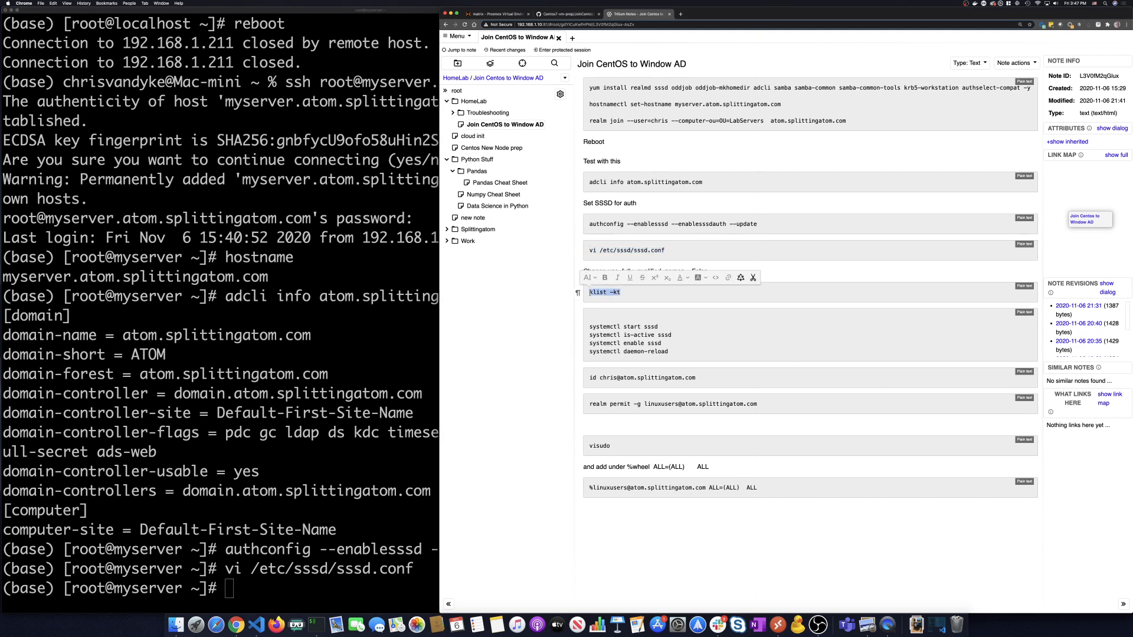
{"action": "right_click", "coordinate": [605, 291]}
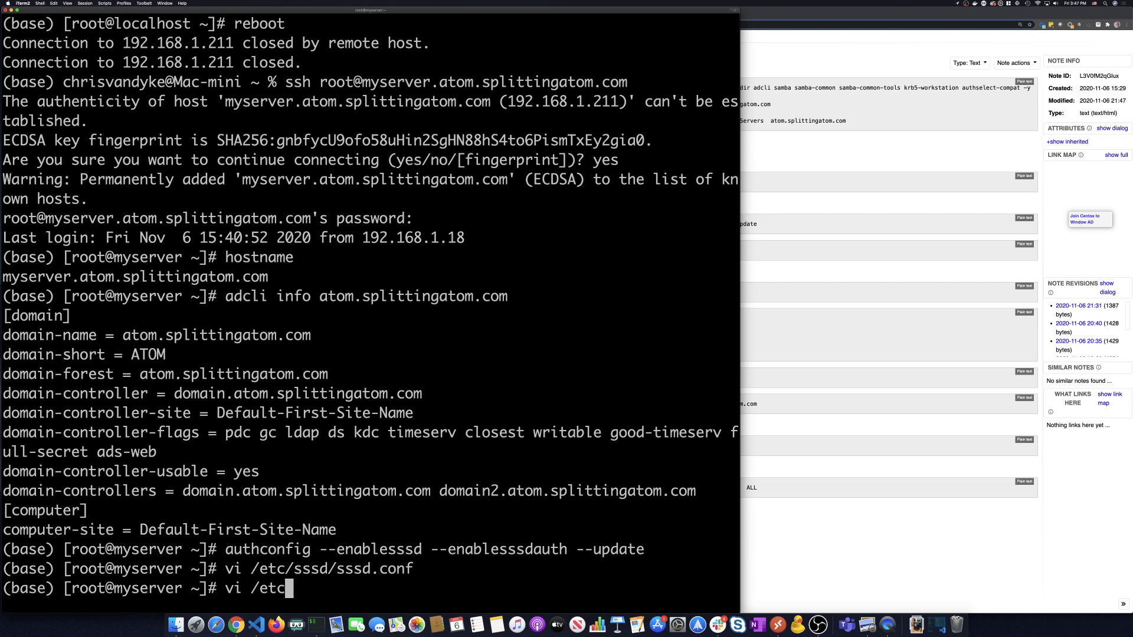
{"action": "type", "text": "kli"}
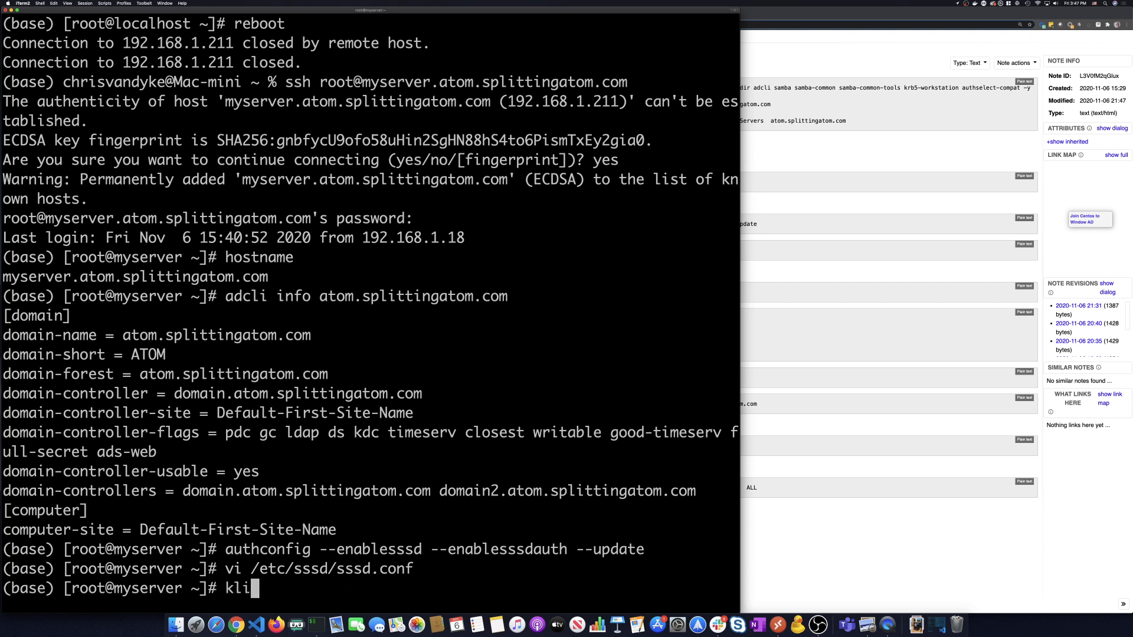
{"action": "type", "text": "st -"}
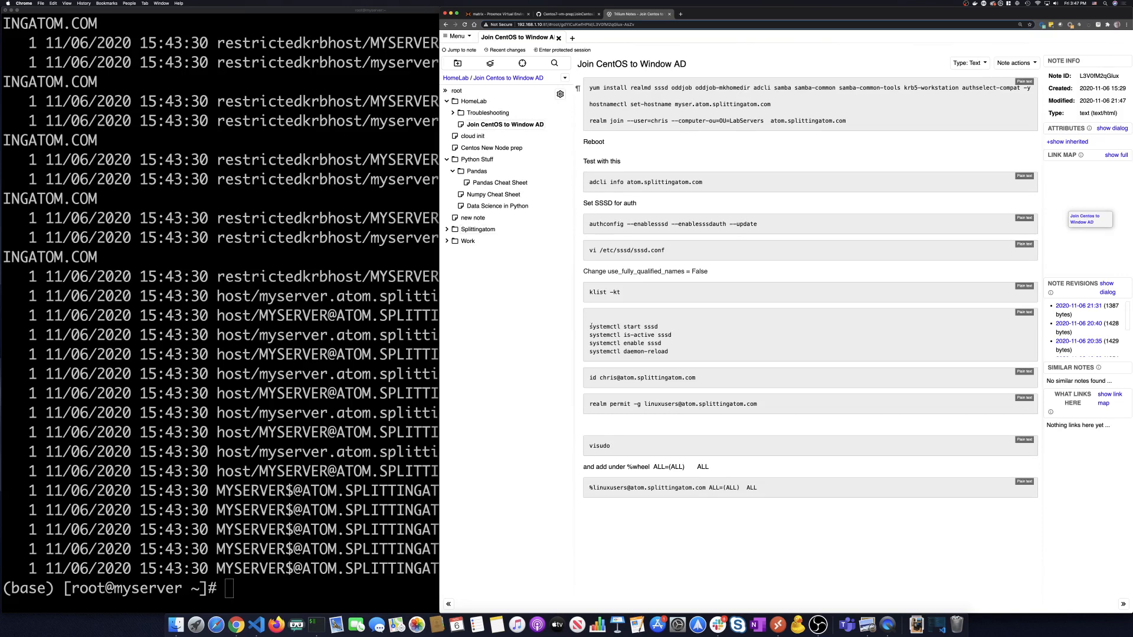
Copy and run the four systemctl commands to start, check, enable SSSD and daemon-reload.
{"action": "left_click_drag", "start_coordinate": [589, 326], "coordinate": [668, 352]}
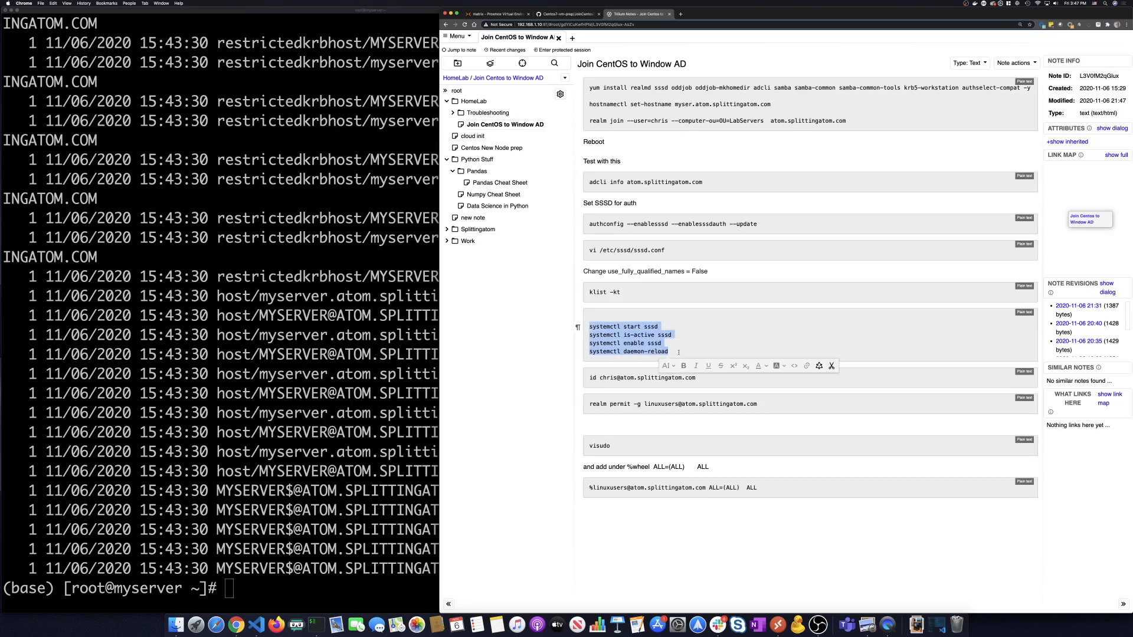
{"action": "right_click", "coordinate": [643, 347]}
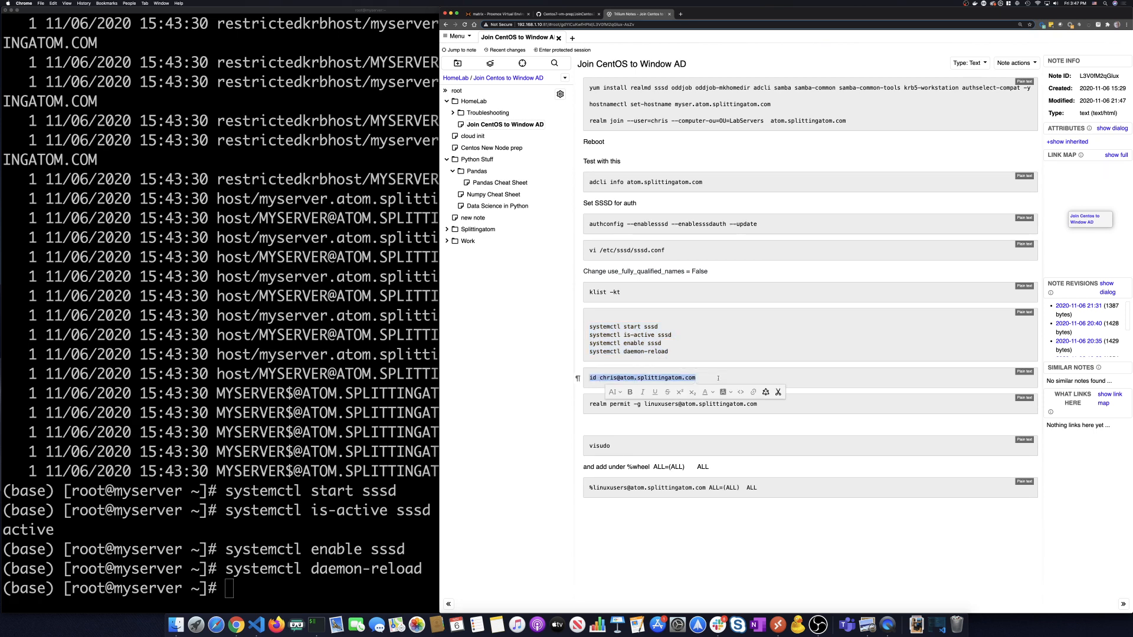
{"action": "right_click", "coordinate": [643, 377]}
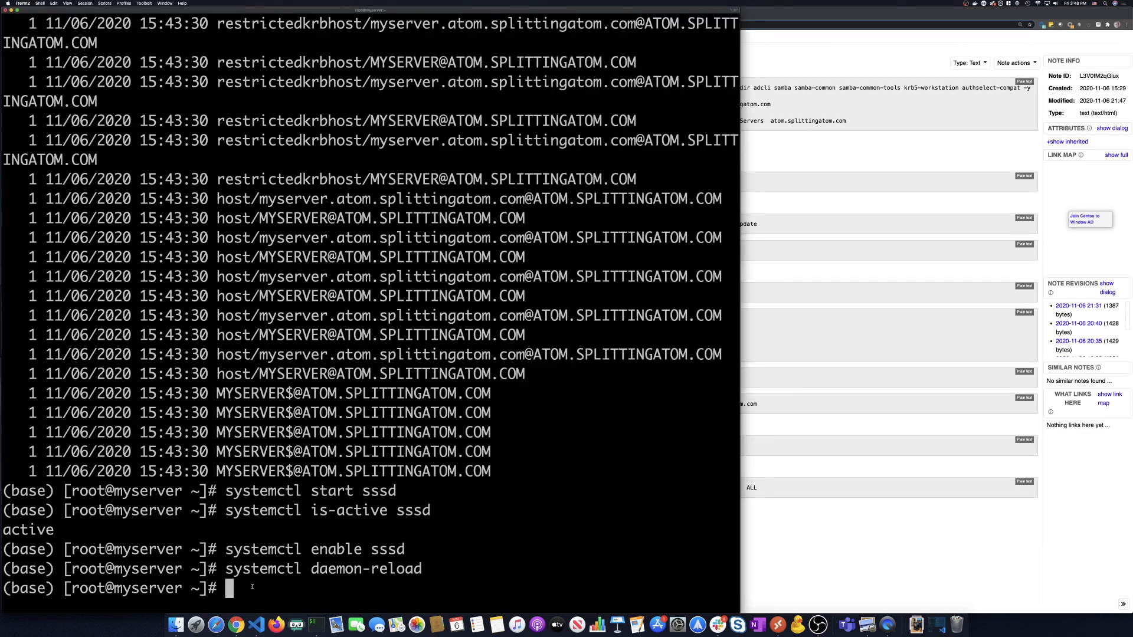
{"action": "type", "text": "id chris@atom.splittingatom.com"}
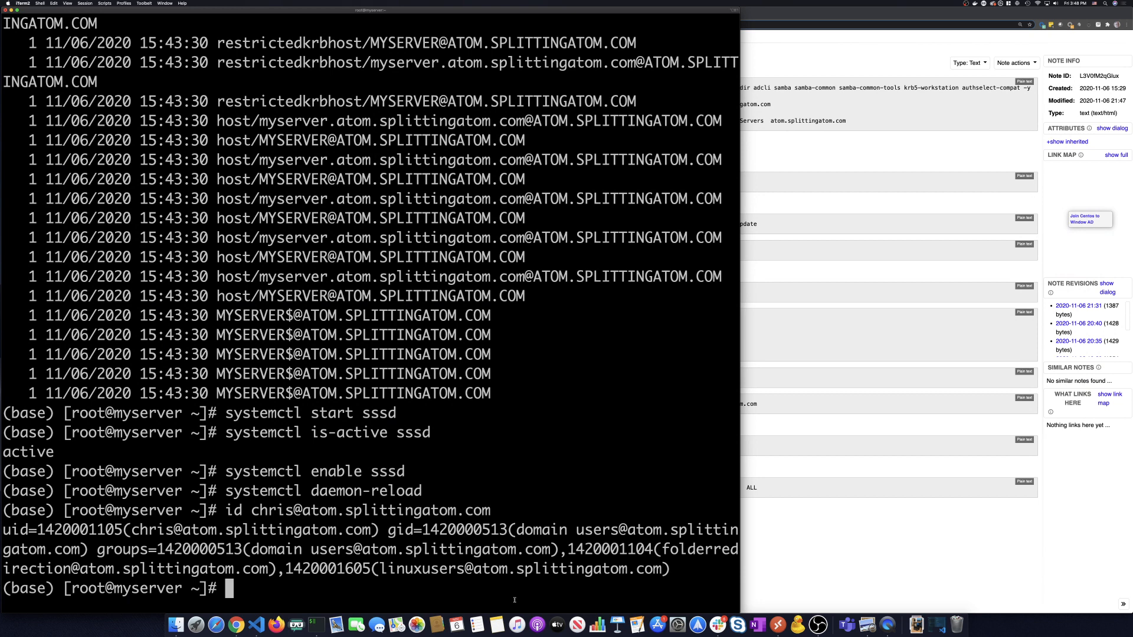
{"action": "double_click", "coordinate": [413, 568]}
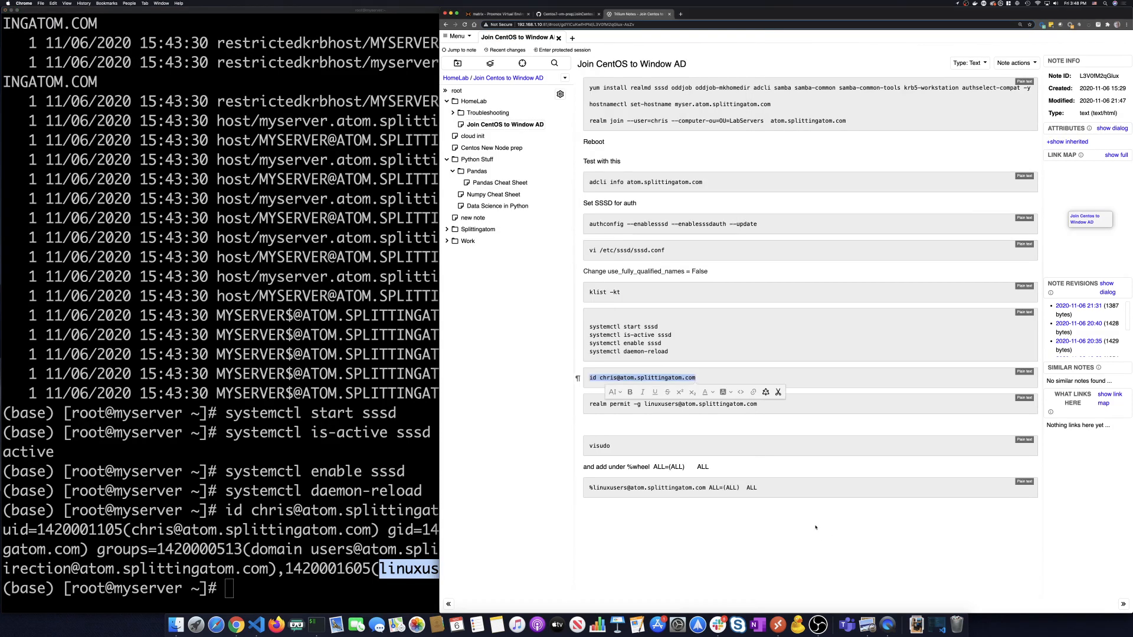
{"action": "left_click", "coordinate": [594, 403]}
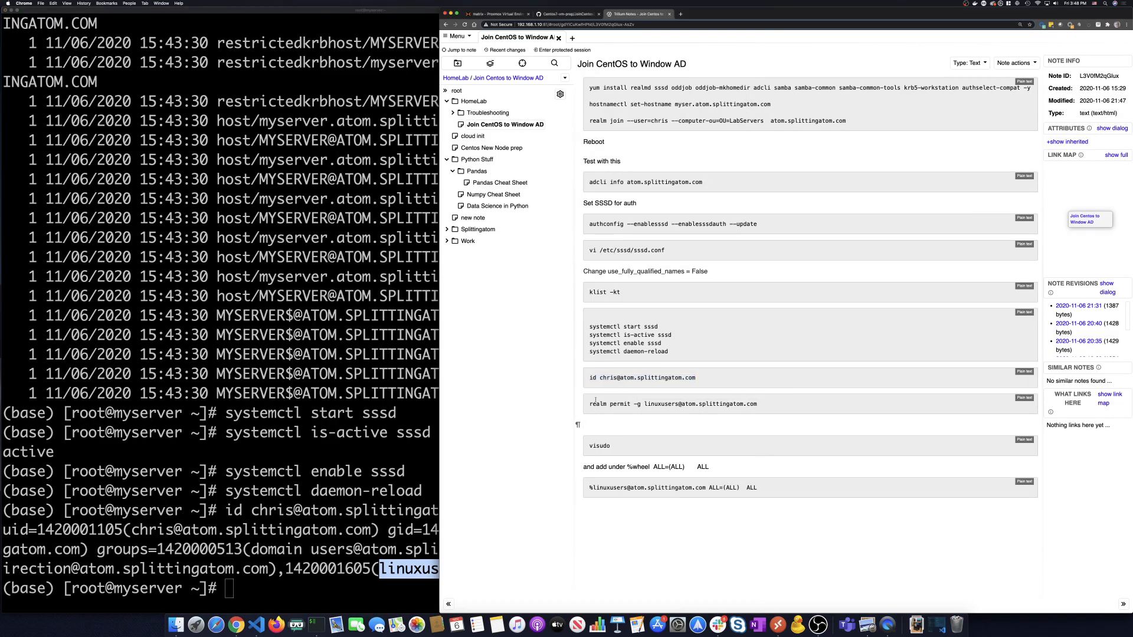
{"action": "triple_click", "coordinate": [671, 404]}
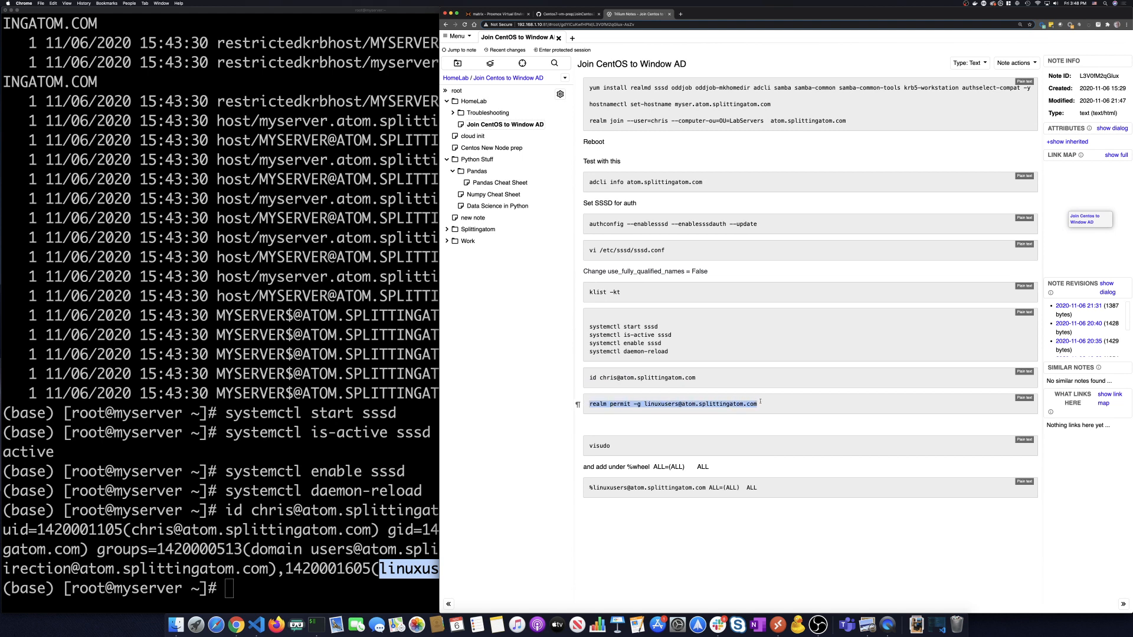
{"action": "right_click", "coordinate": [672, 404]}
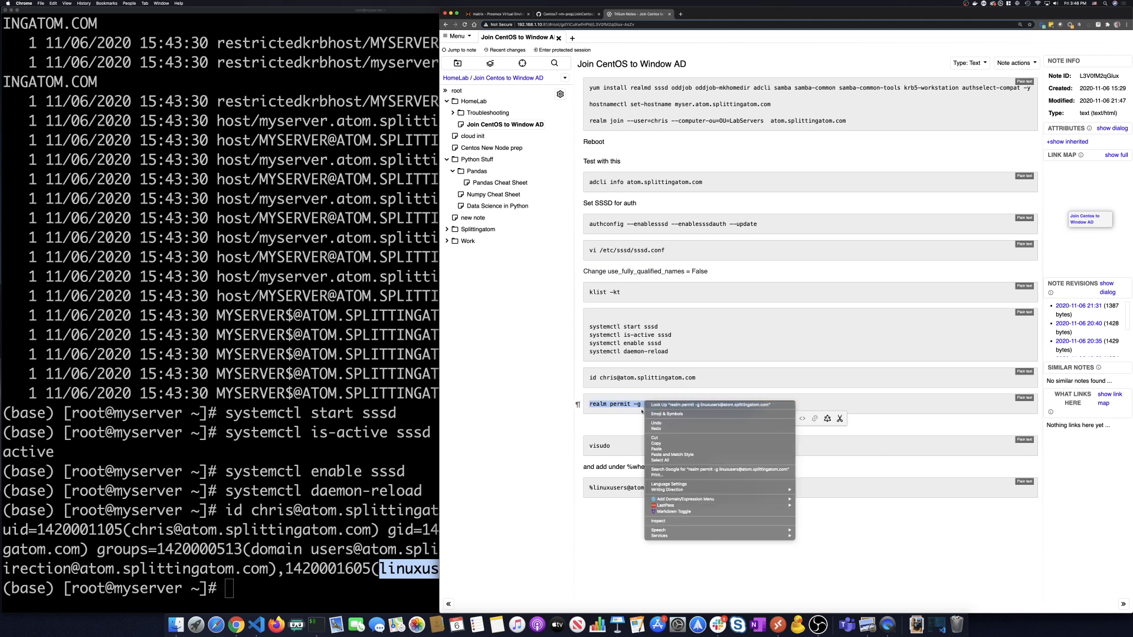
{"action": "mouse_move", "coordinate": [655, 443]}
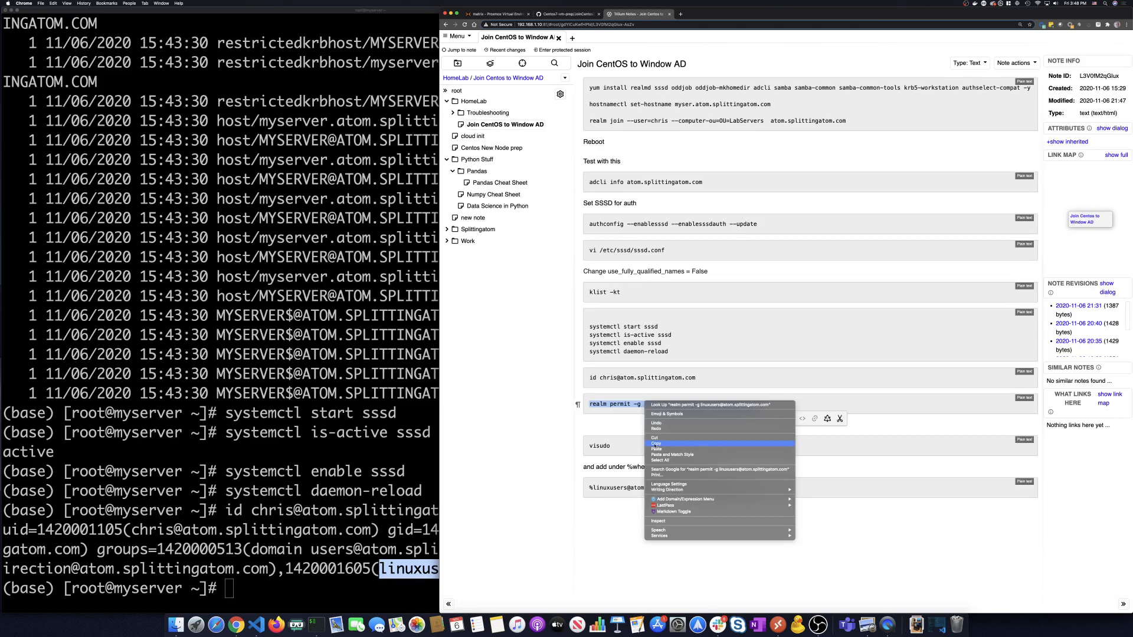
{"action": "left_click", "coordinate": [656, 443]}
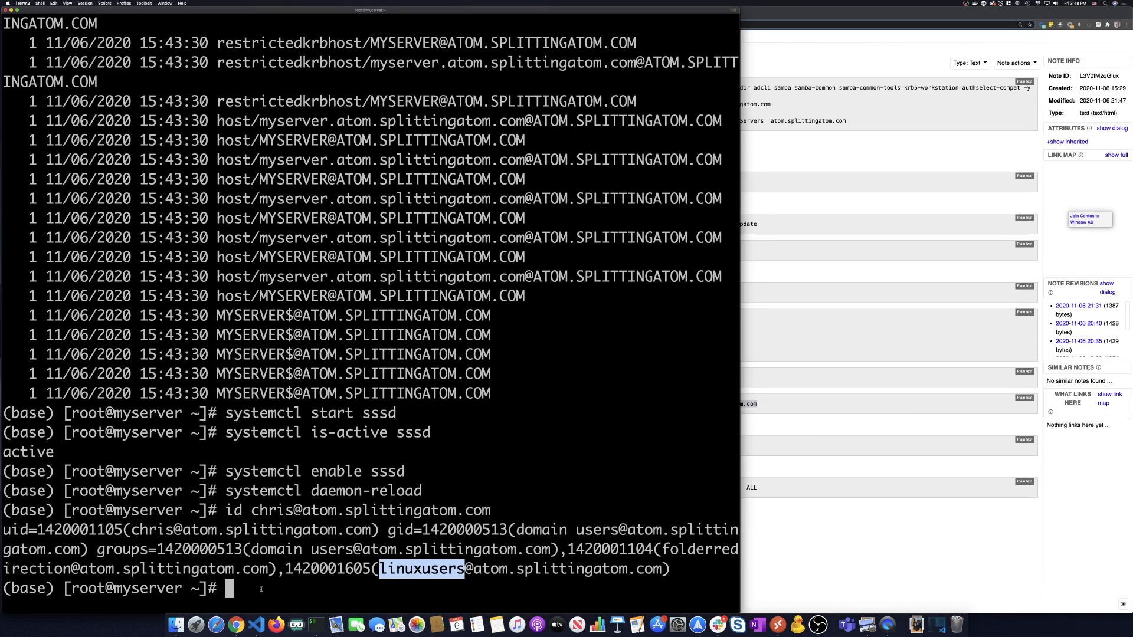
{"action": "type", "text": "realm permit -g linuxusers@atom.splittingatom.com"}
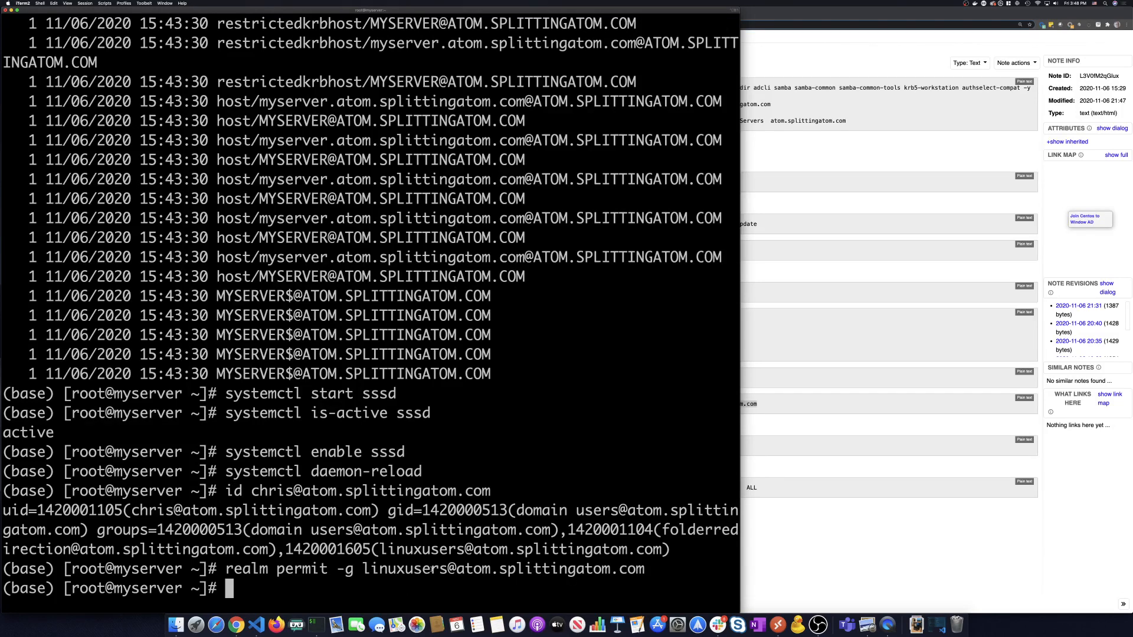
{"action": "mouse_move", "coordinate": [770, 555]}
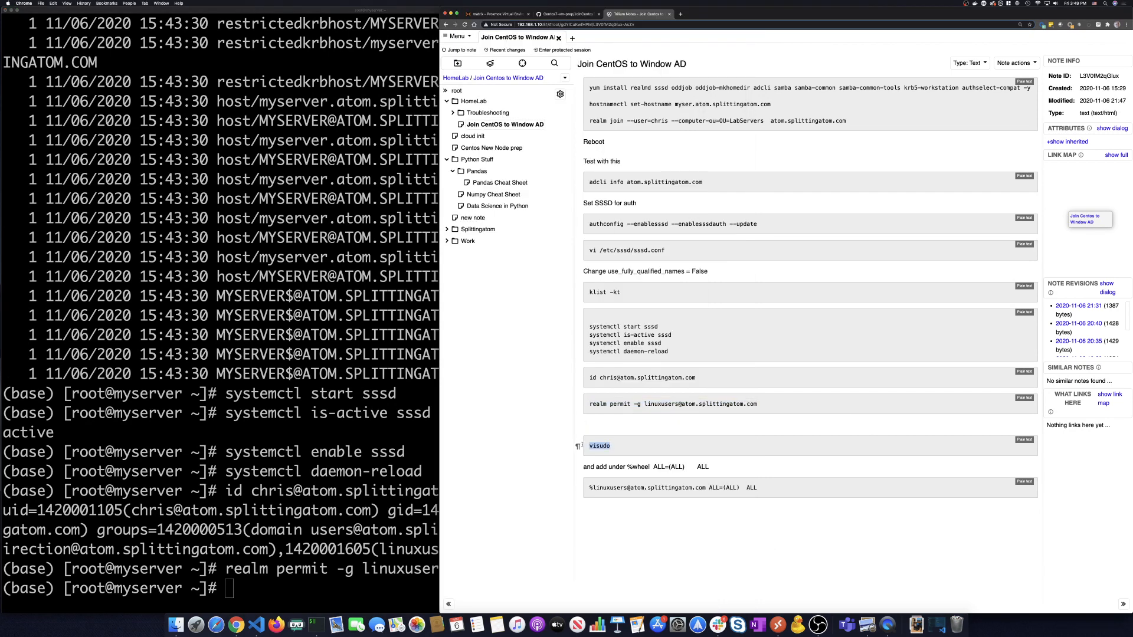
Run visudo and scroll down to the %wheel line in the sudoers file.
{"action": "right_click", "coordinate": [600, 445]}
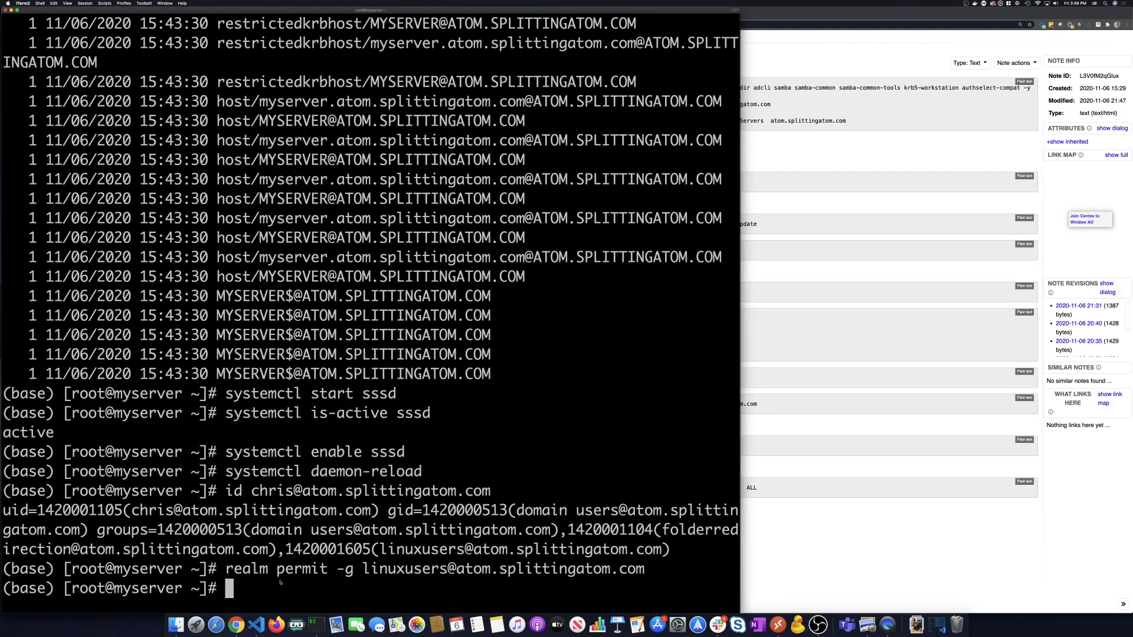
{"action": "type", "text": "visud"}
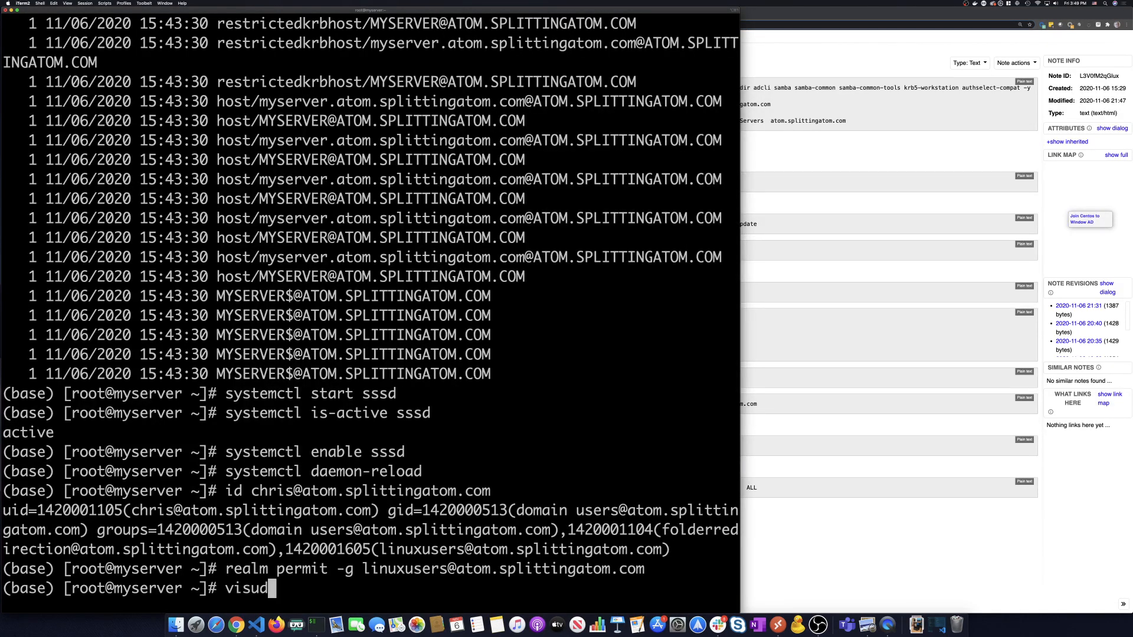
{"action": "key", "text": "Return"}
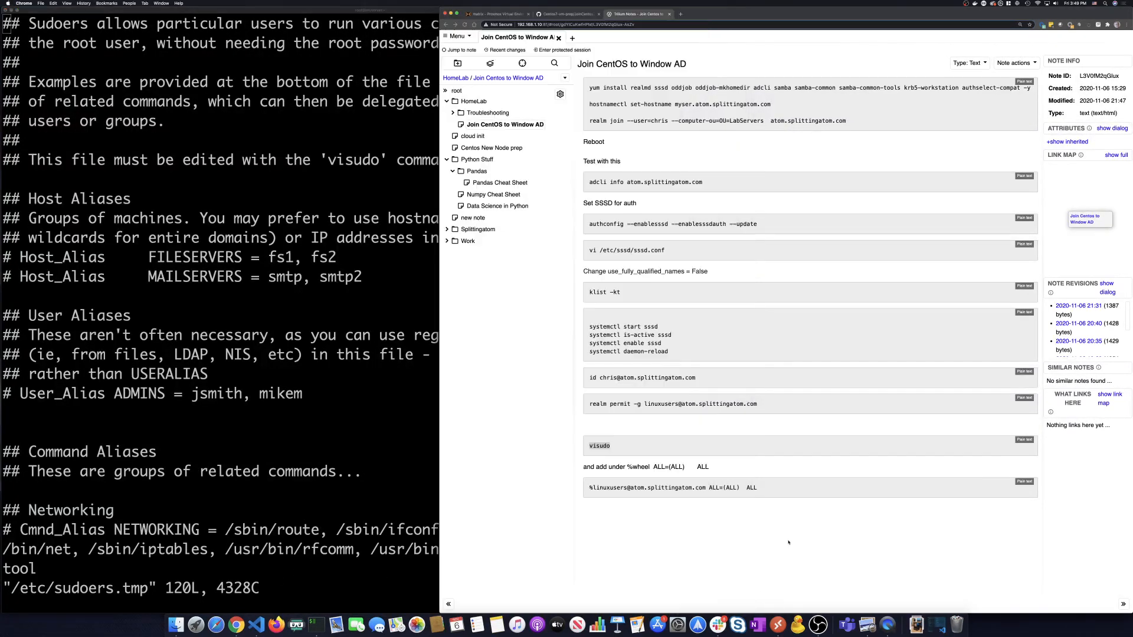
{"action": "double_click", "coordinate": [600, 447]}
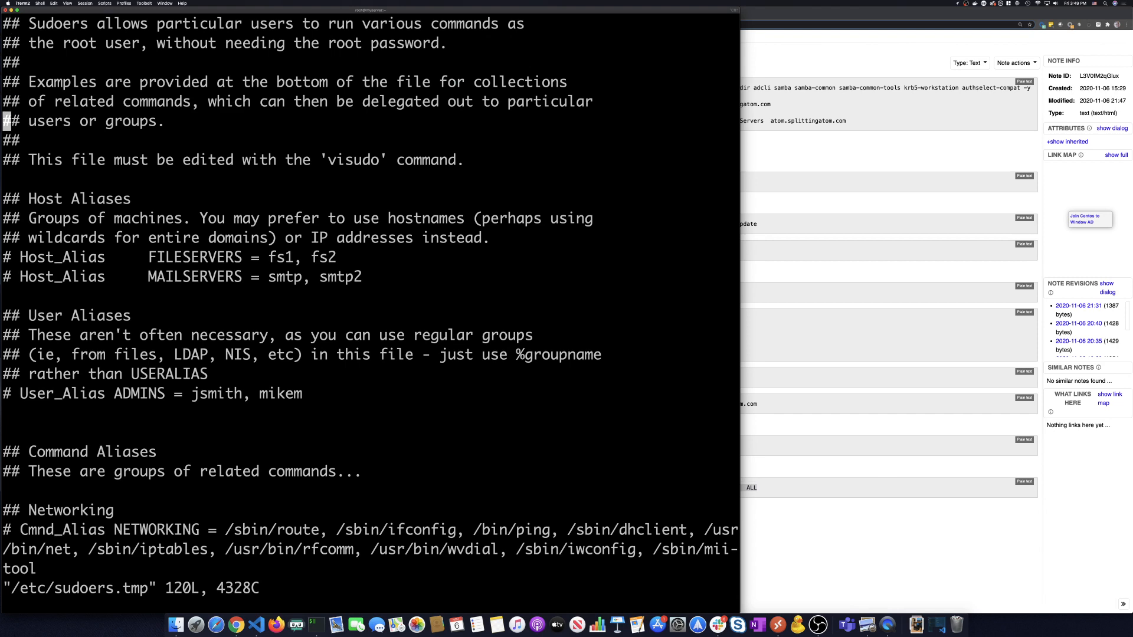
{"action": "scroll", "scroll_direction": "down", "scroll_amount": 3}
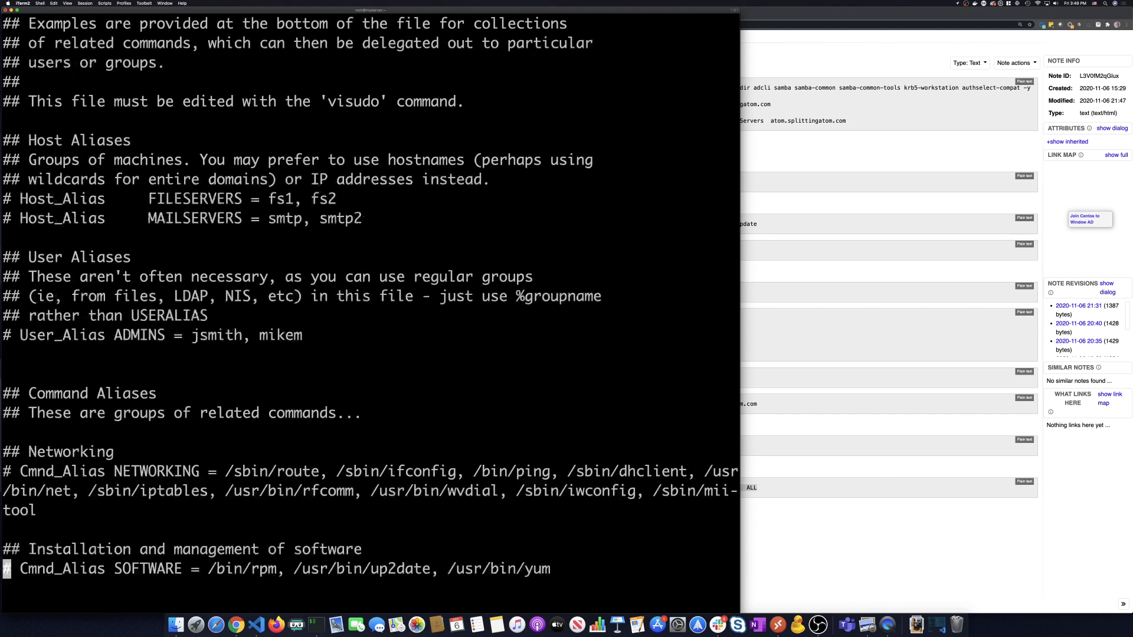
{"action": "scroll", "scroll_direction": "down", "scroll_amount": 3}
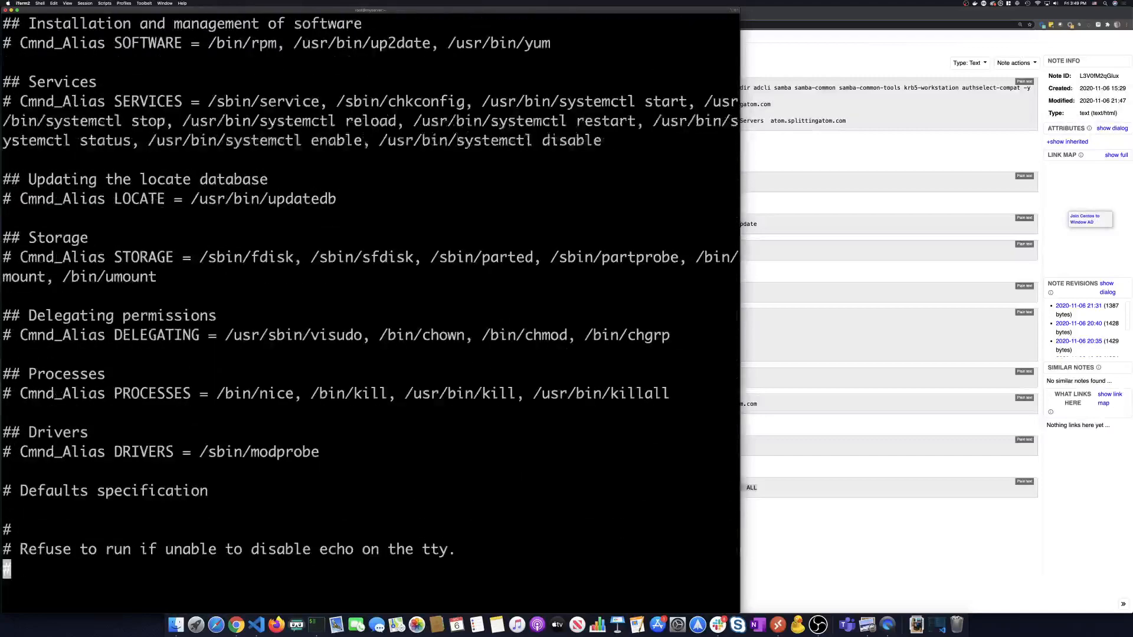
{"action": "scroll", "scroll_direction": "down", "scroll_amount": 3}
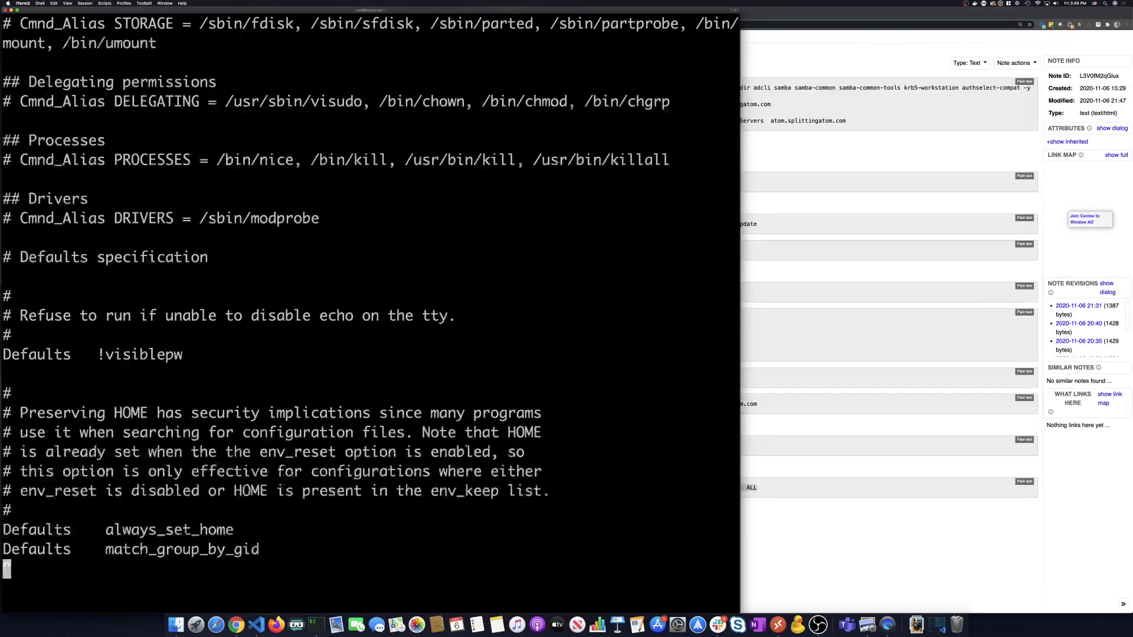
{"action": "scroll", "scroll_direction": "down", "scroll_amount": 3}
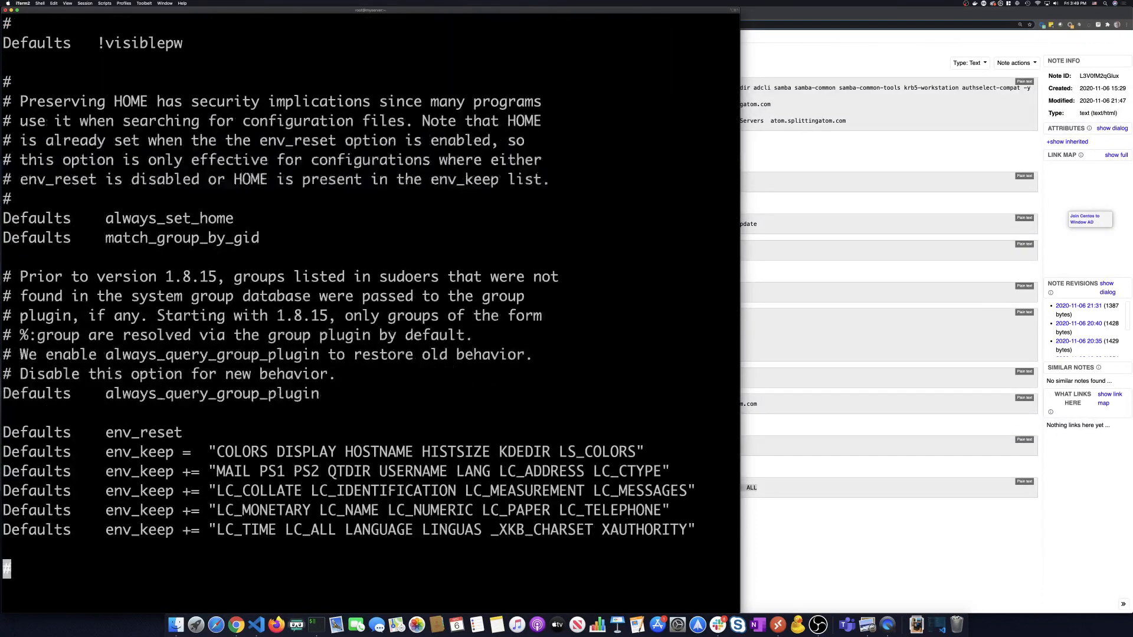
{"action": "scroll", "scroll_direction": "down", "scroll_amount": 3}
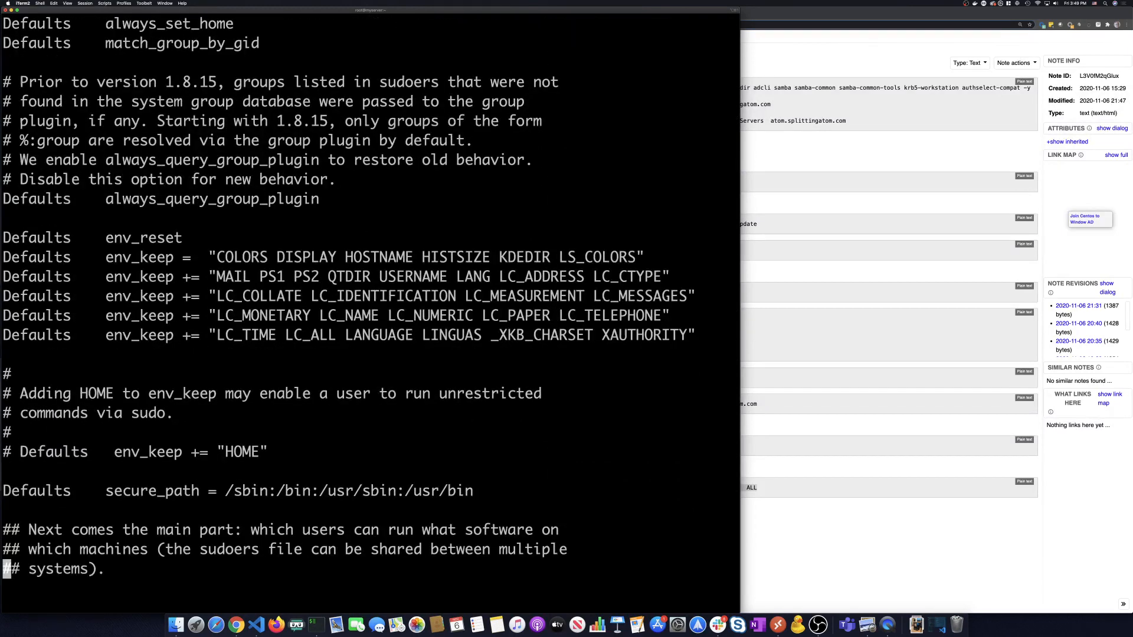
{"action": "scroll", "scroll_direction": "down", "scroll_amount": 3}
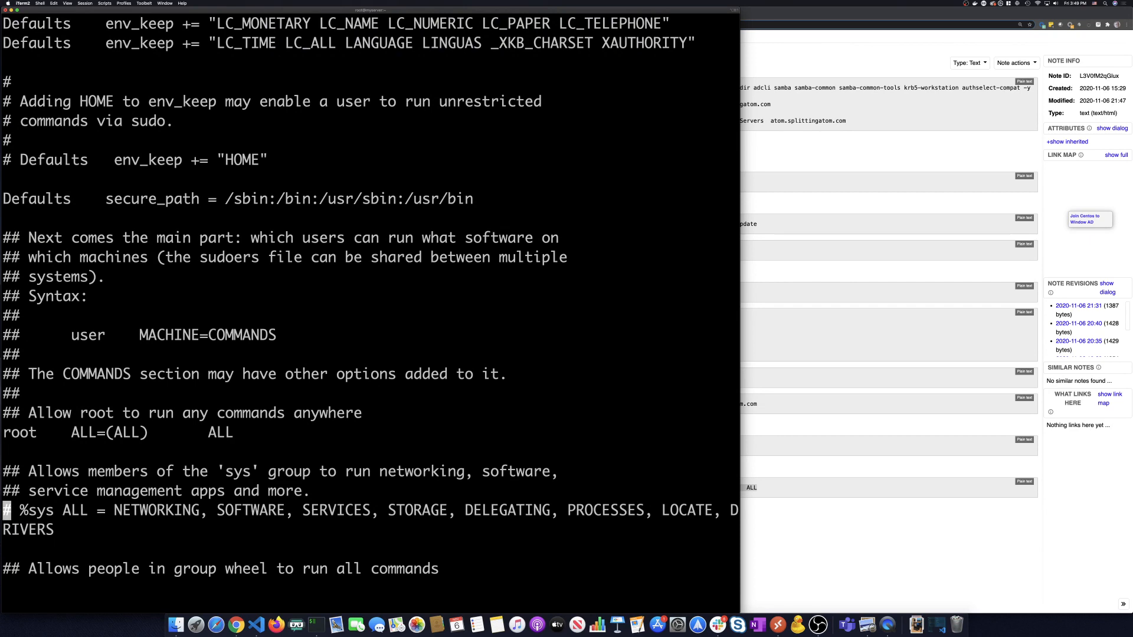
{"action": "scroll", "scroll_direction": "down", "scroll_amount": 3}
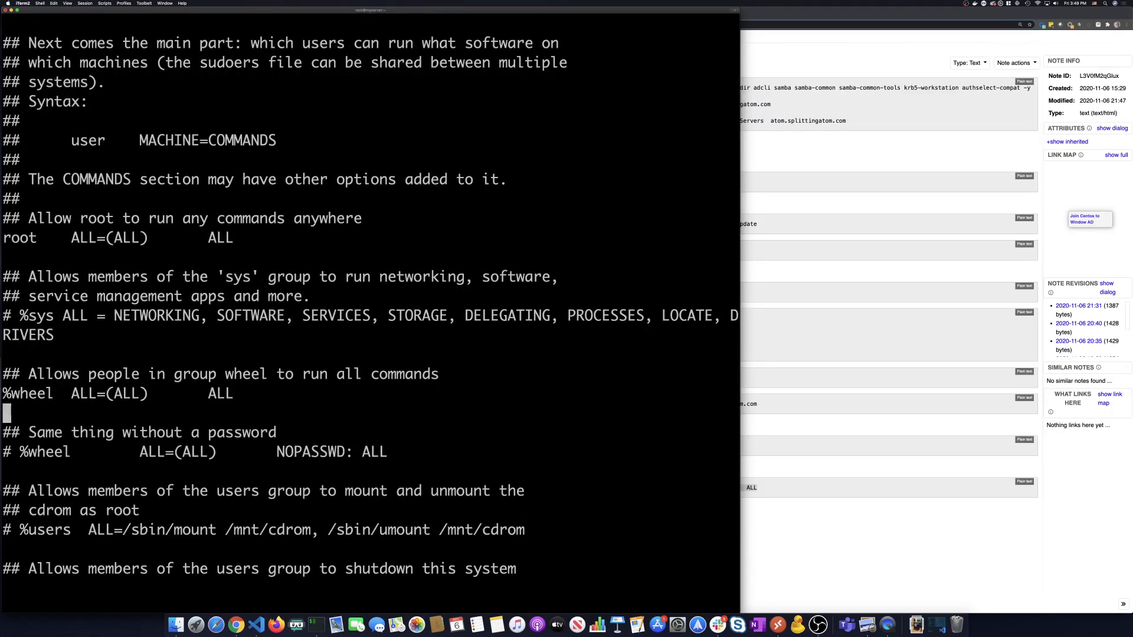
{"action": "type", "text": "%linuxusers@atom.splittingatom.com ALL=(ALL)  ALL"}
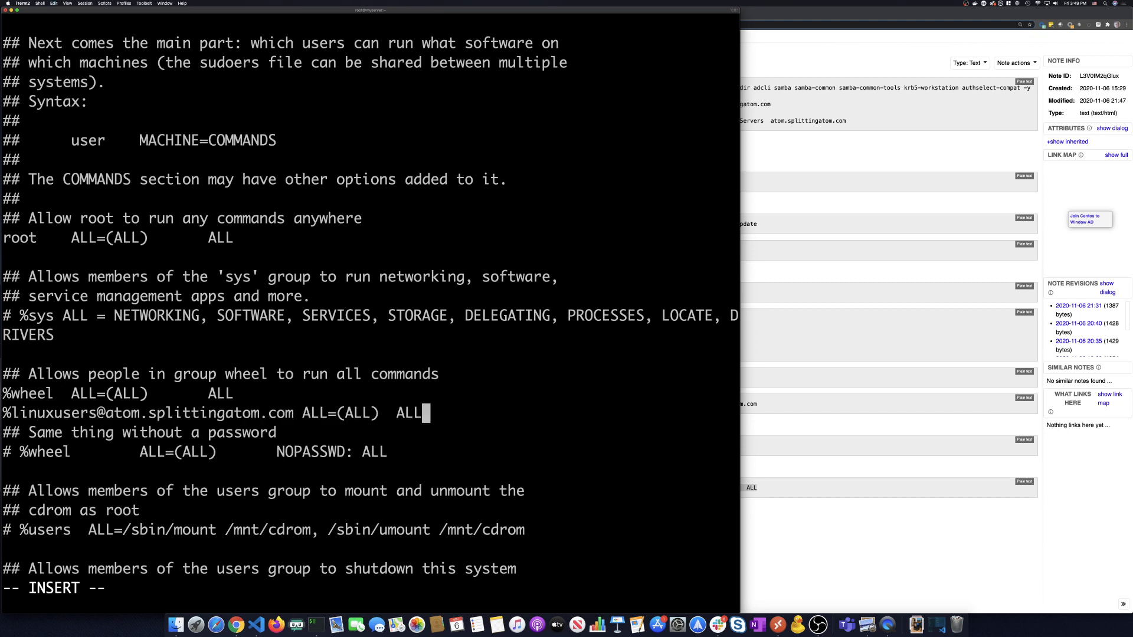
{"action": "key", "text": "Return"}
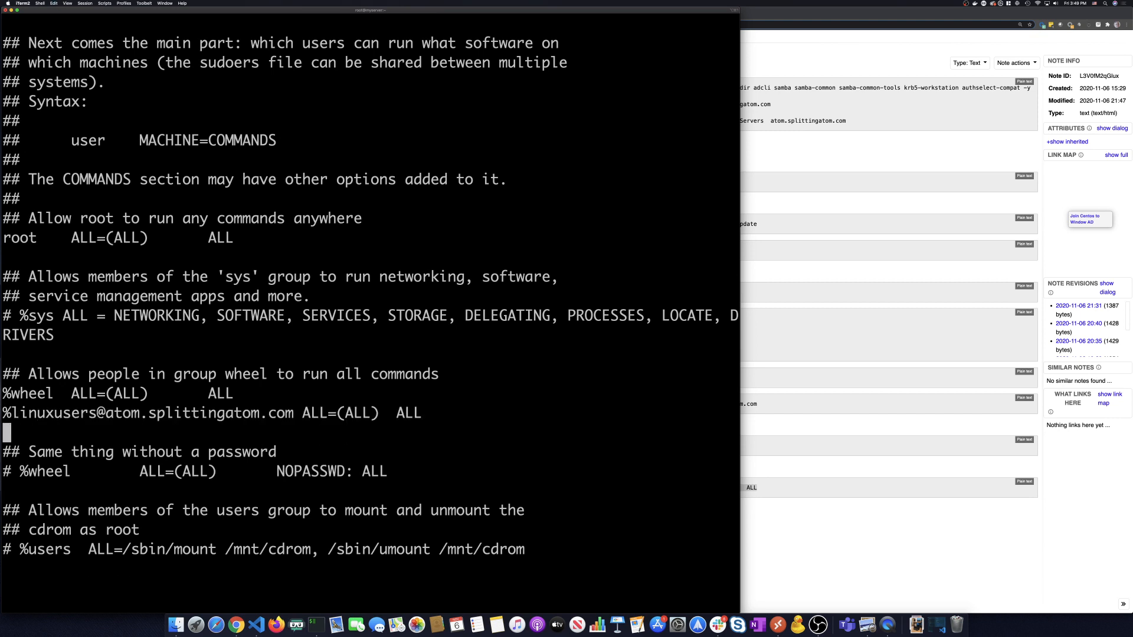
{"action": "type", "text": ":wq"}
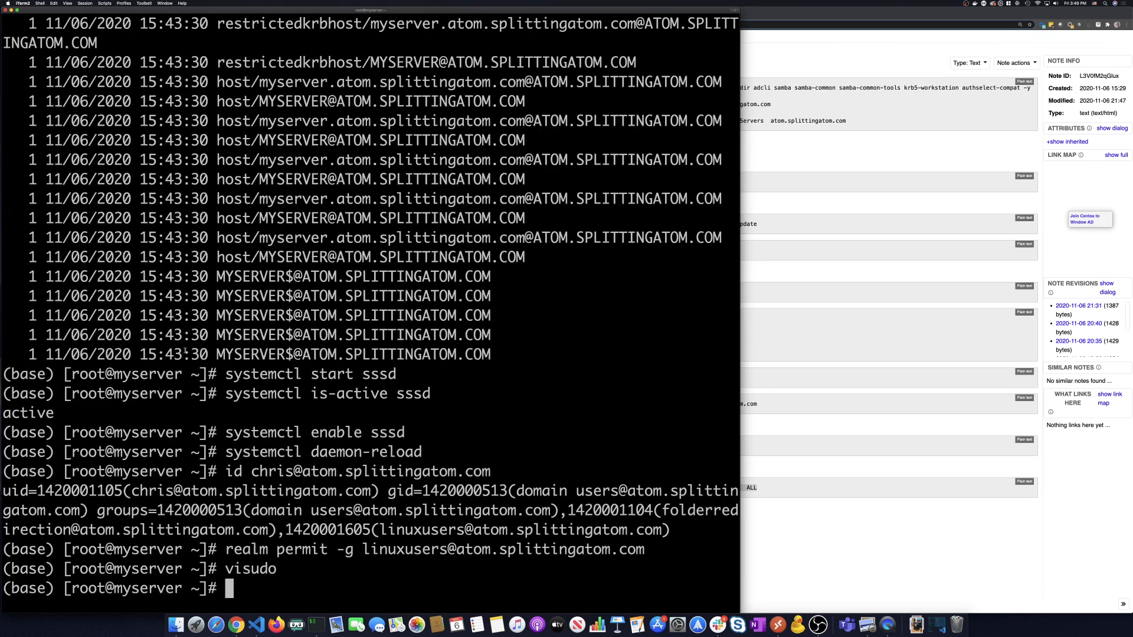
Reboot the server, then SSH back in as domain user chris at myserver.atom.splittingatom.com.
{"action": "type", "text": "reboot"}
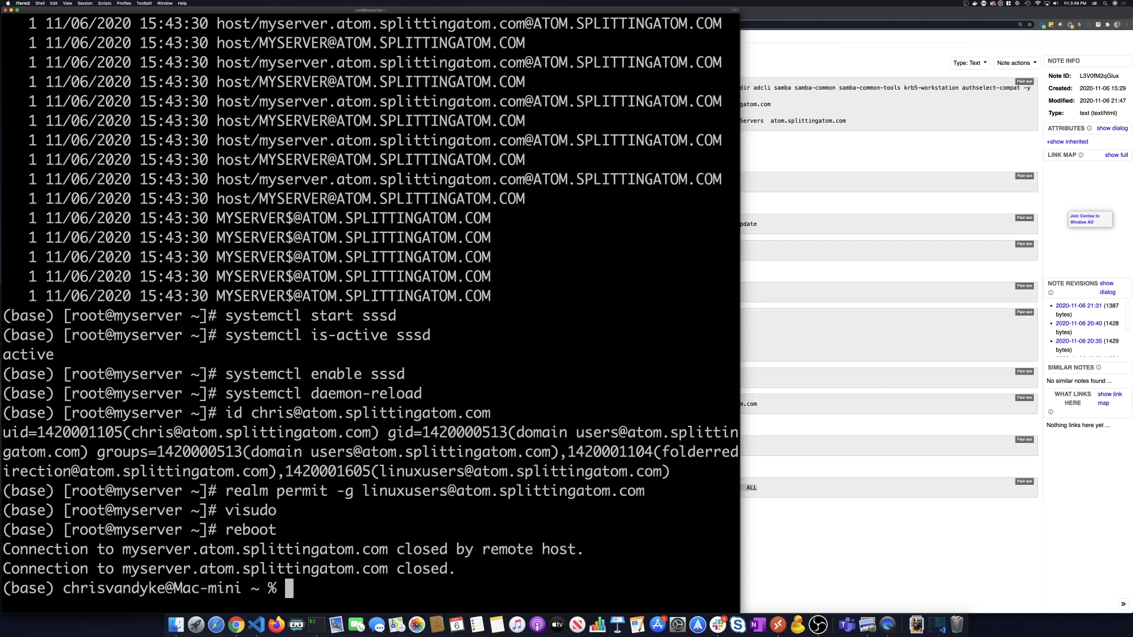
{"action": "type", "text": "ssh root@myserver.atom.splittingatom.com"}
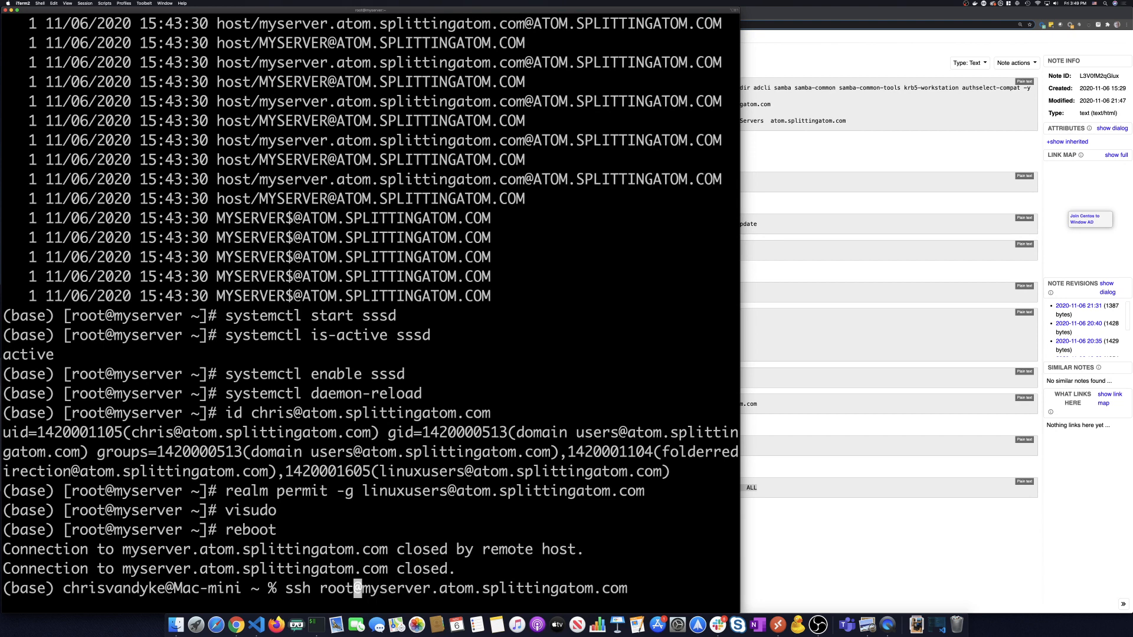
{"action": "key", "text": "Backspace"}
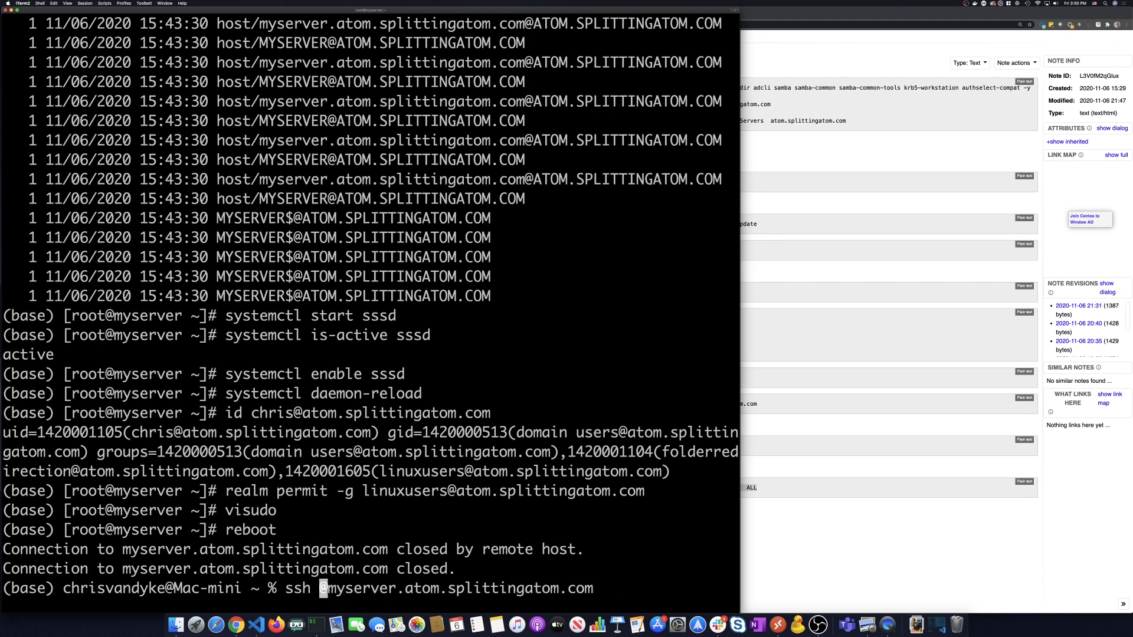
{"action": "type", "text": "chris@atom"}
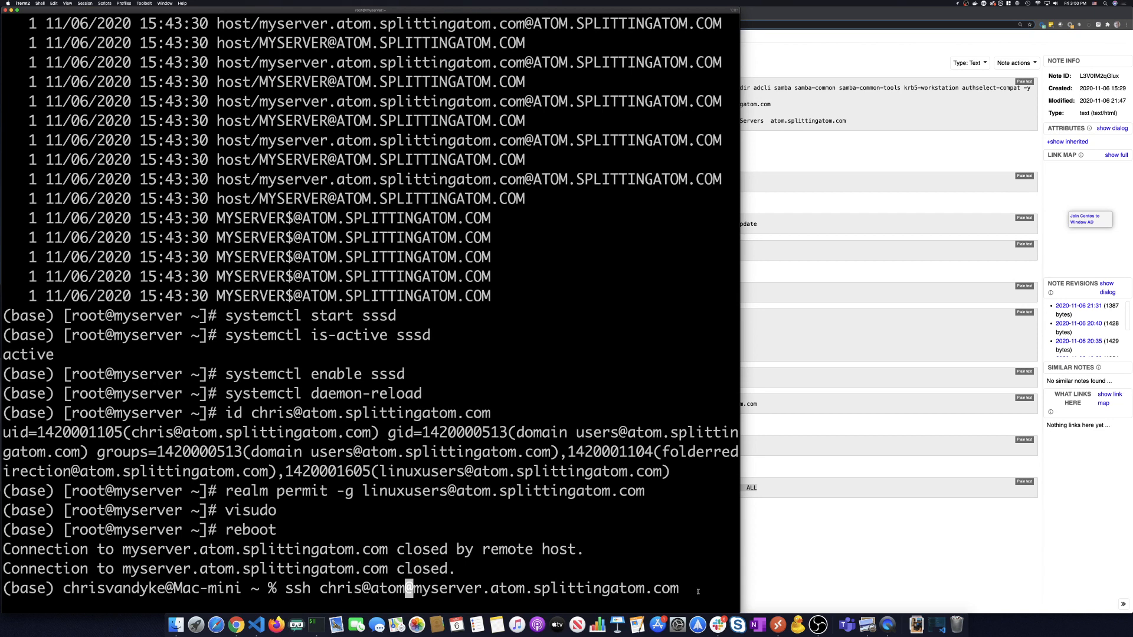
{"action": "key", "text": "Return"}
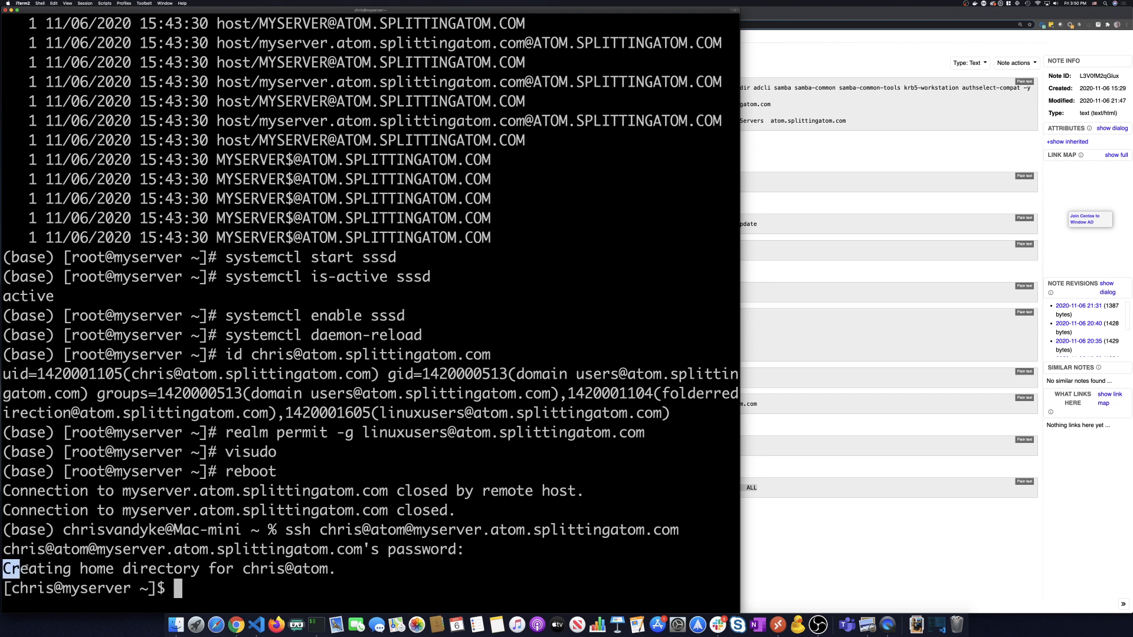
Run sudo -i as domain user chris and authenticate to get a root shell on myserver.
{"action": "triple_click", "coordinate": [166, 569]}
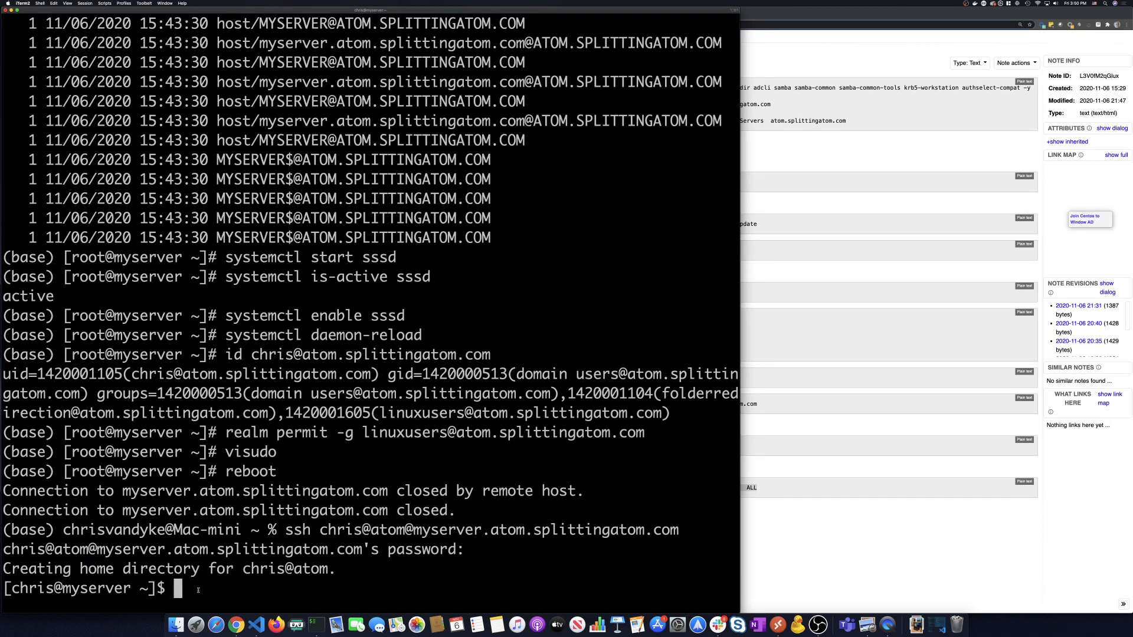
{"action": "type", "text": "sudo"}
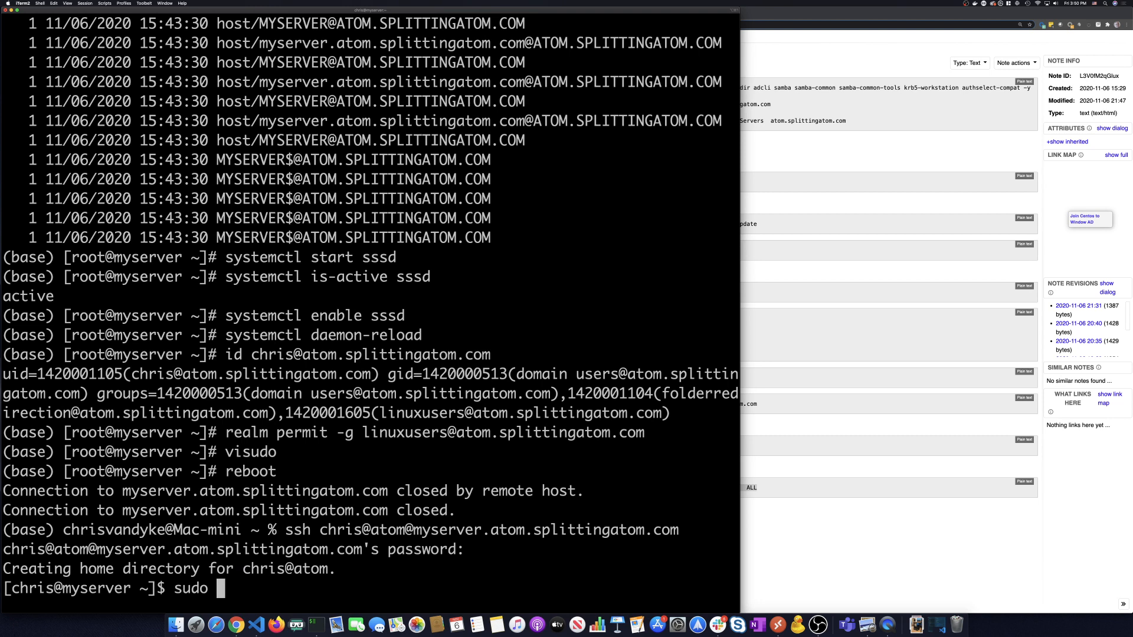
{"action": "type", "text": "-"}
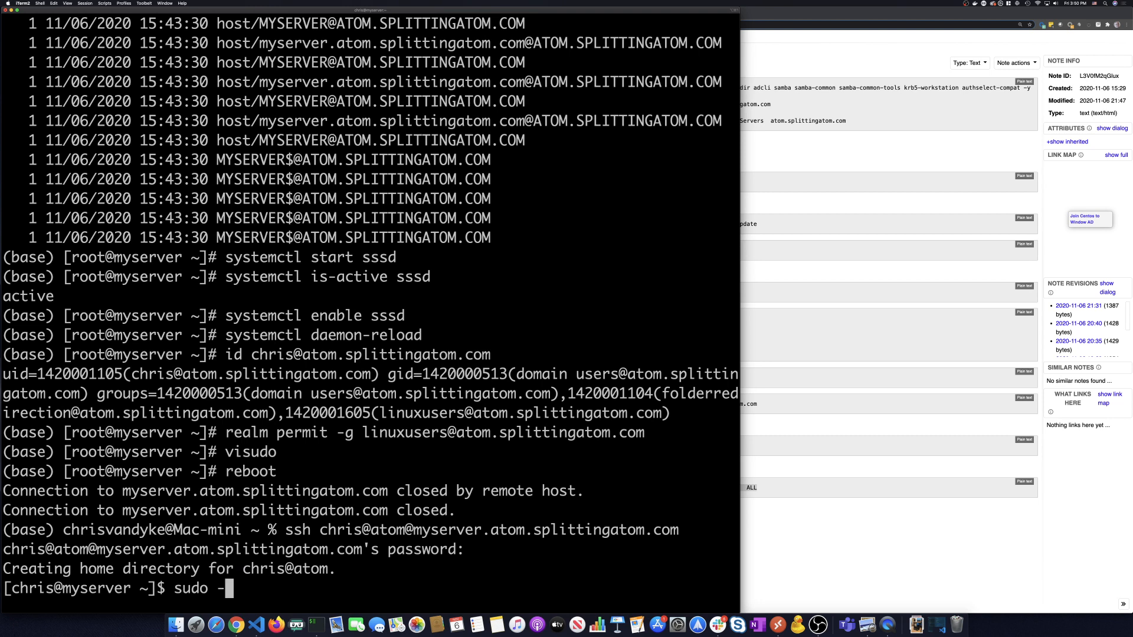
{"action": "type", "text": "i"}
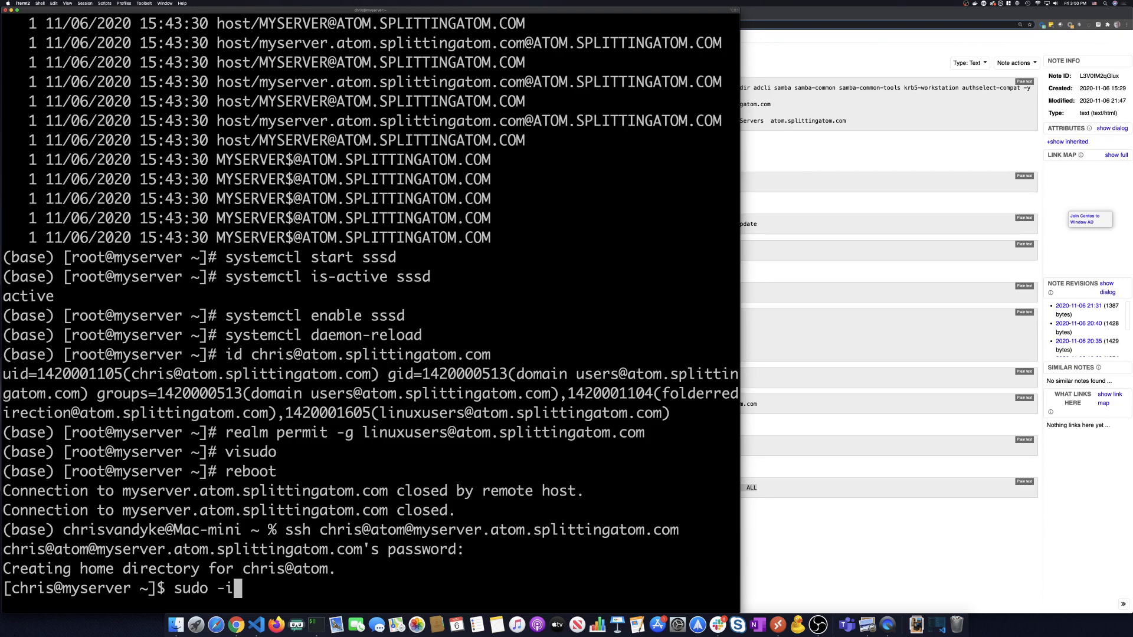
{"action": "key", "text": "enter"}
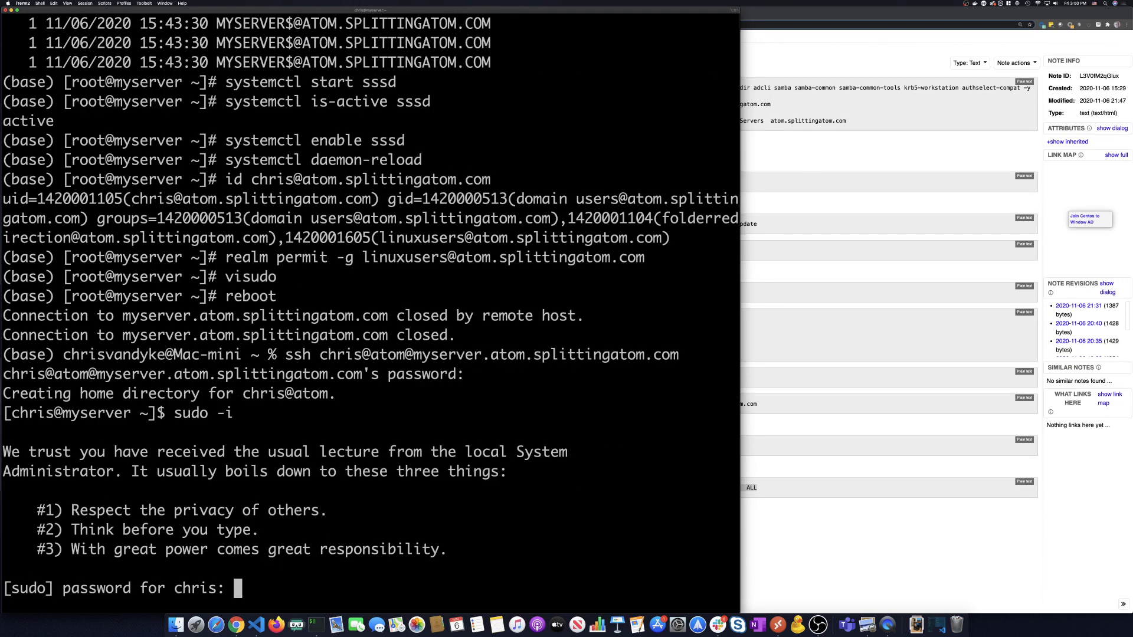
{"action": "key", "text": "enter"}
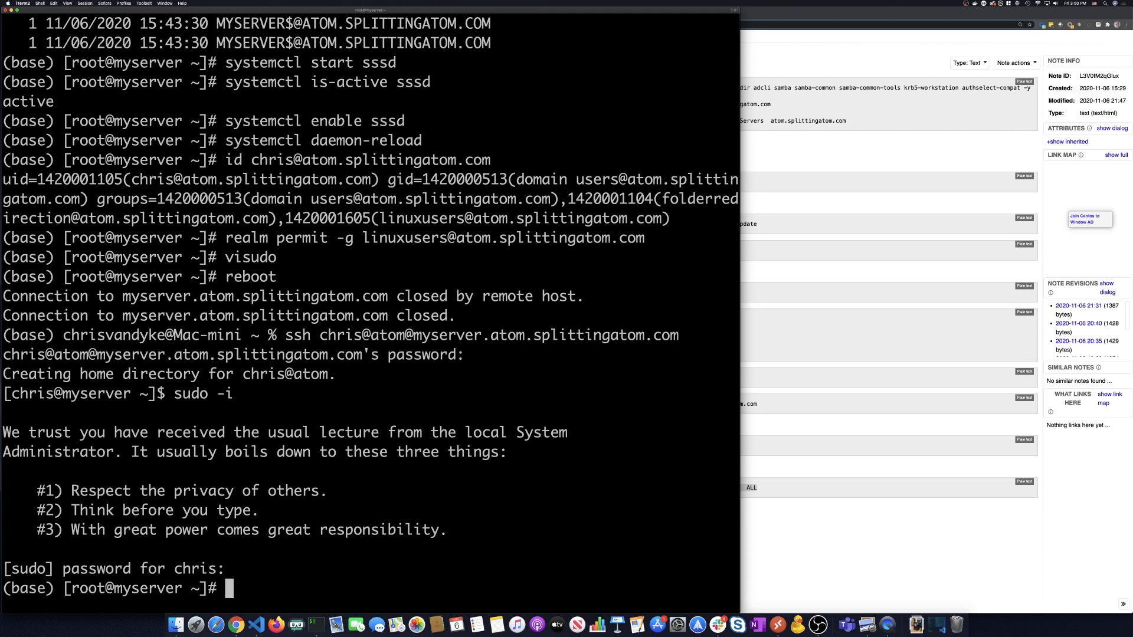